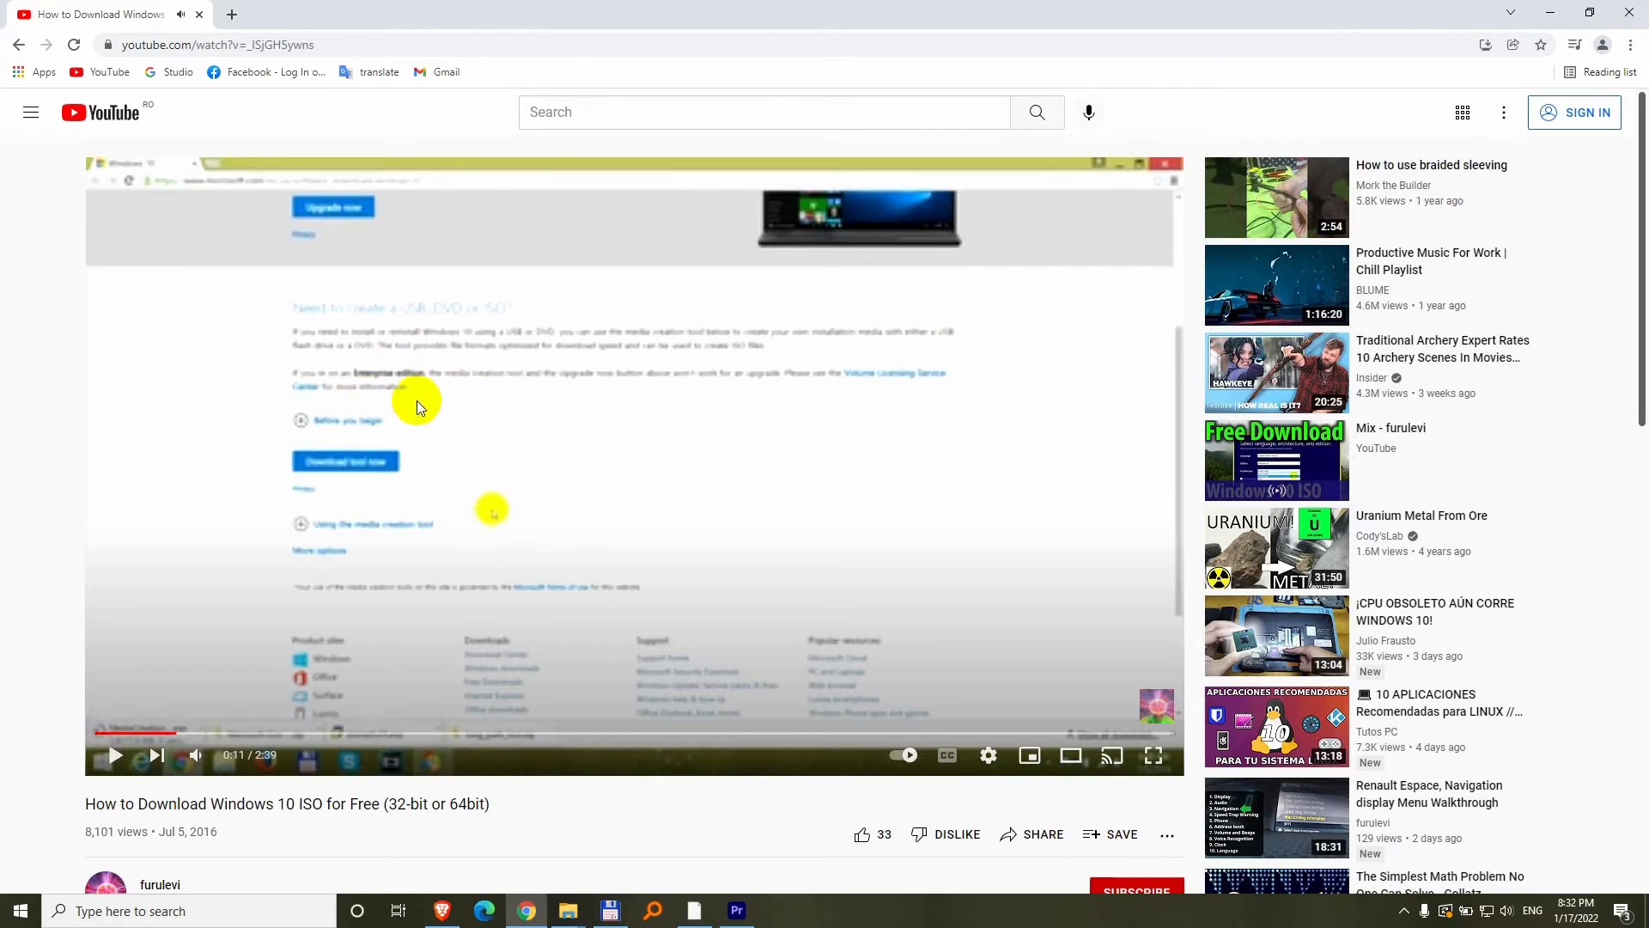
{"action": "mouse_move", "coordinate": [558, 423]}
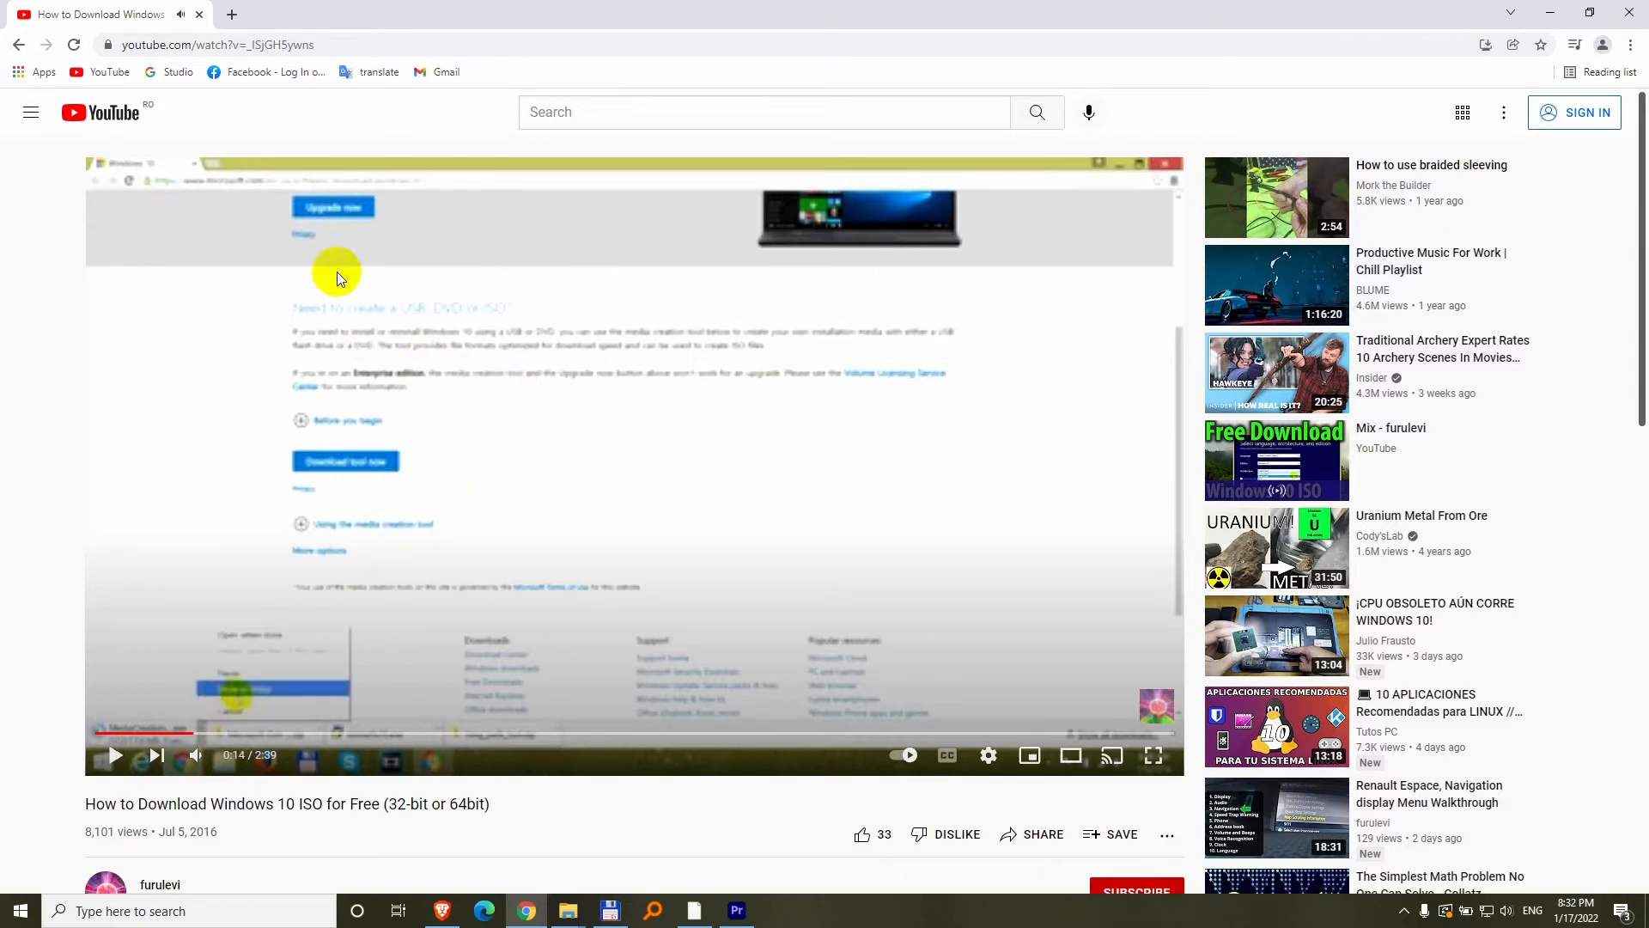
{"action": "mouse_move", "coordinate": [230, 15]}
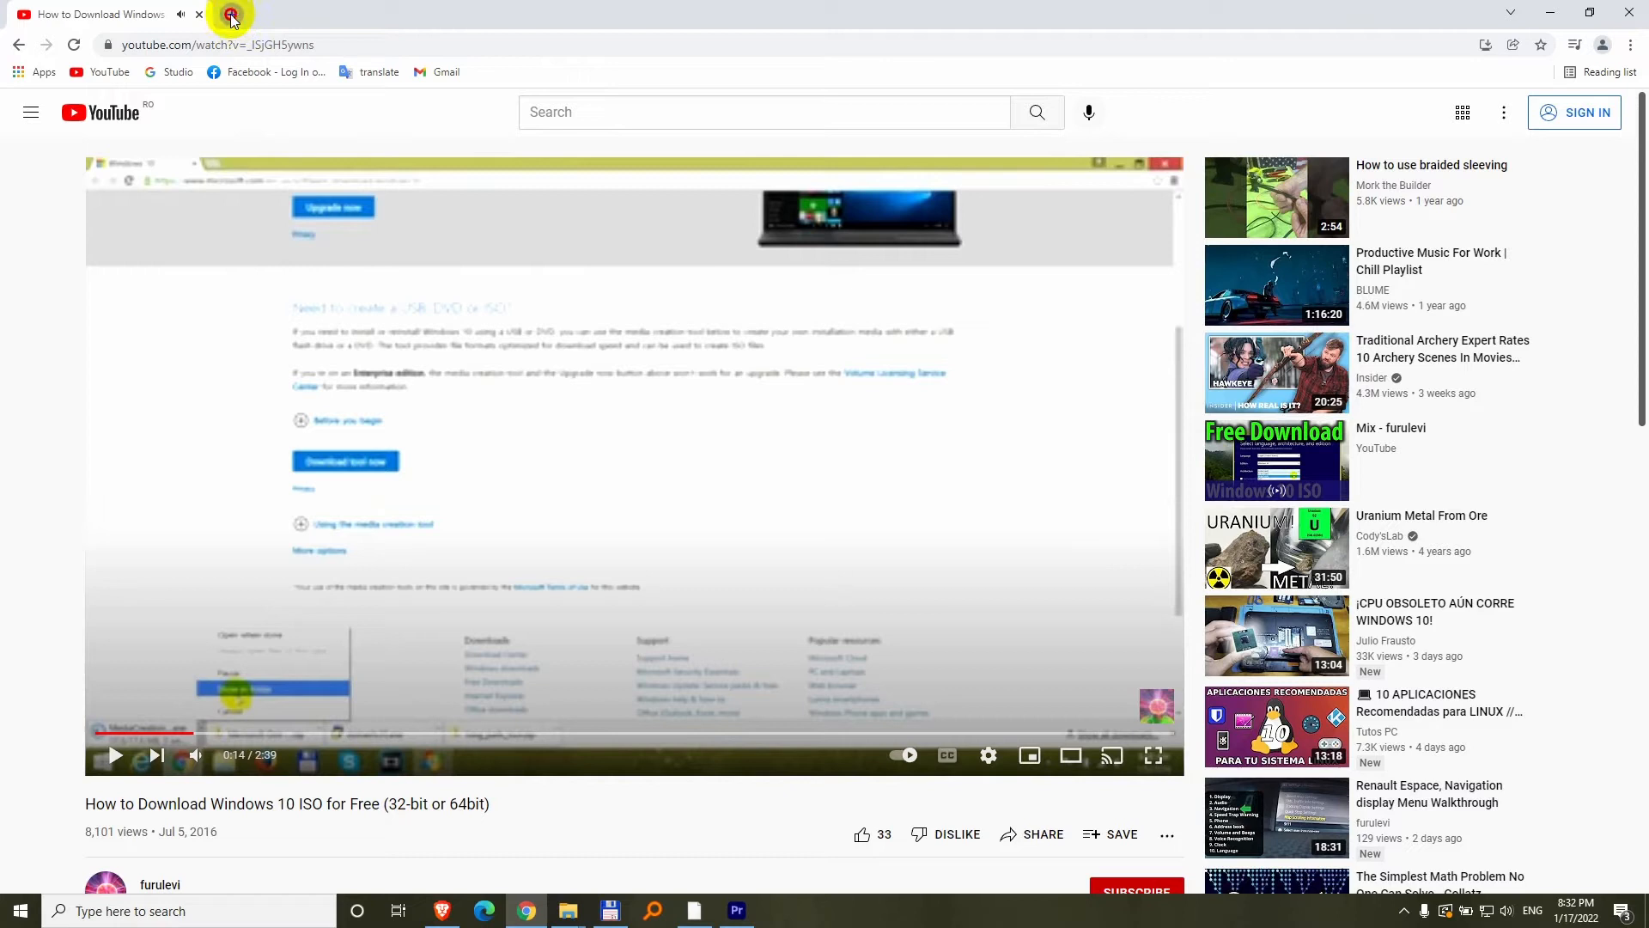
- Open a new tab on Shazam's browser extension page, keeping the YouTube video open
{"action": "left_click", "coordinate": [436, 14]}
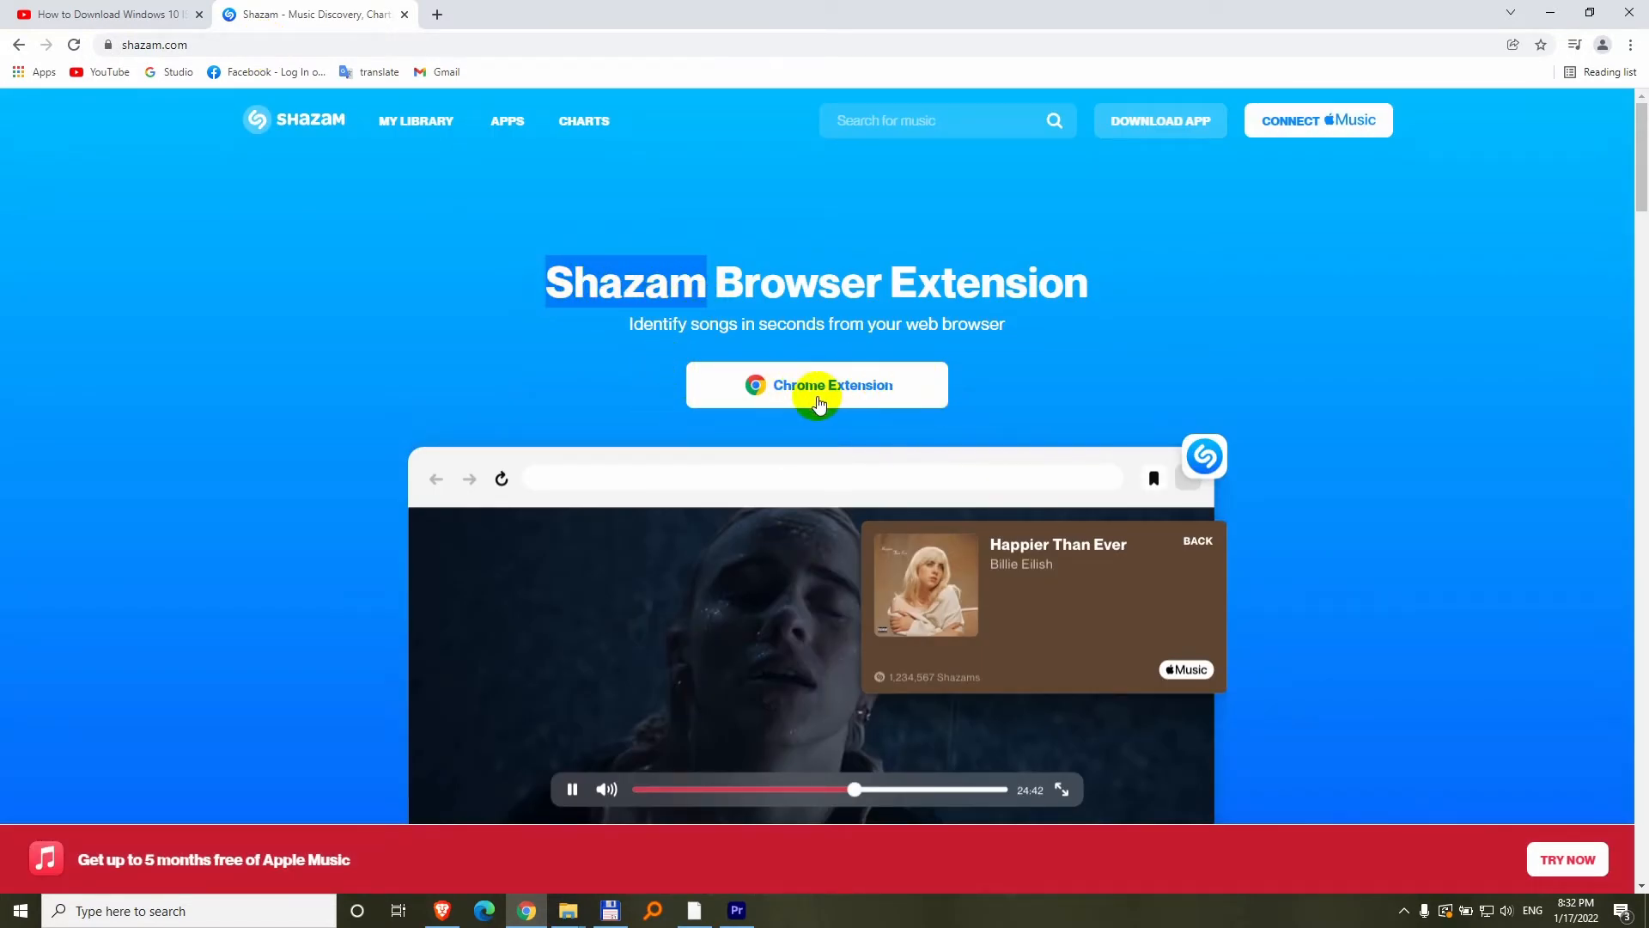
{"action": "mouse_move", "coordinate": [816, 402]}
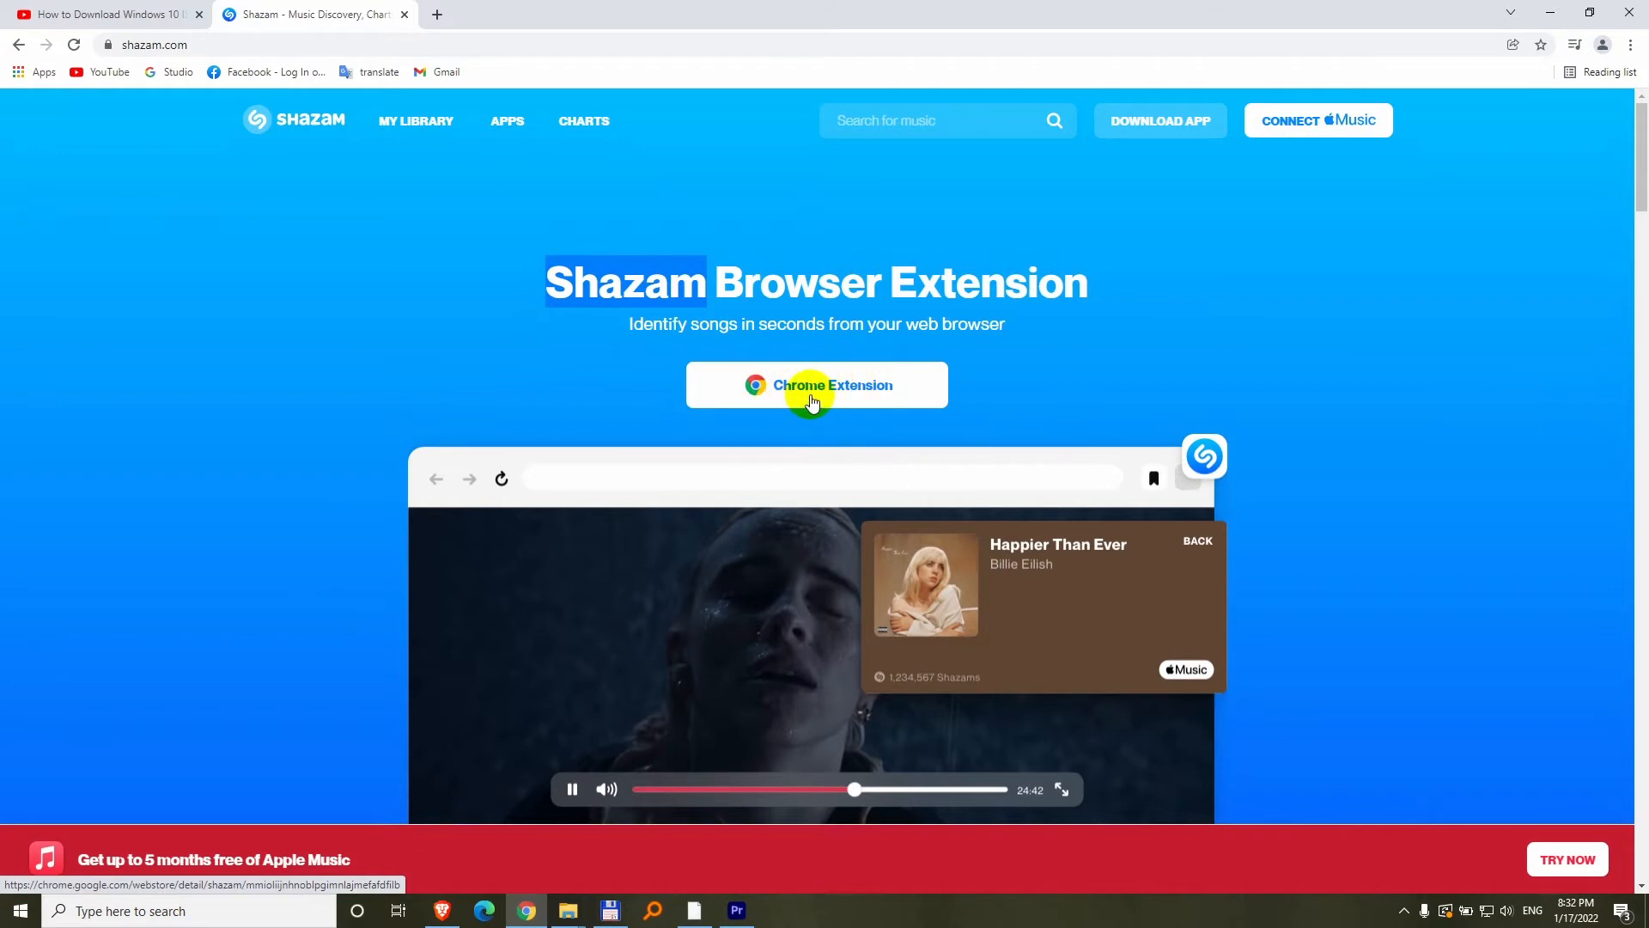
- Add the Shazam extension to Chrome from its Chrome Web Store page and confirm
{"action": "left_click", "coordinate": [833, 385]}
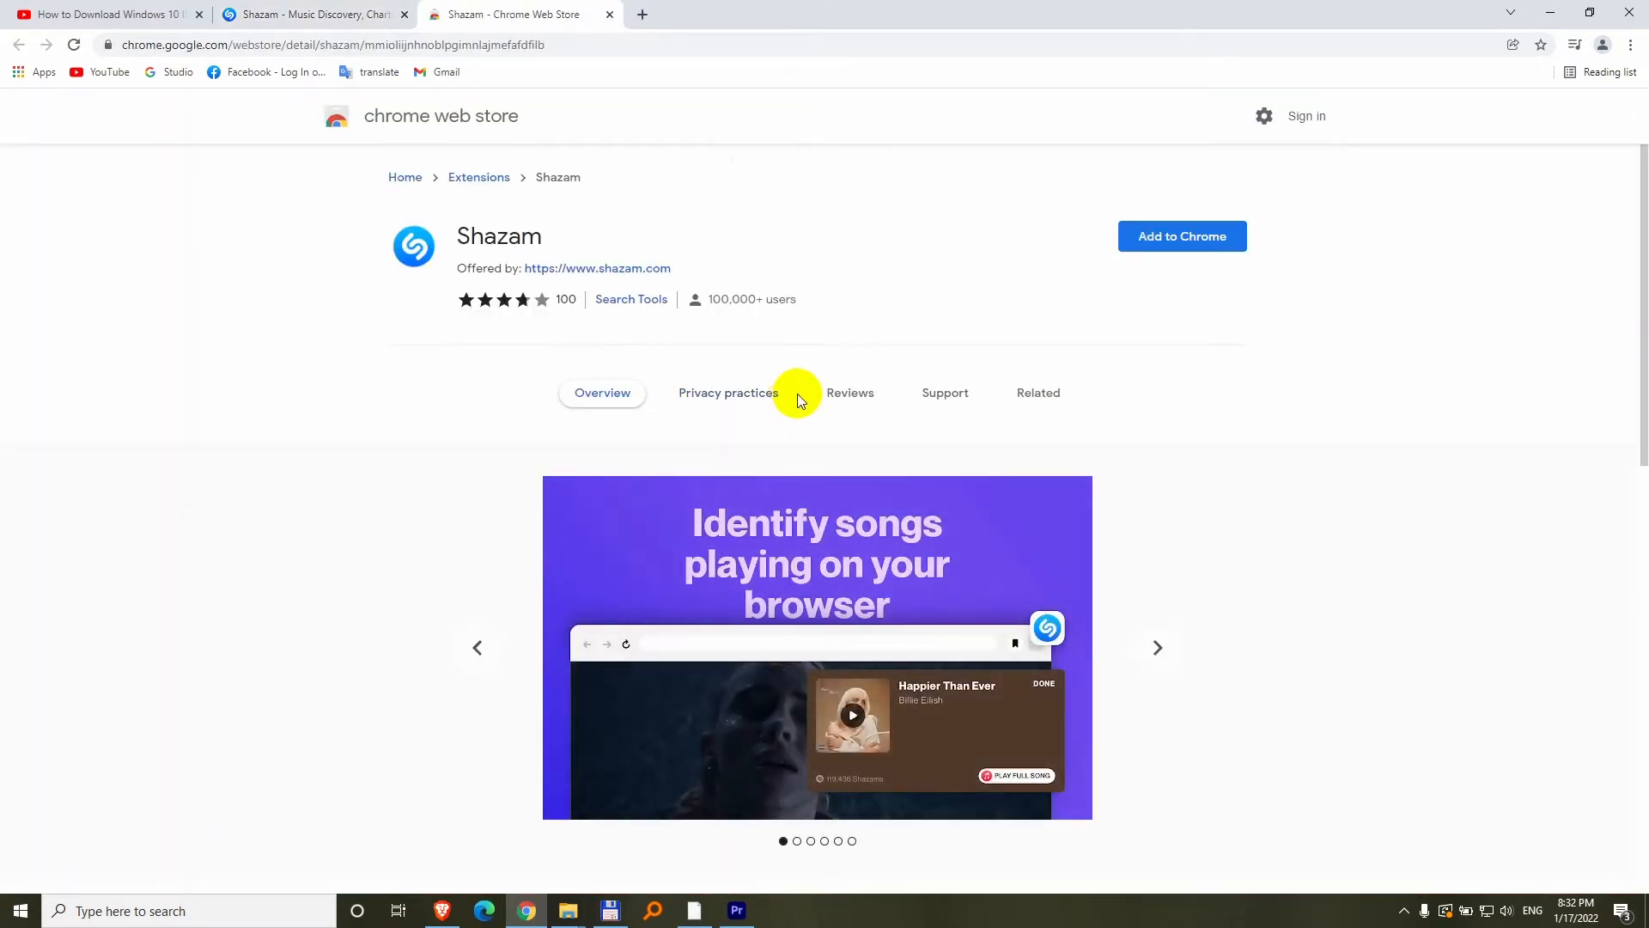
{"action": "mouse_move", "coordinate": [1036, 292]}
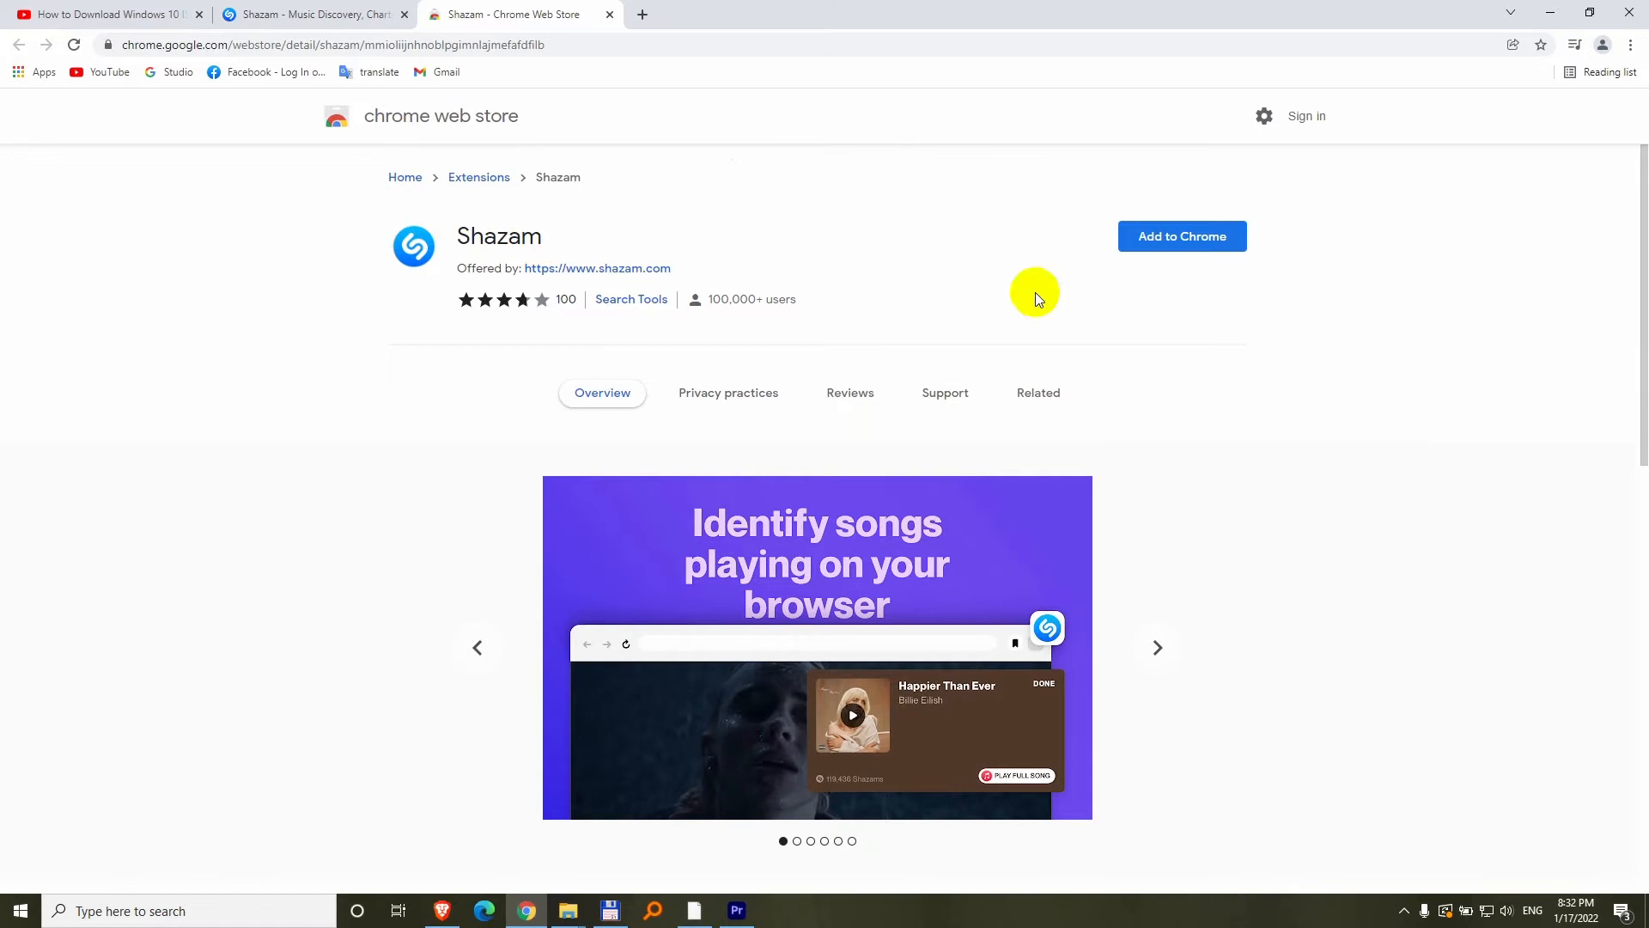
{"action": "mouse_move", "coordinate": [1181, 236]}
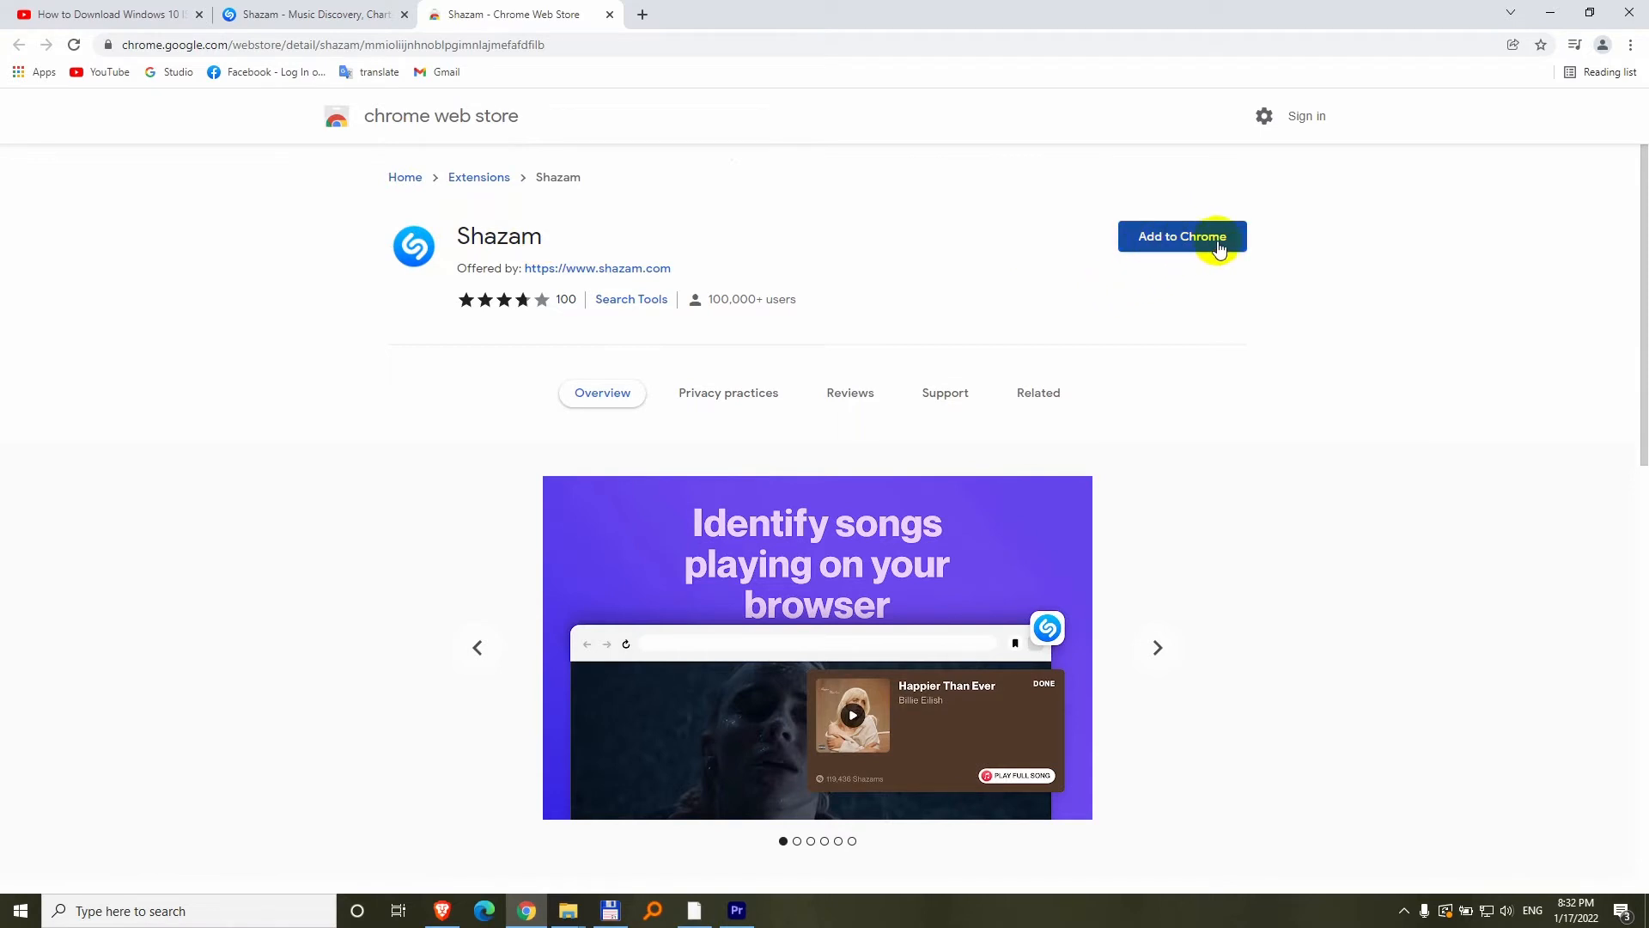
{"action": "left_click", "coordinate": [1181, 235]}
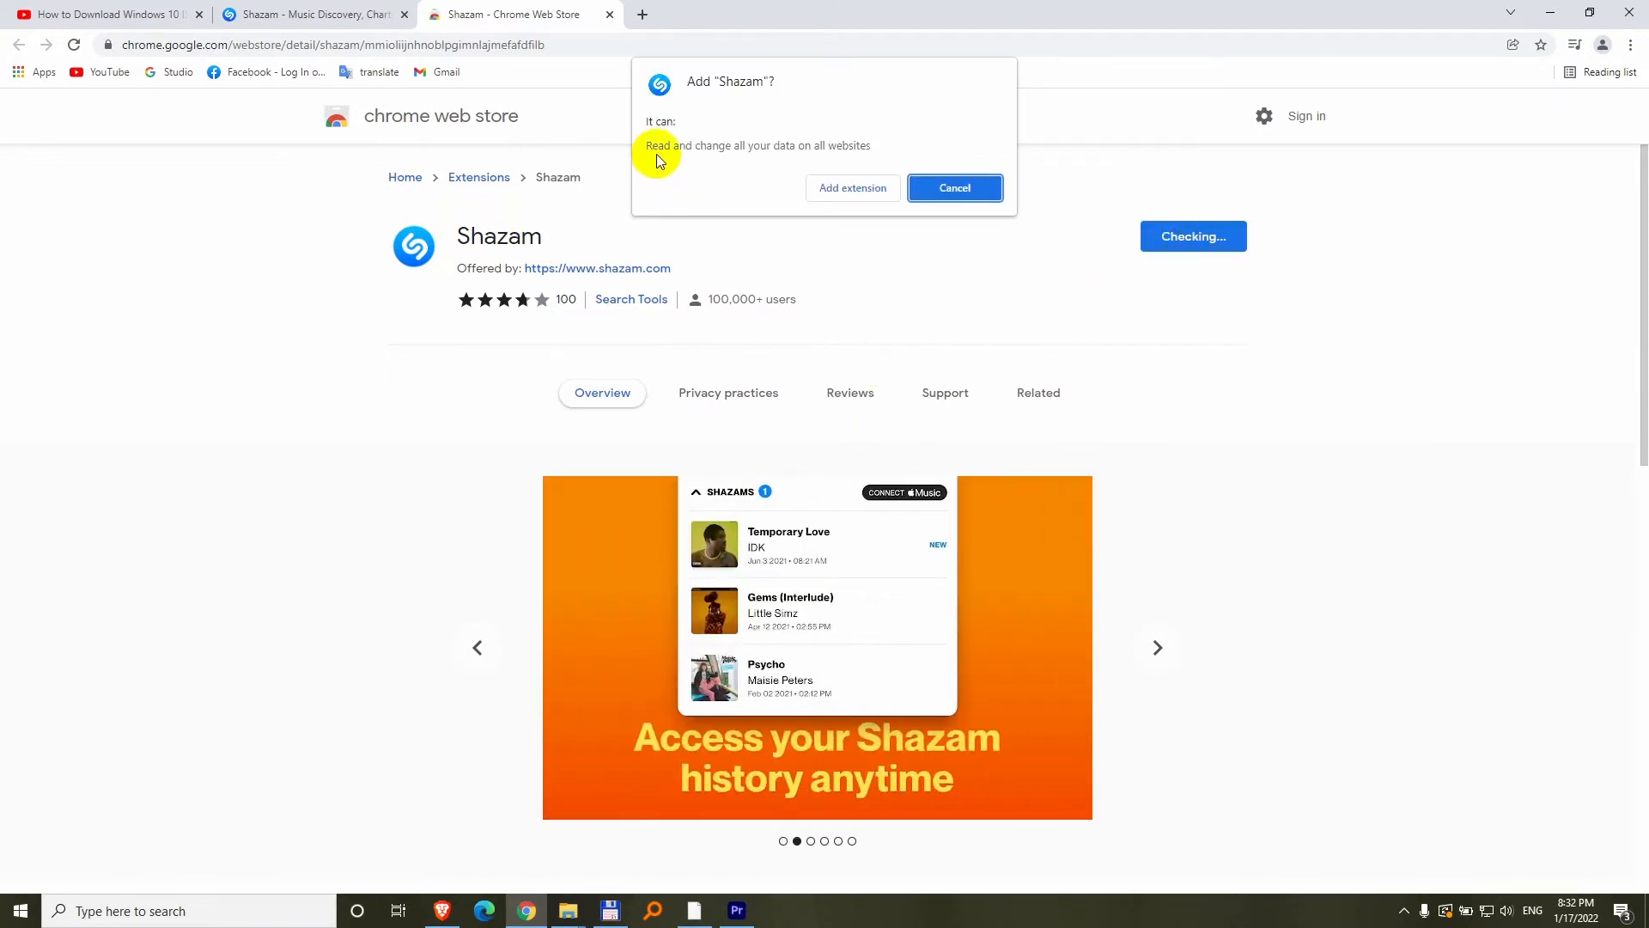
{"action": "mouse_move", "coordinate": [815, 158]}
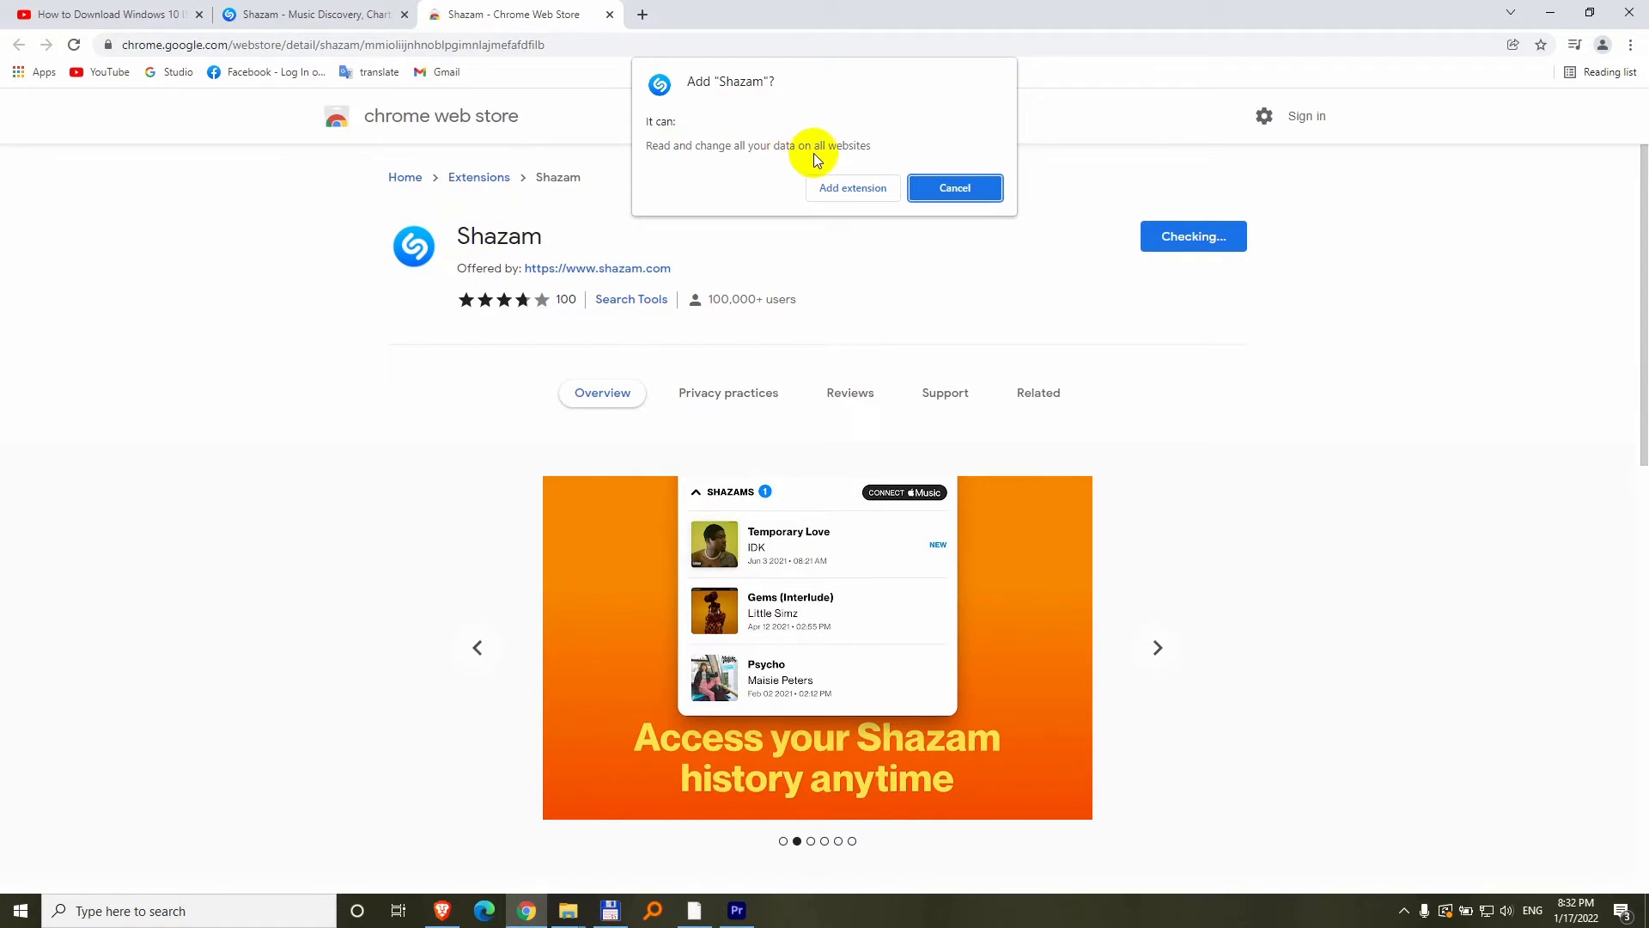
{"action": "mouse_move", "coordinate": [849, 196]}
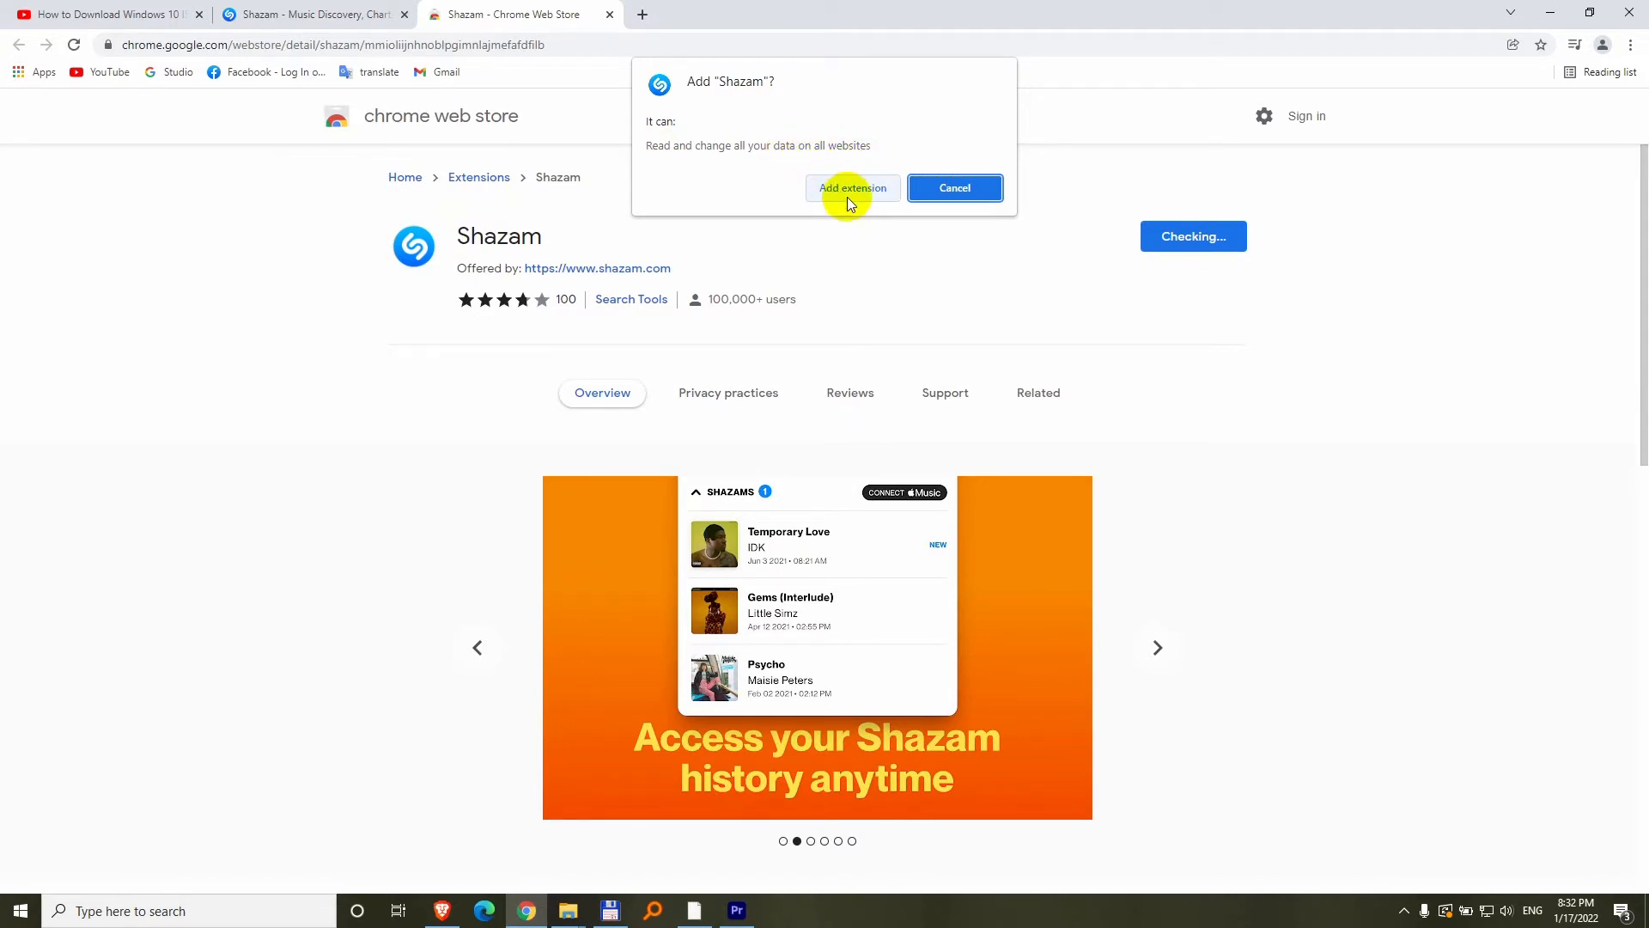
{"action": "left_click", "coordinate": [852, 188]}
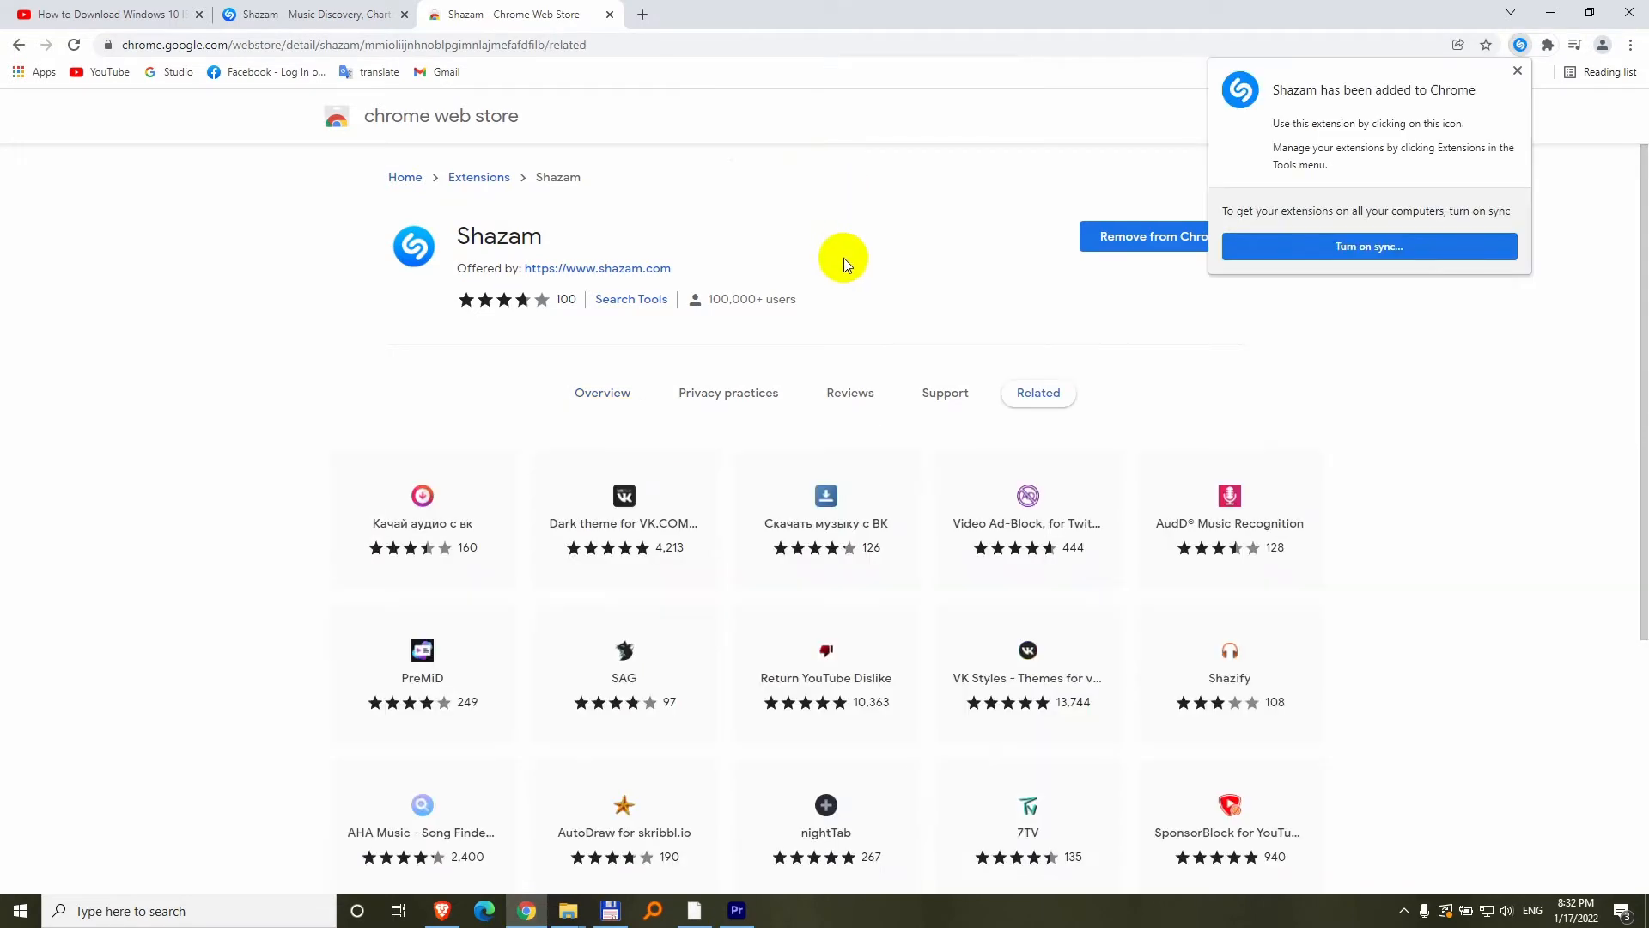
{"action": "mouse_move", "coordinate": [615, 19]}
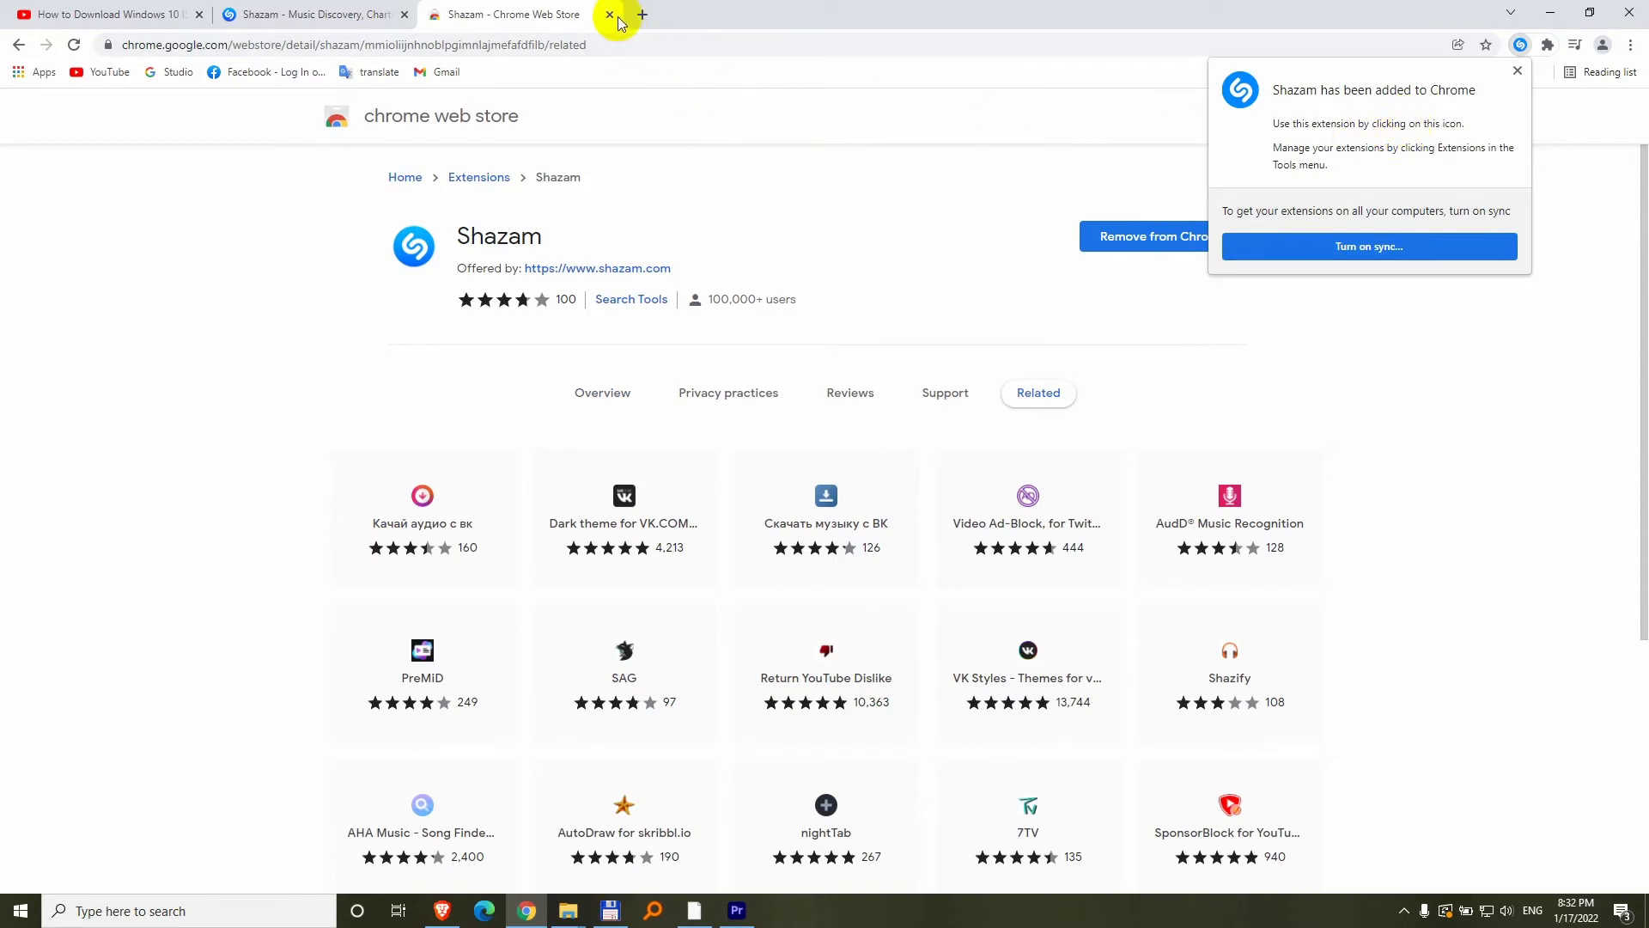
- Close the Web Store and Shazam tabs and resume the Windows 10 ISO video
{"action": "left_click", "coordinate": [608, 14]}
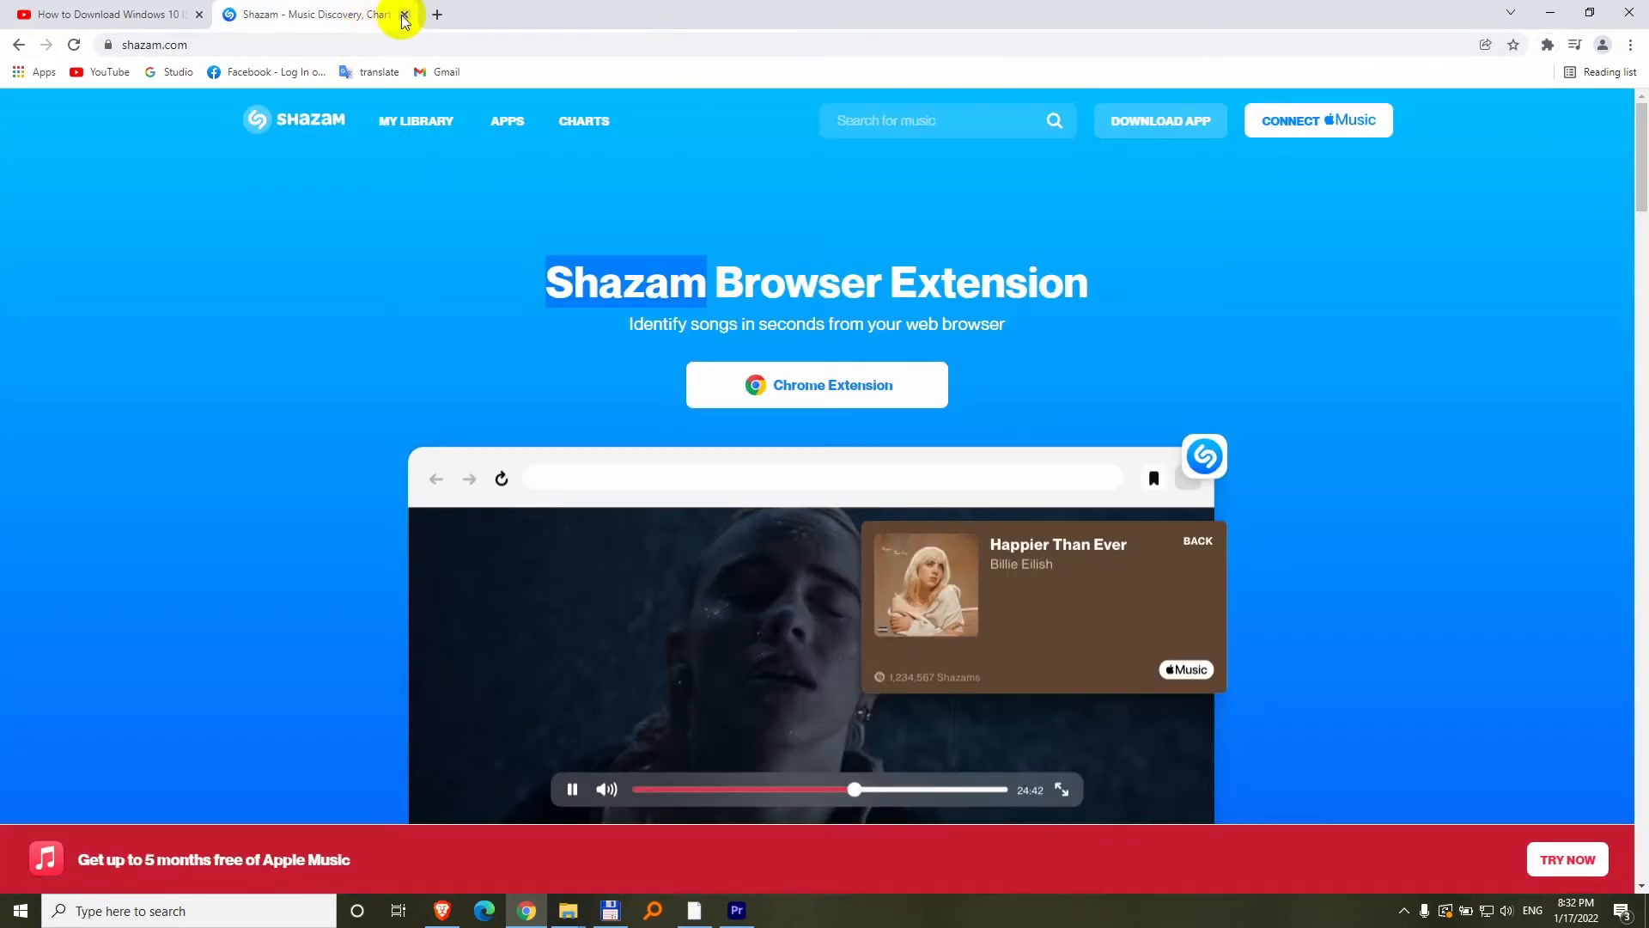
{"action": "left_click", "coordinate": [403, 14]}
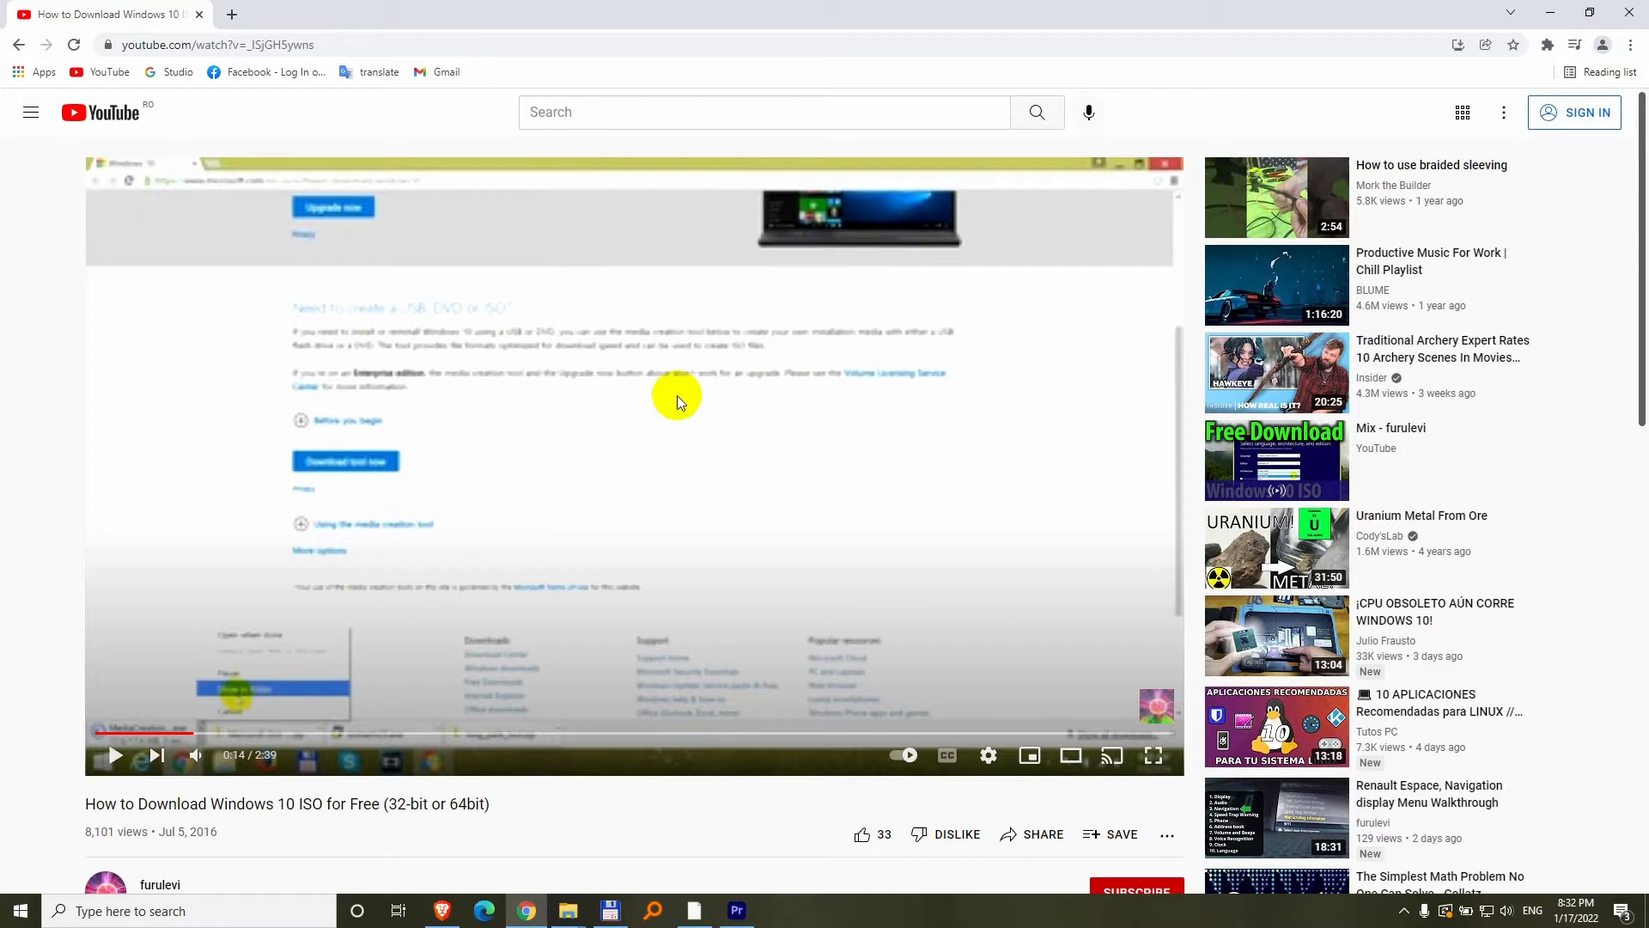
{"action": "mouse_move", "coordinate": [1546, 52]}
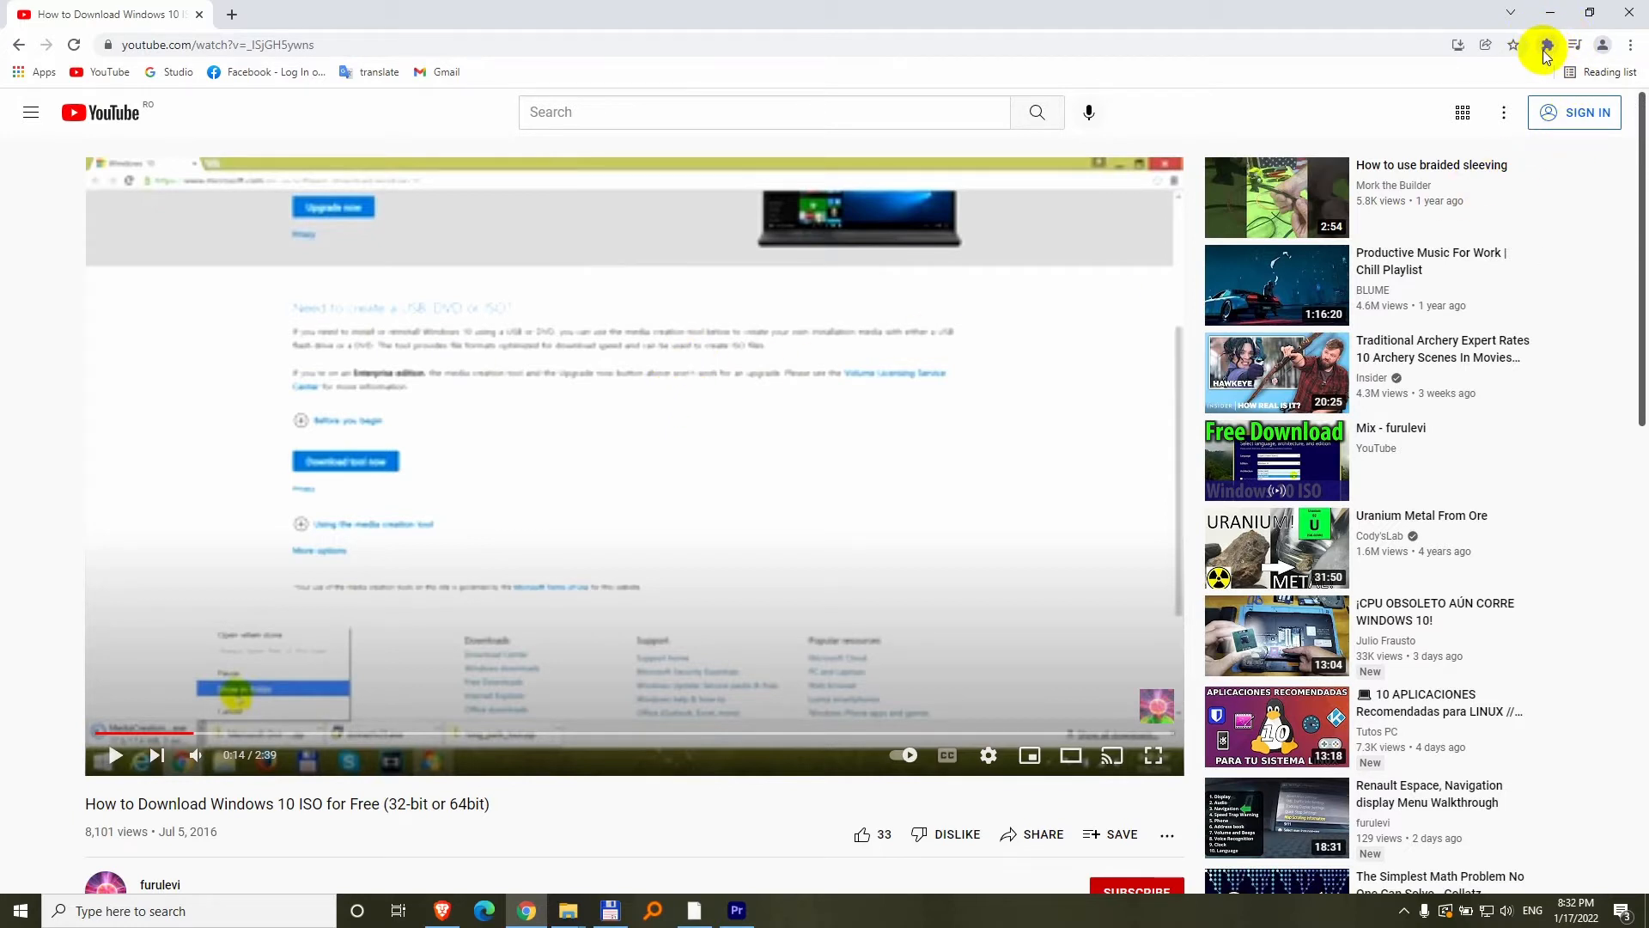
{"action": "mouse_move", "coordinate": [1546, 51]}
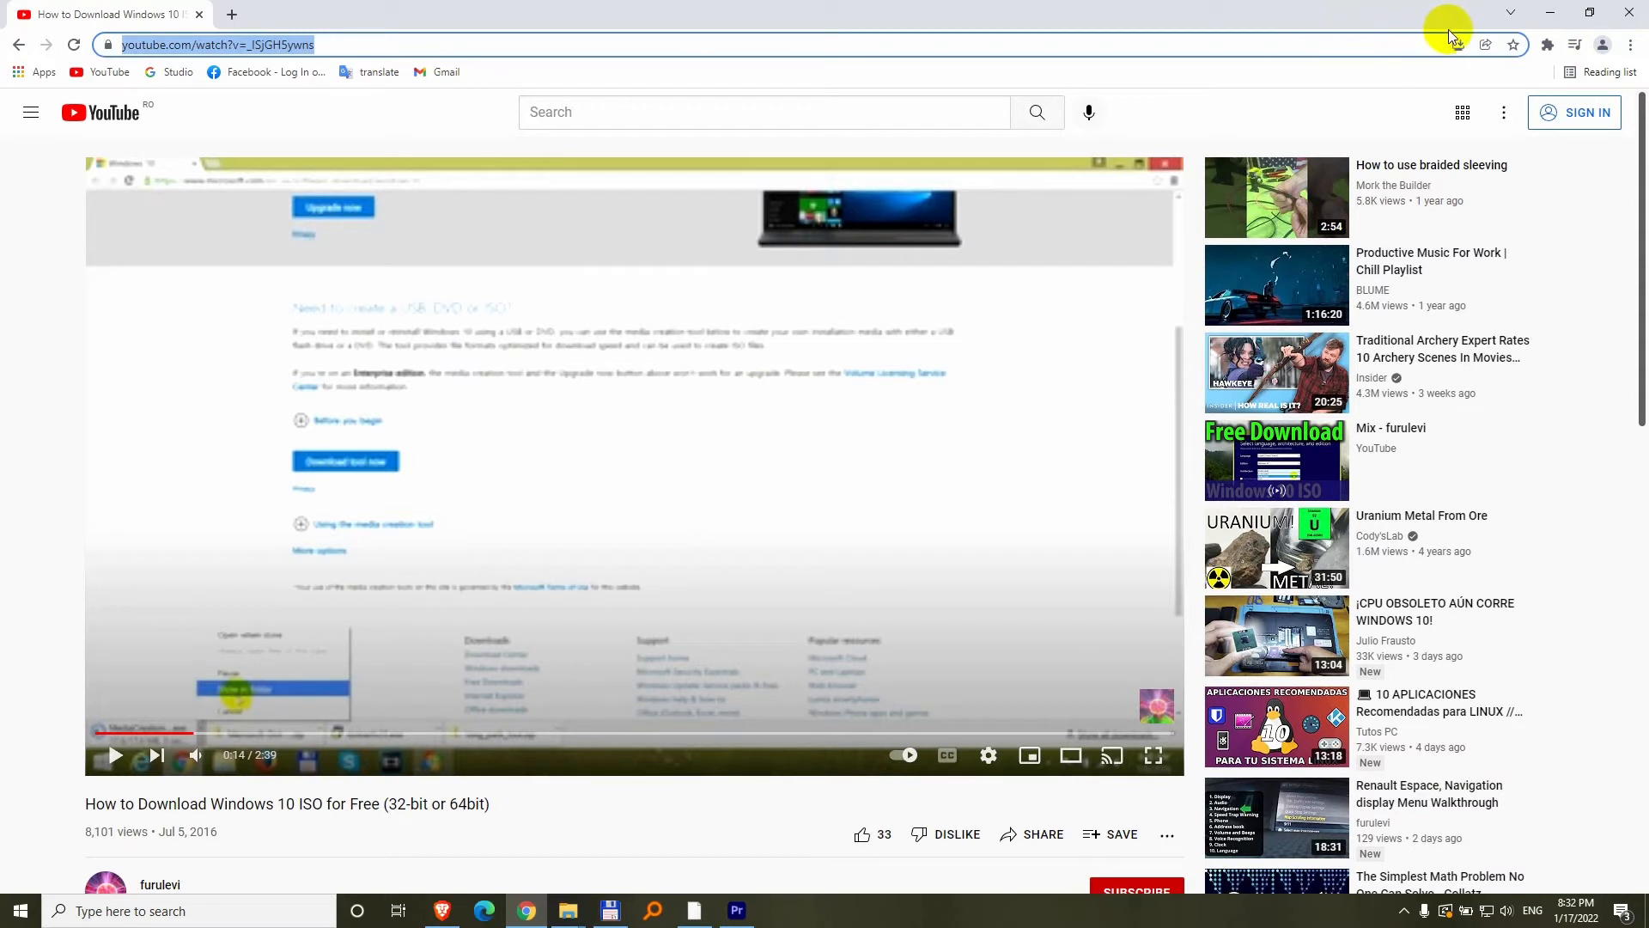
{"action": "mouse_move", "coordinate": [1481, 39]}
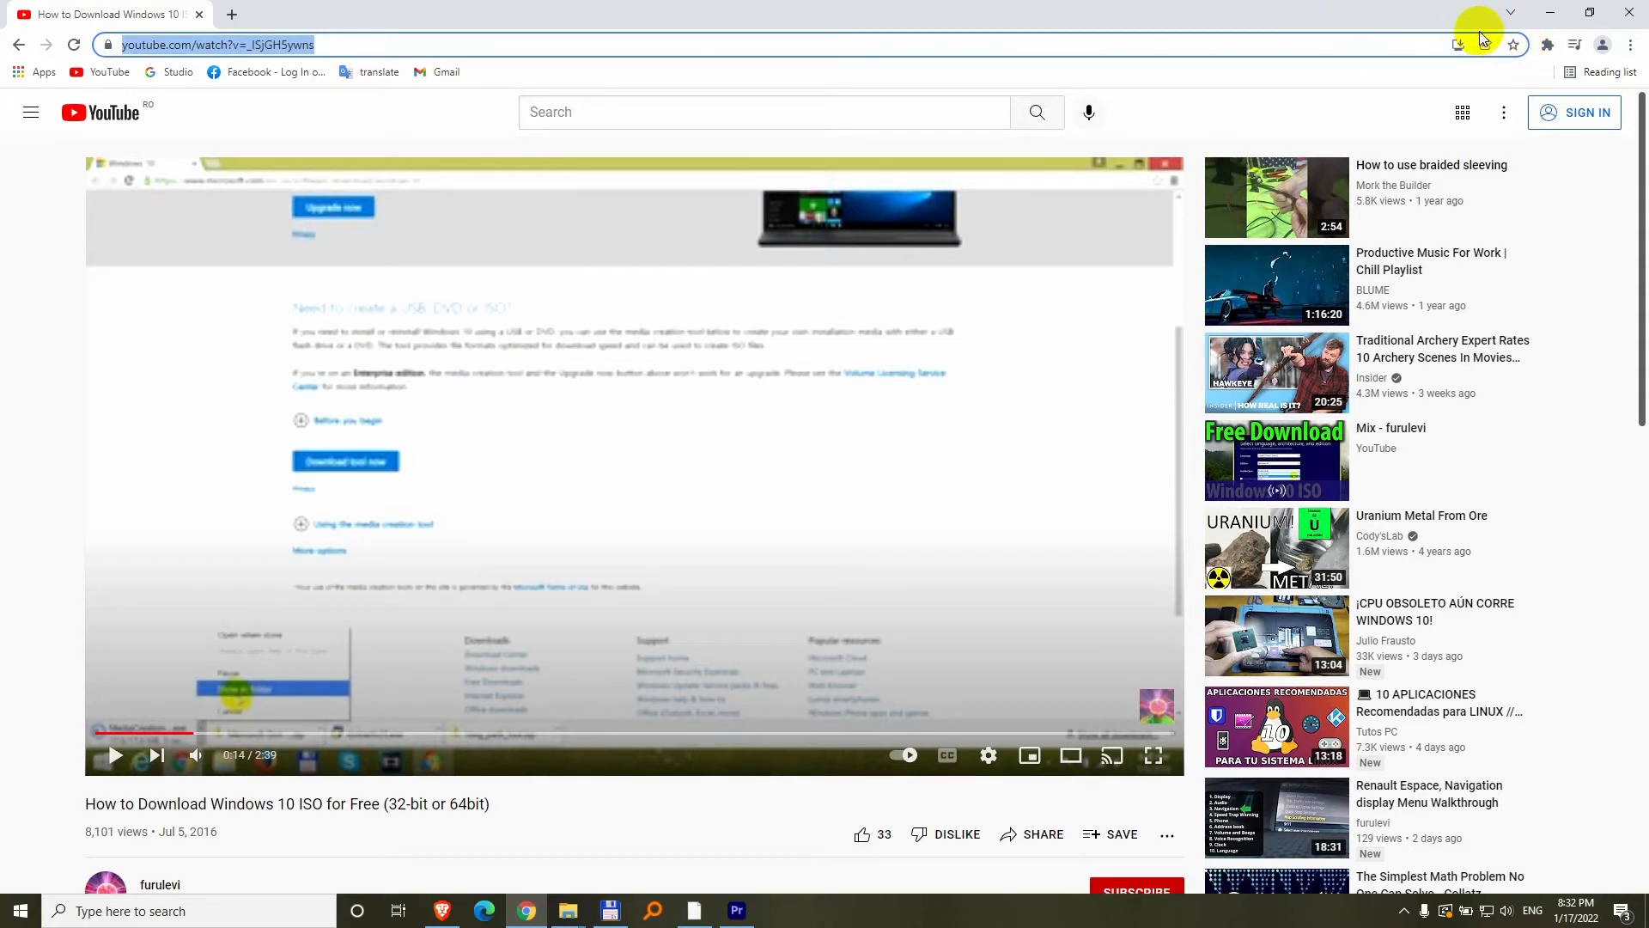
{"action": "mouse_move", "coordinate": [1547, 44]}
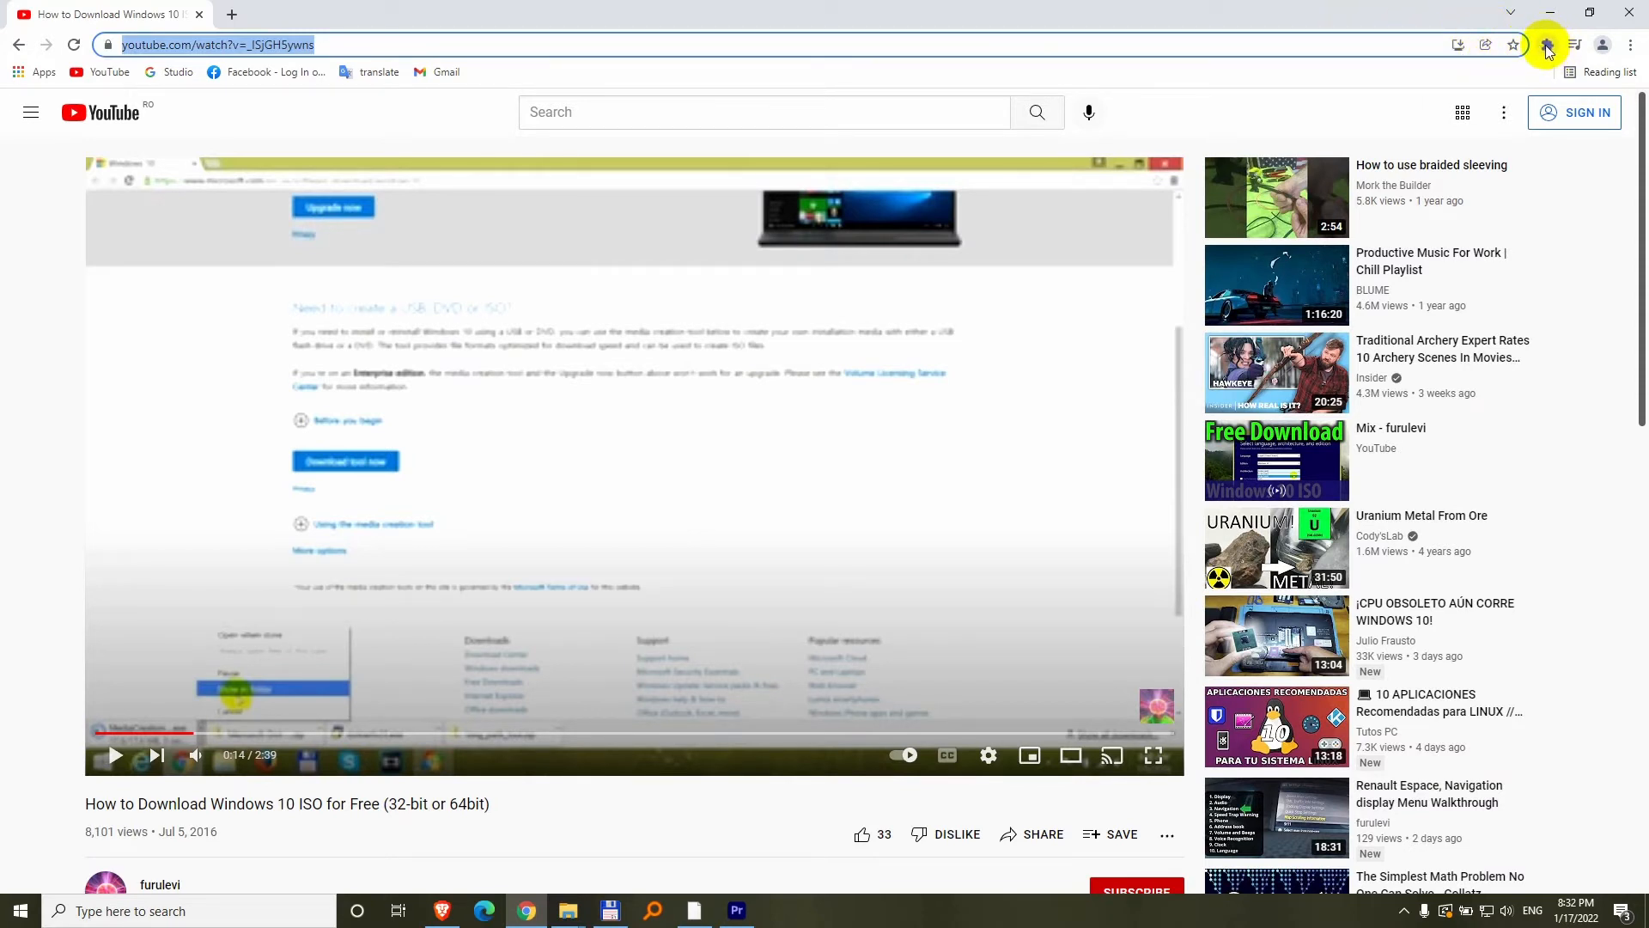
{"action": "mouse_move", "coordinate": [800, 320]}
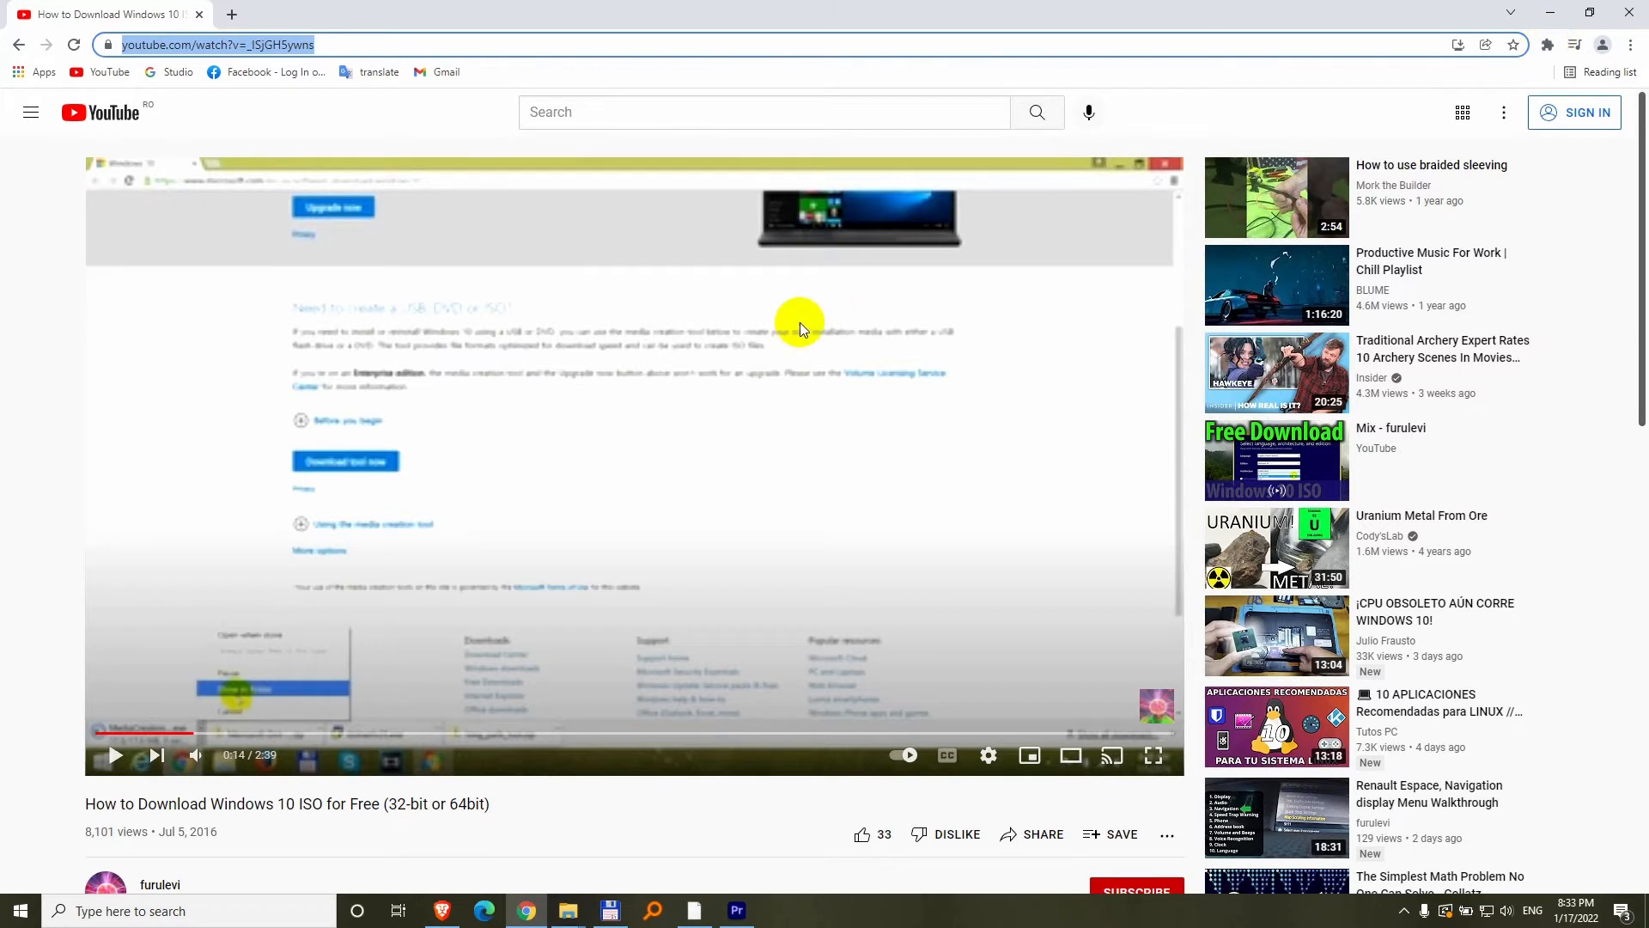
{"action": "left_click", "coordinate": [708, 346]}
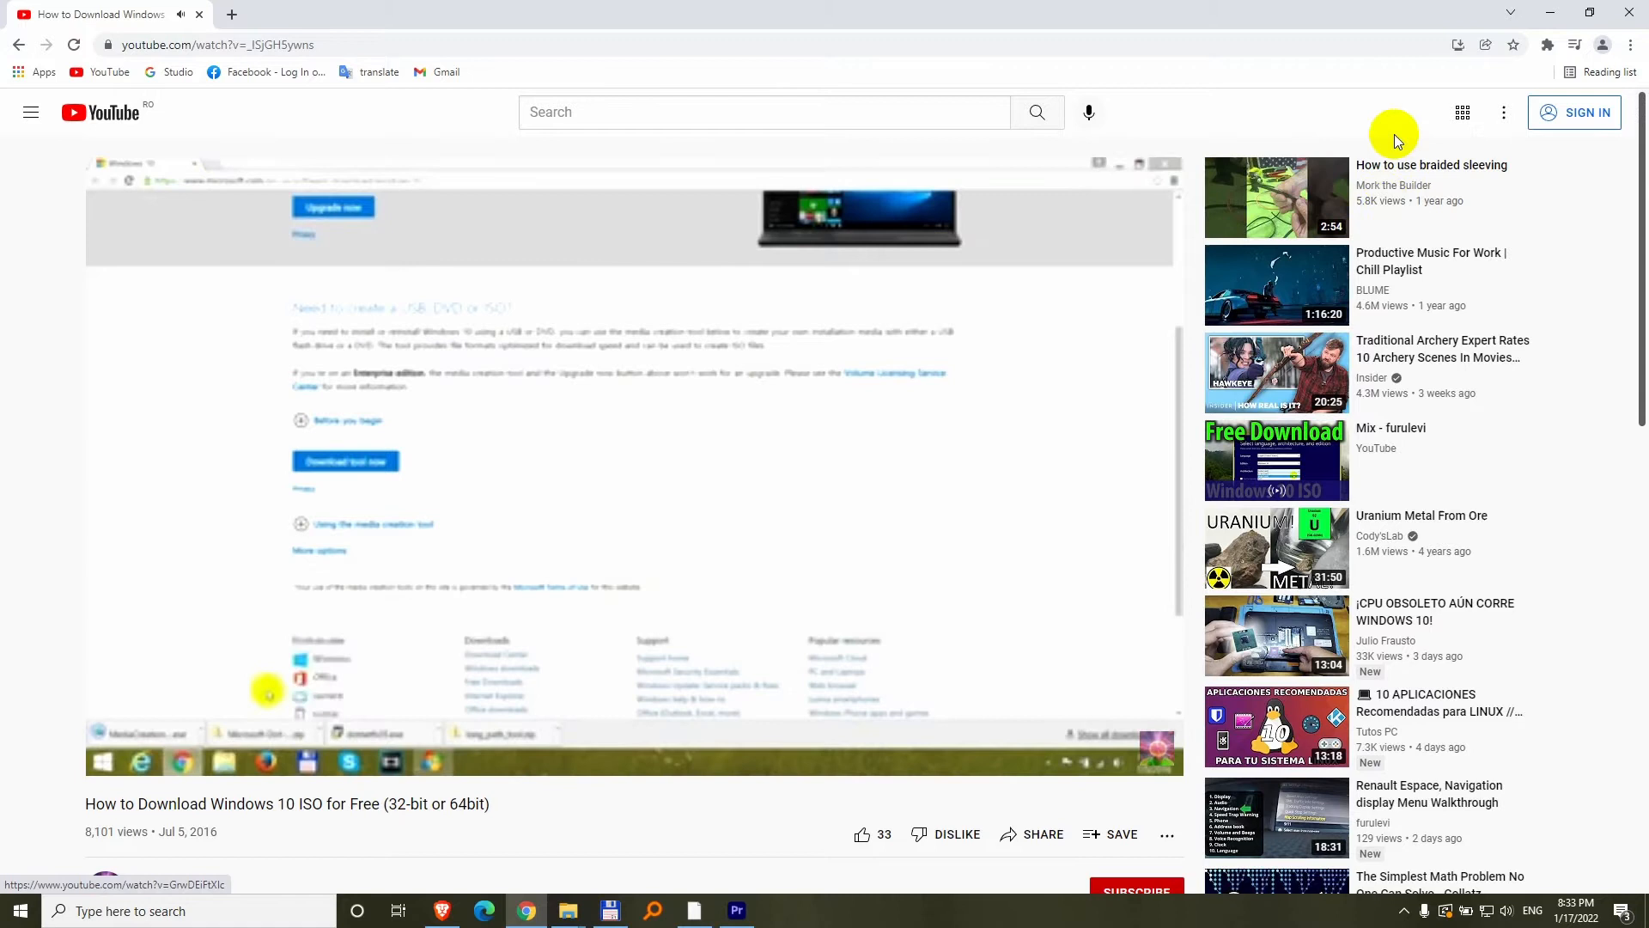
- Shazam the video's music and open the 'Never Sleep' by Gunnar Olsen & AV3C track page
{"action": "left_click", "coordinate": [1548, 44]}
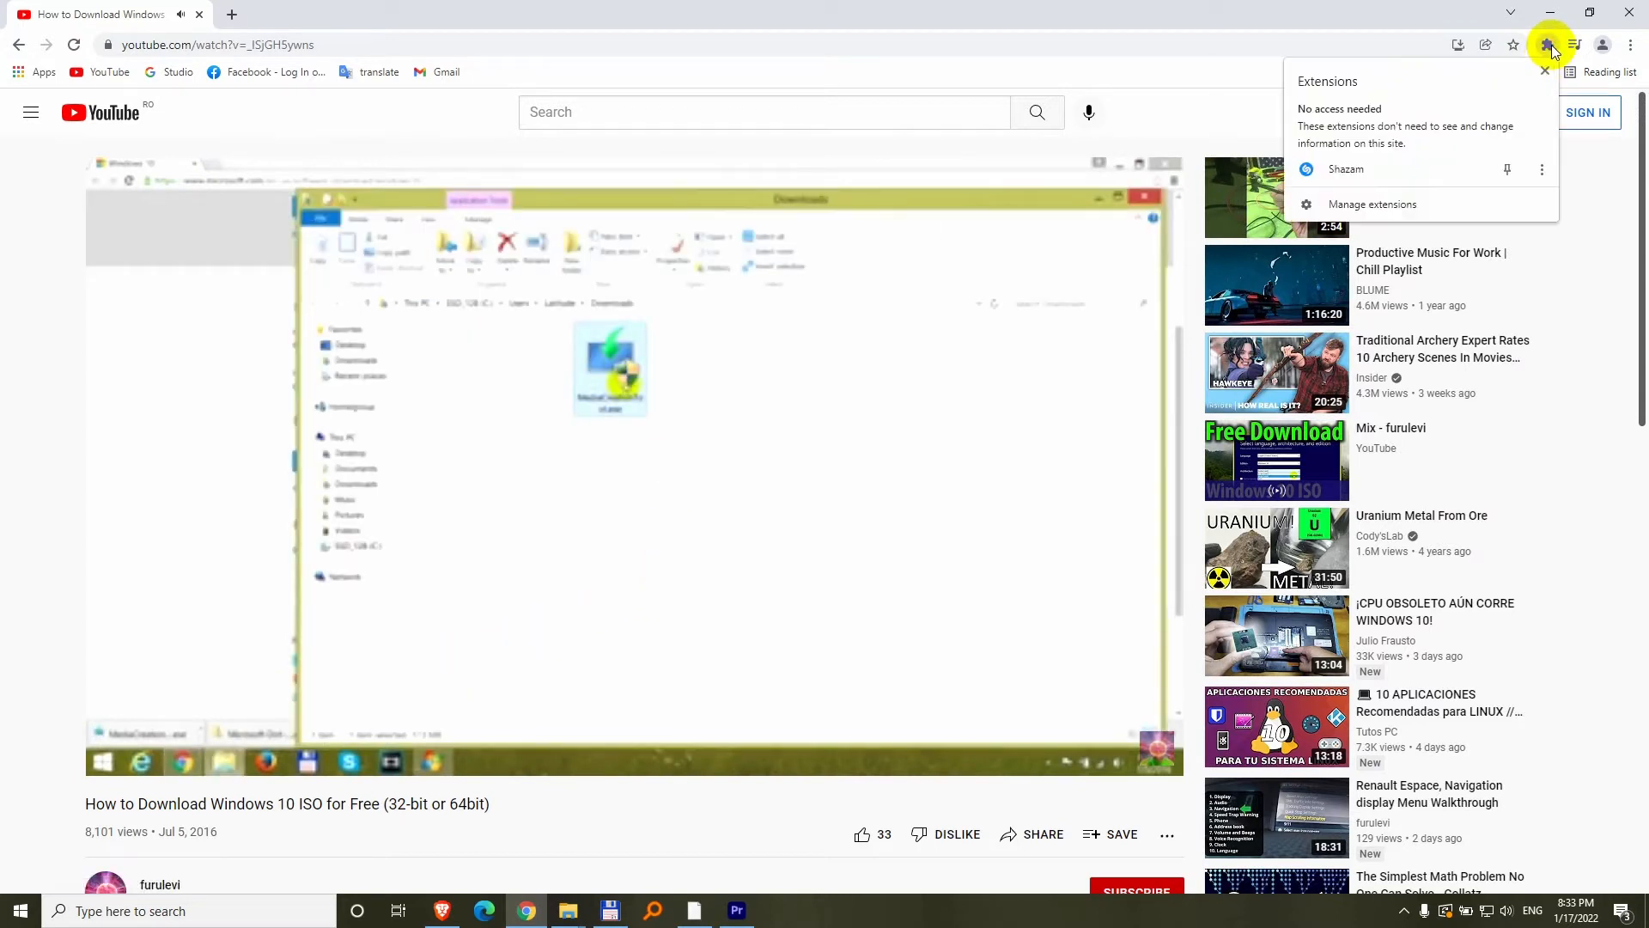
{"action": "mouse_move", "coordinate": [1346, 169]}
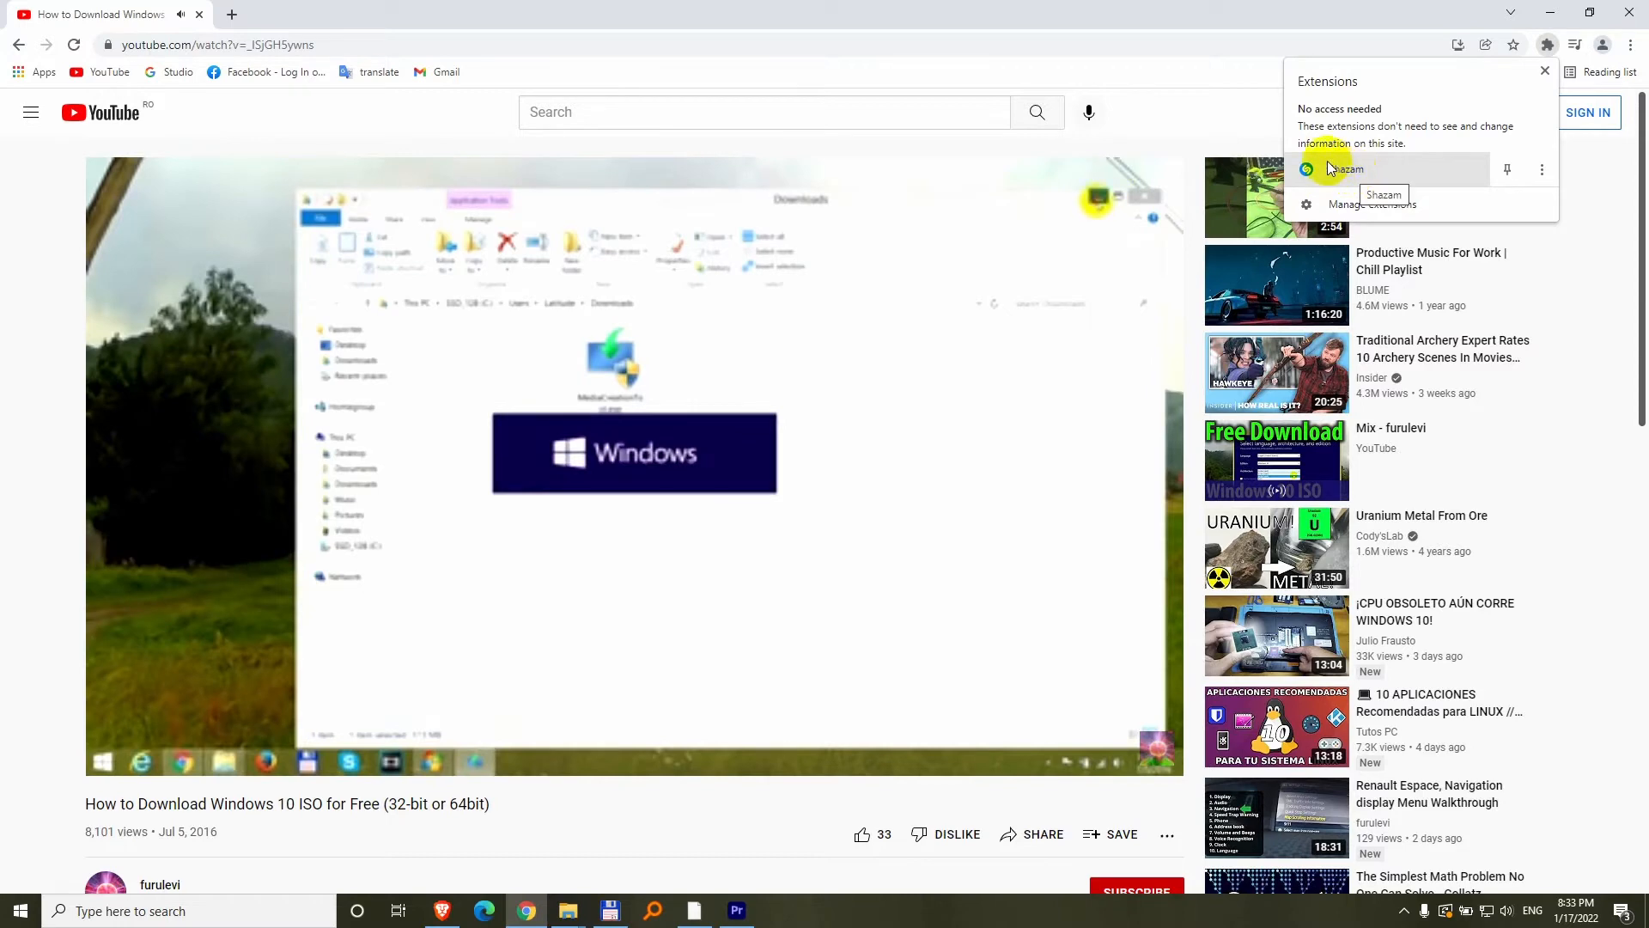
{"action": "left_click", "coordinate": [1346, 168]}
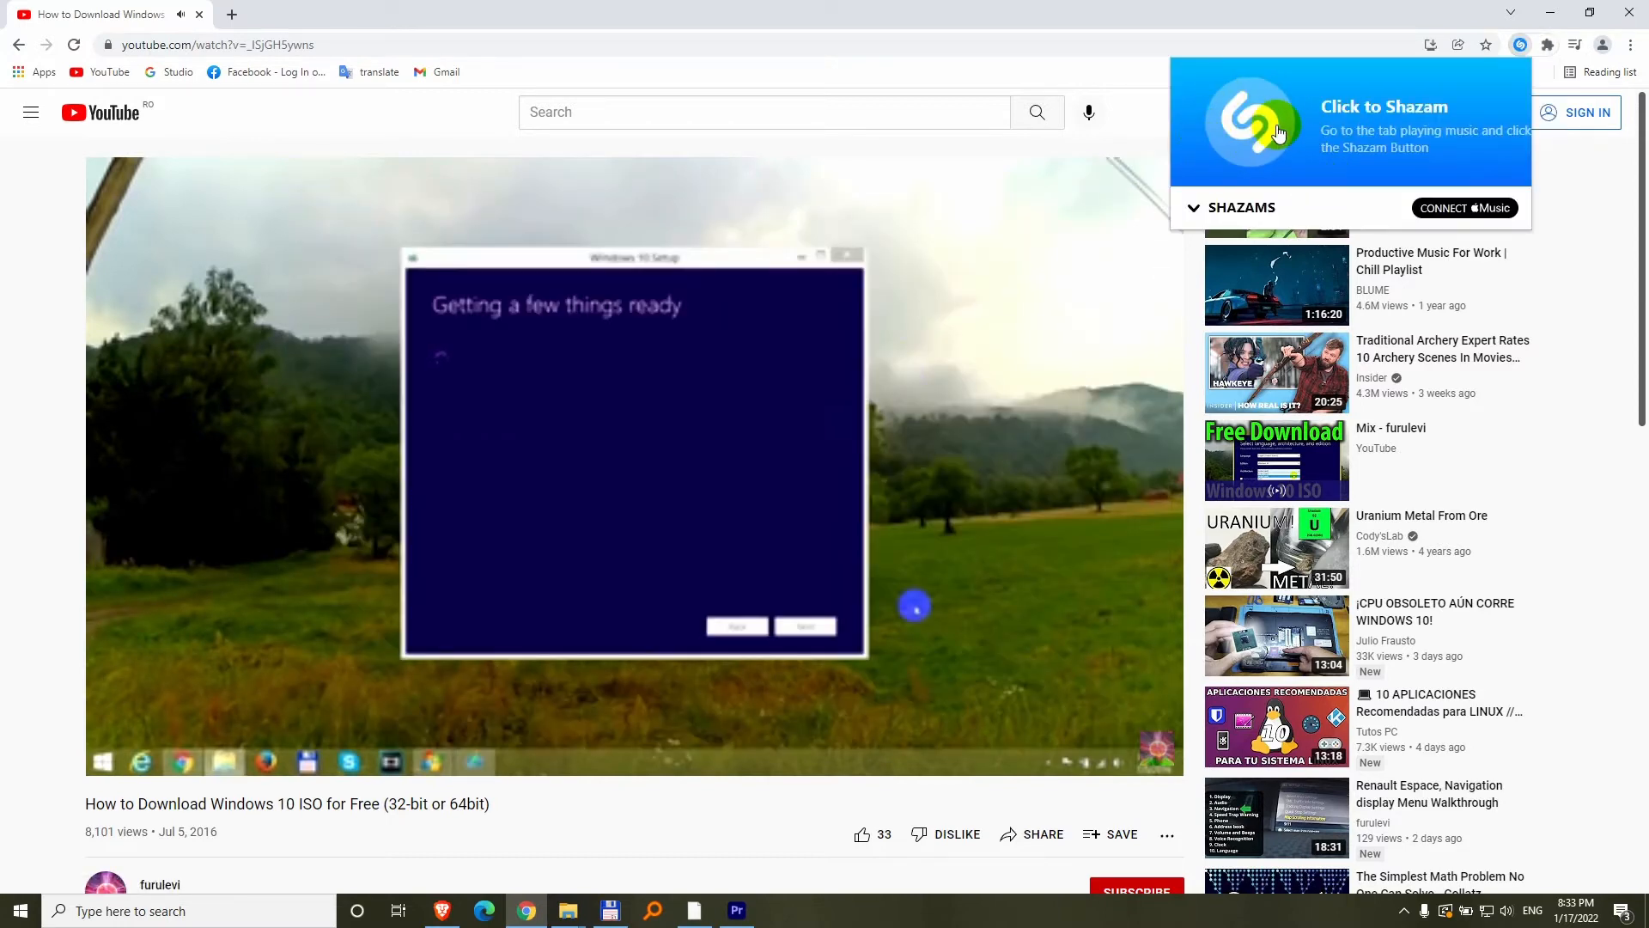
{"action": "left_click", "coordinate": [1246, 132]}
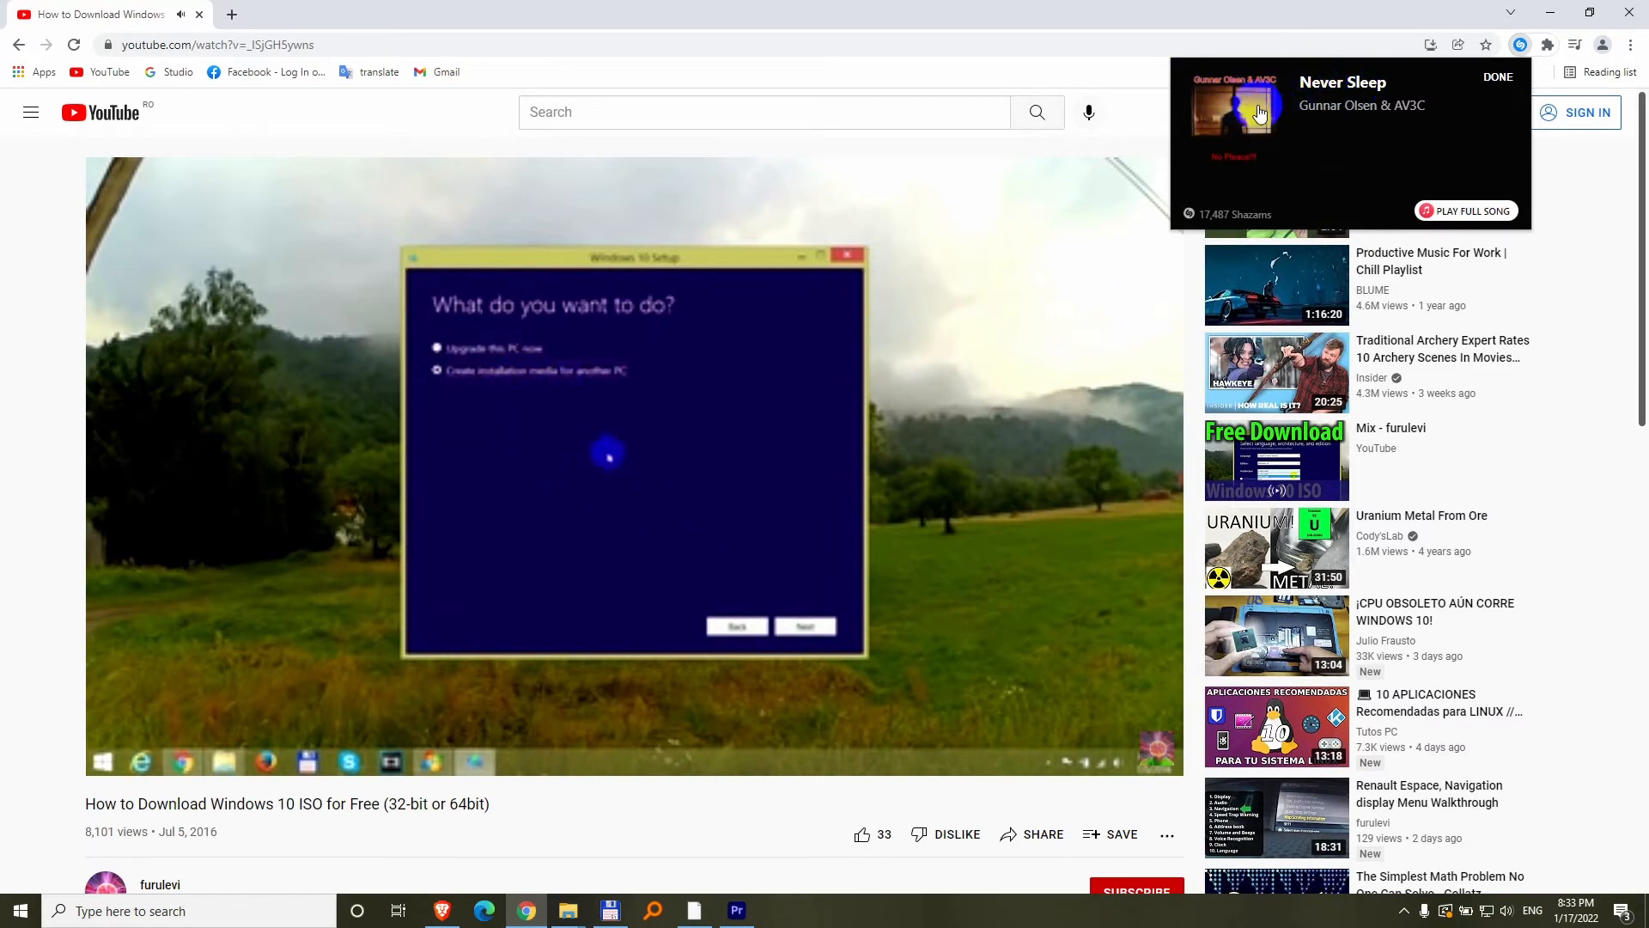
{"action": "left_click", "coordinate": [1236, 105]}
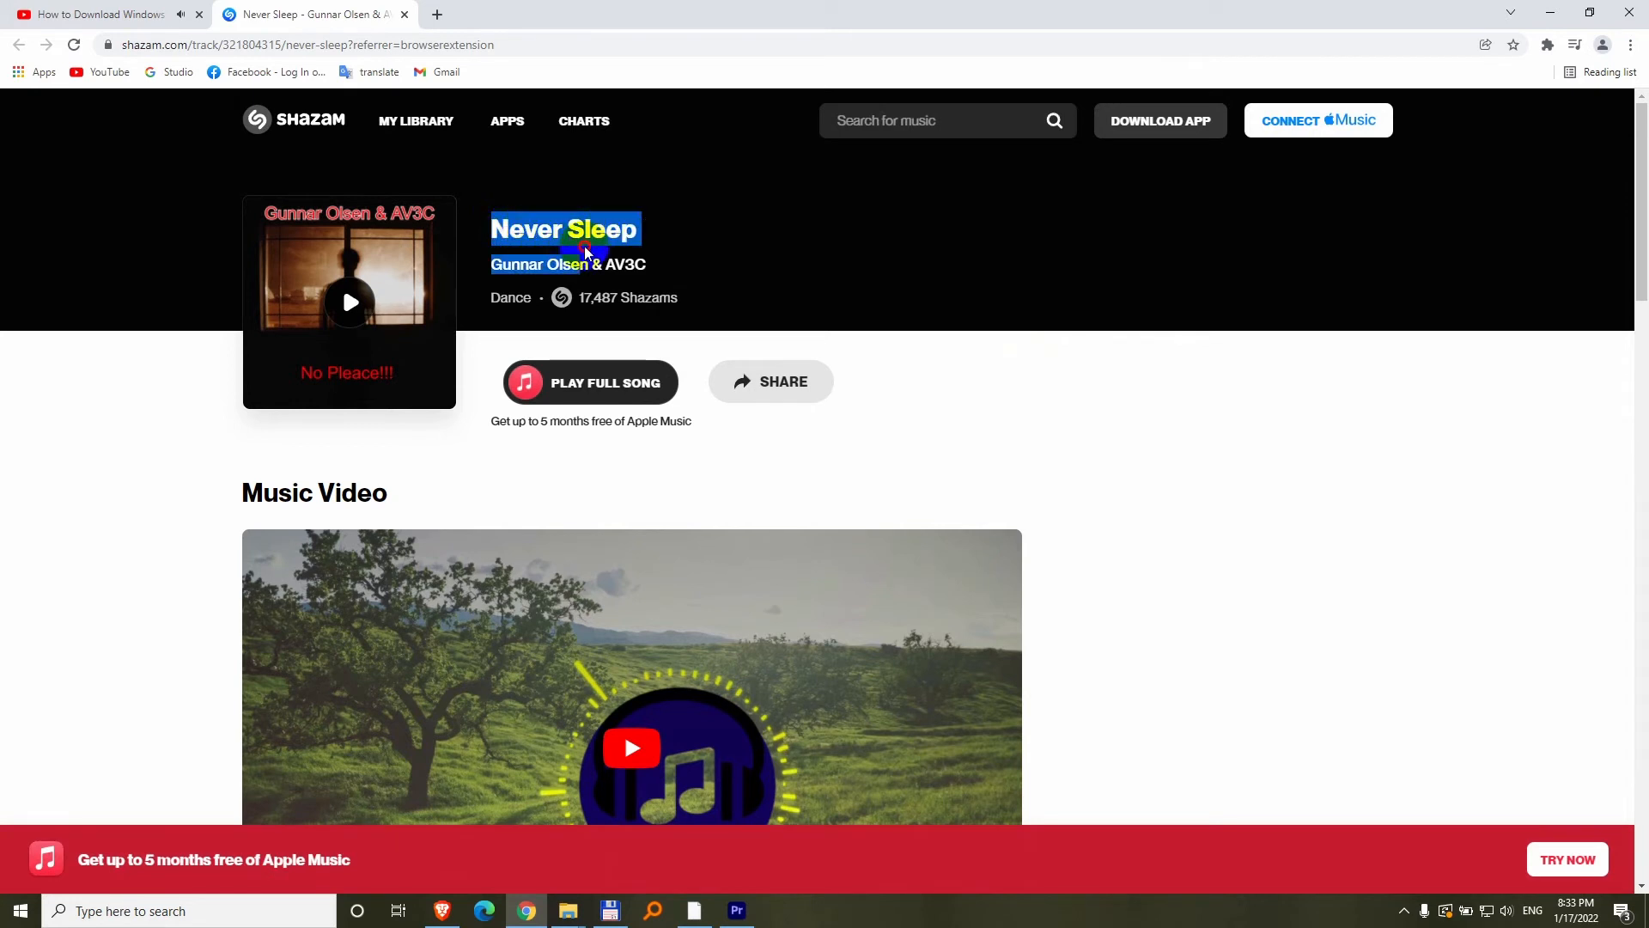
- Check the YouTube tutorial tab, then return to the 'Never Sleep' track page
{"action": "right_click", "coordinate": [586, 249]}
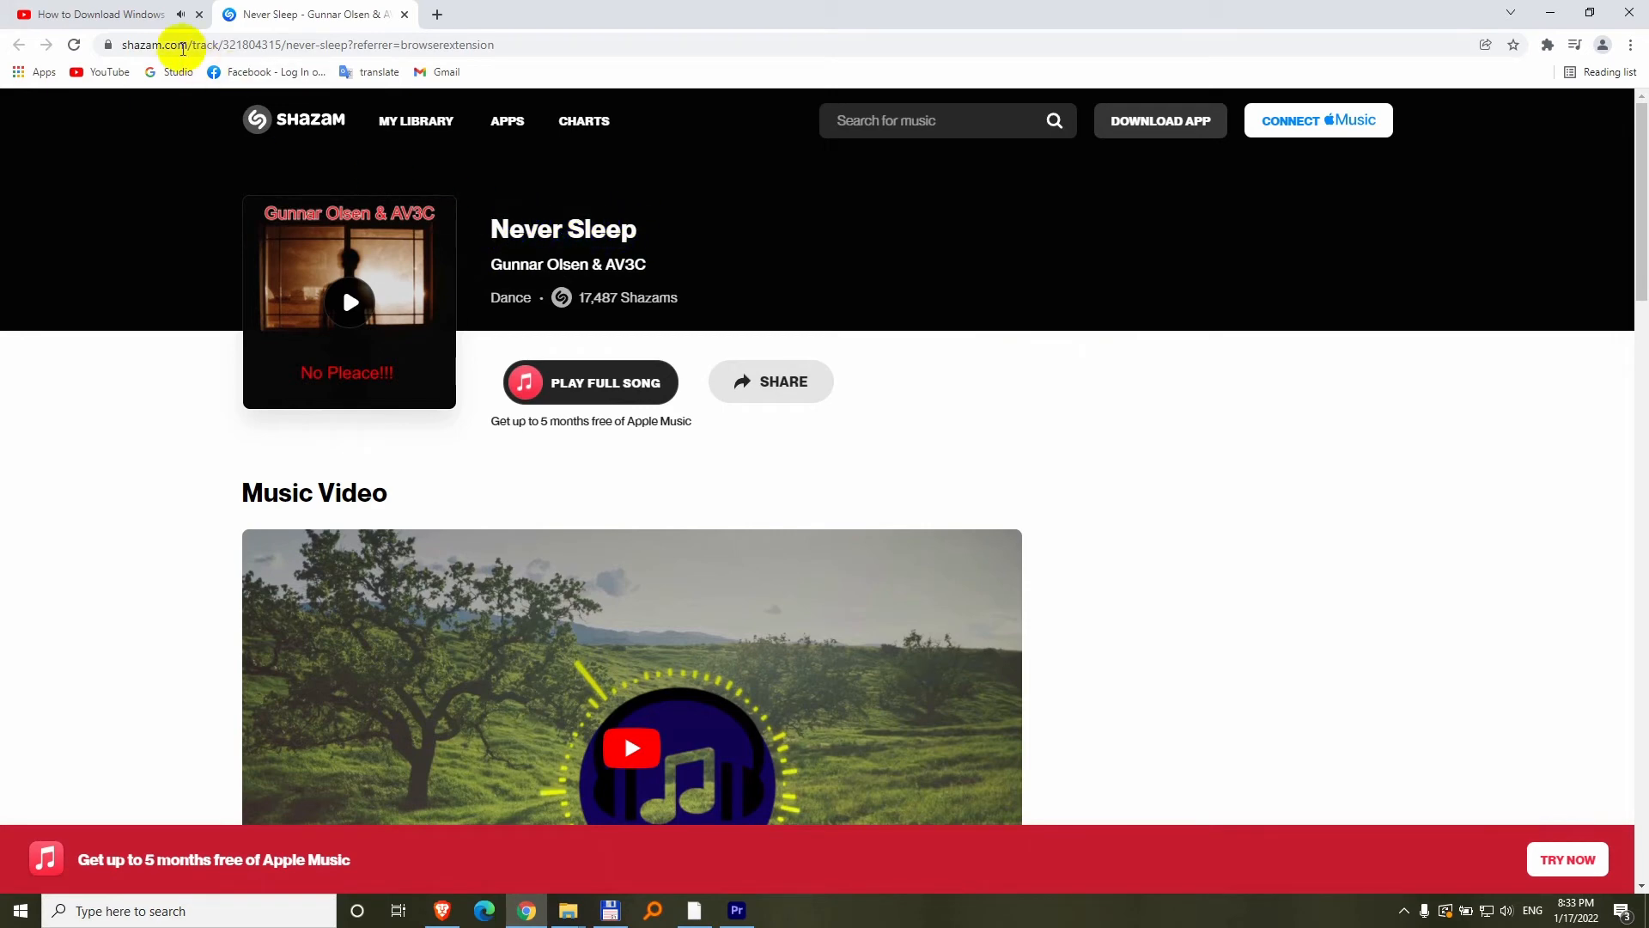
{"action": "left_click", "coordinate": [95, 13]}
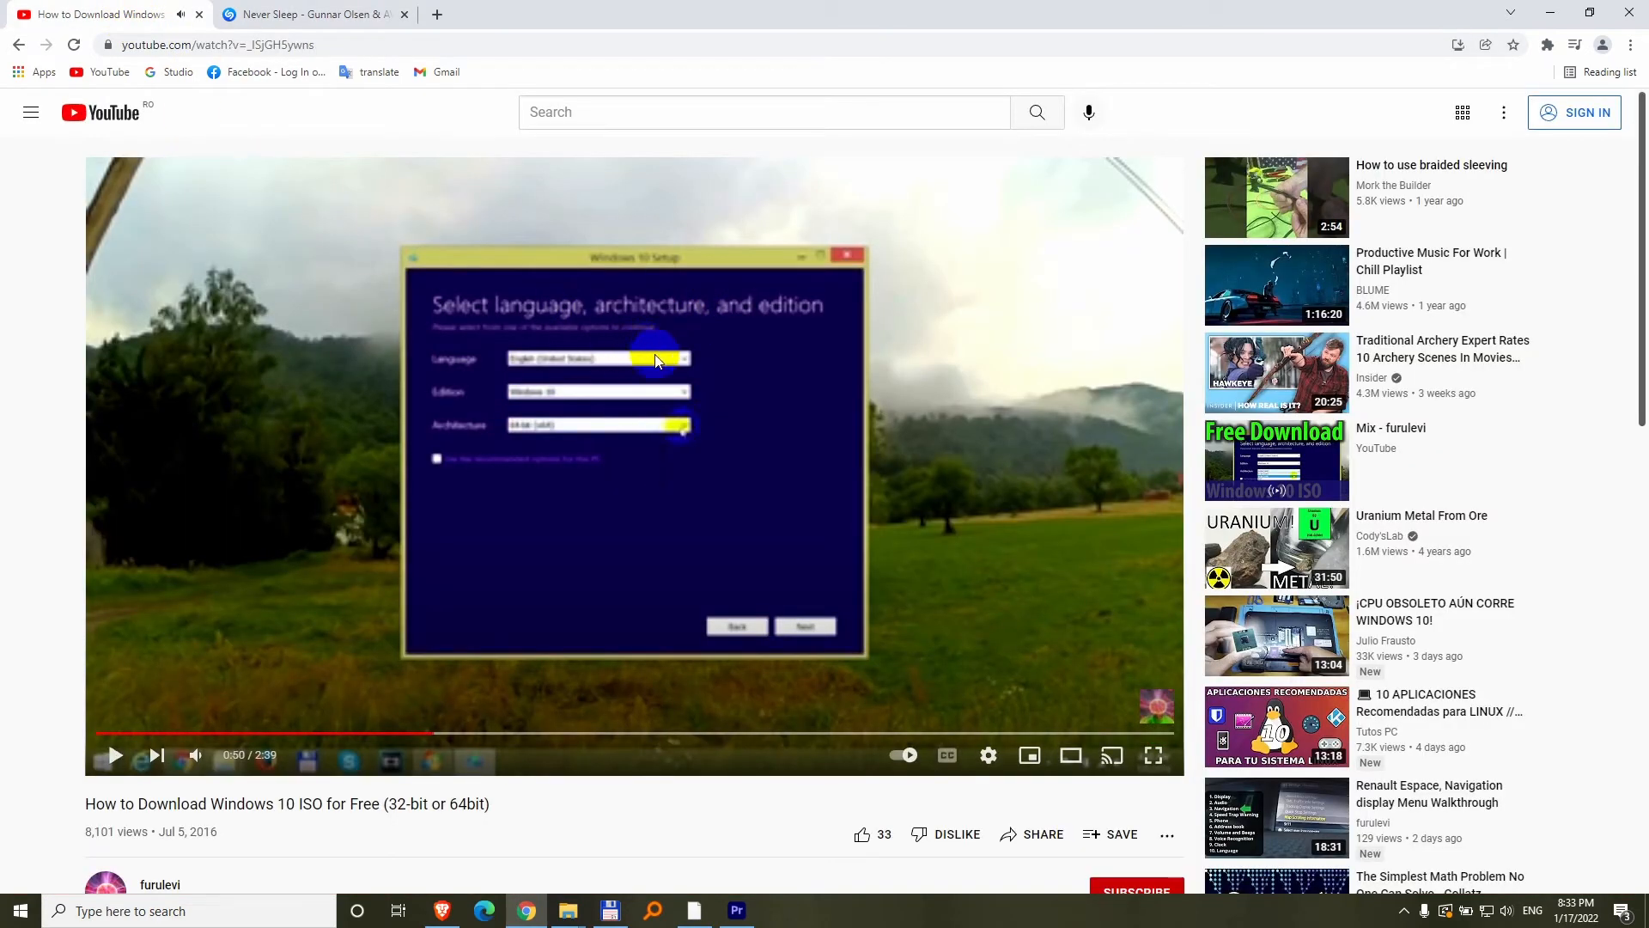
{"action": "left_click", "coordinate": [310, 14]}
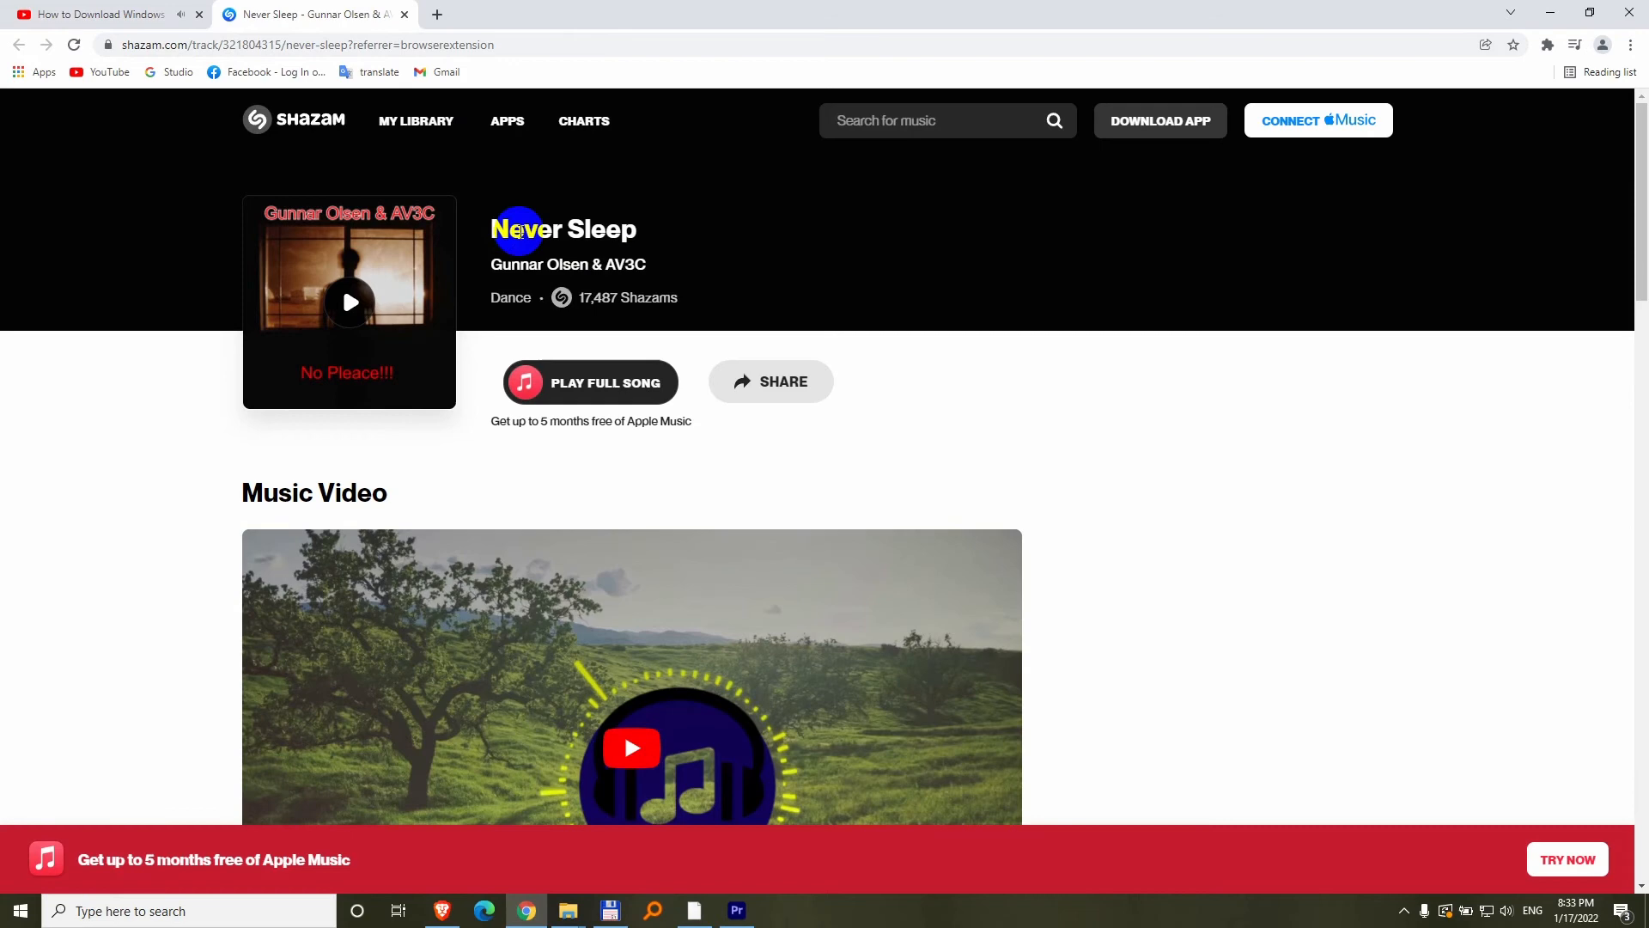
{"action": "mouse_move", "coordinate": [229, 102]}
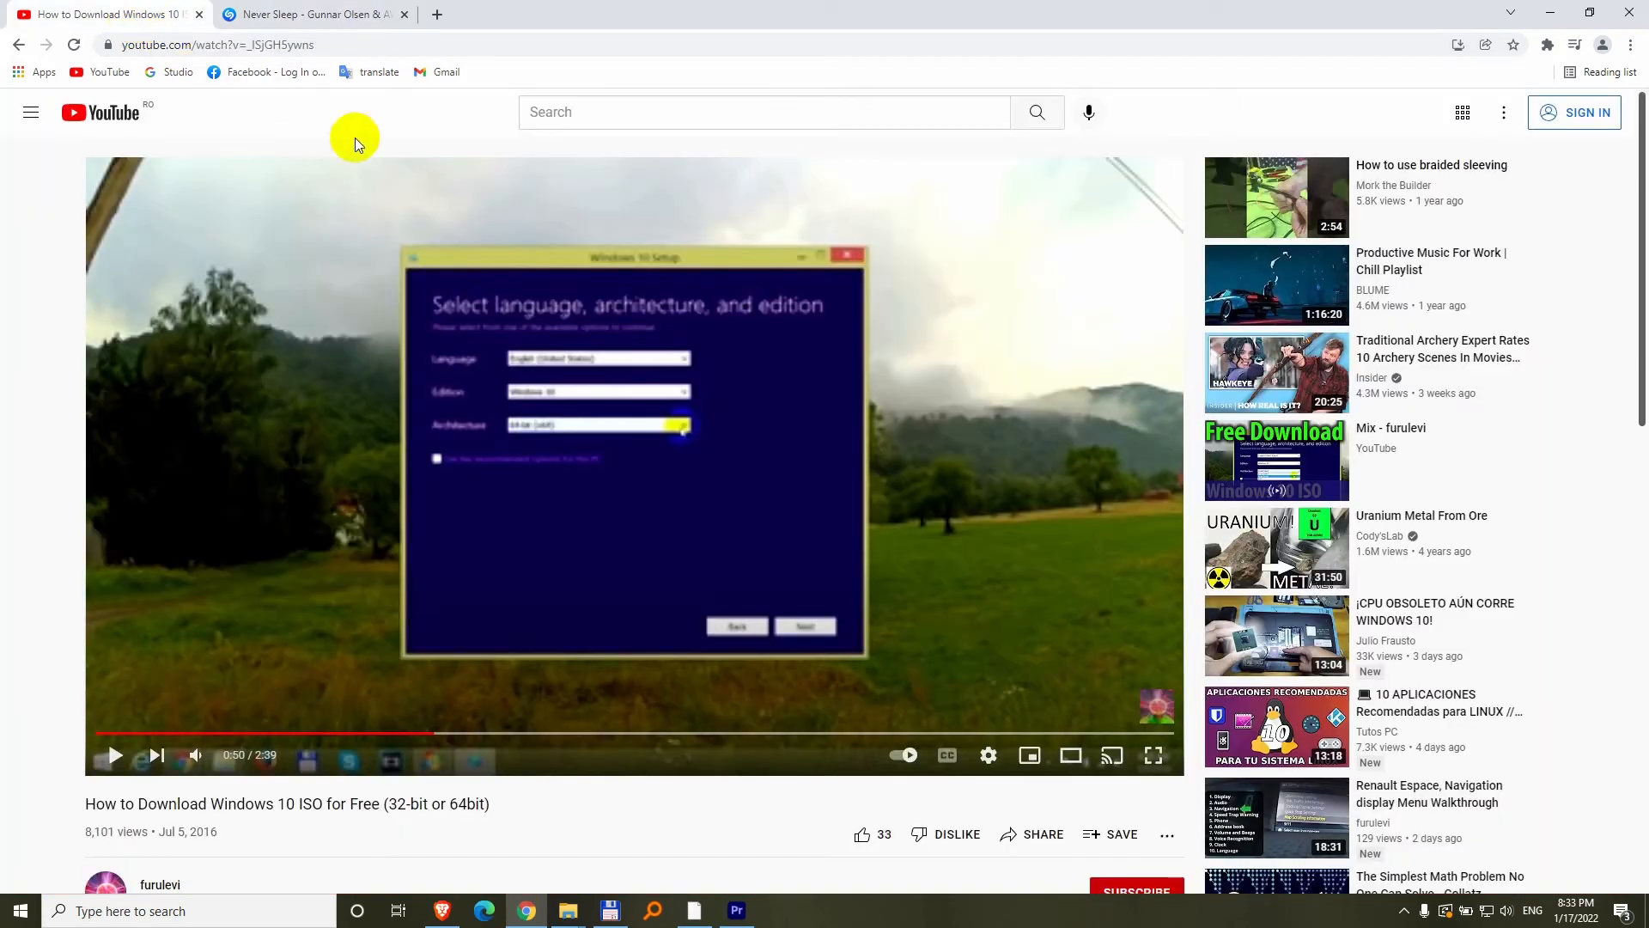
{"action": "mouse_move", "coordinate": [1547, 43]}
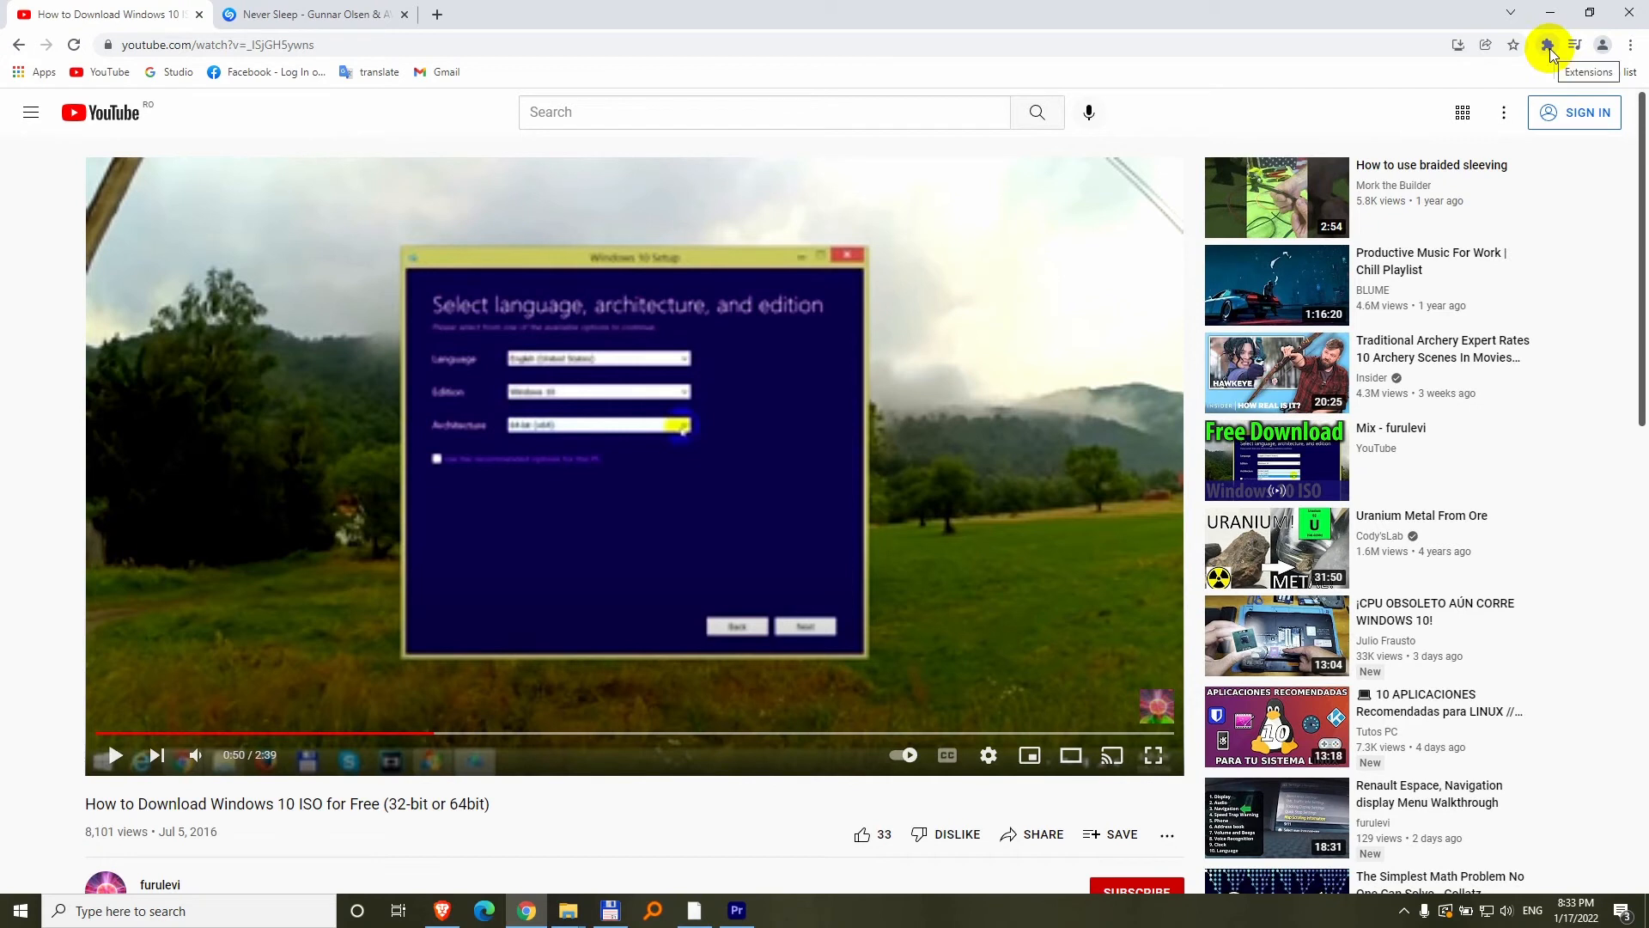
- Look at the Shazam extension's options, then open Chrome's main menu
{"action": "left_click", "coordinate": [1548, 43]}
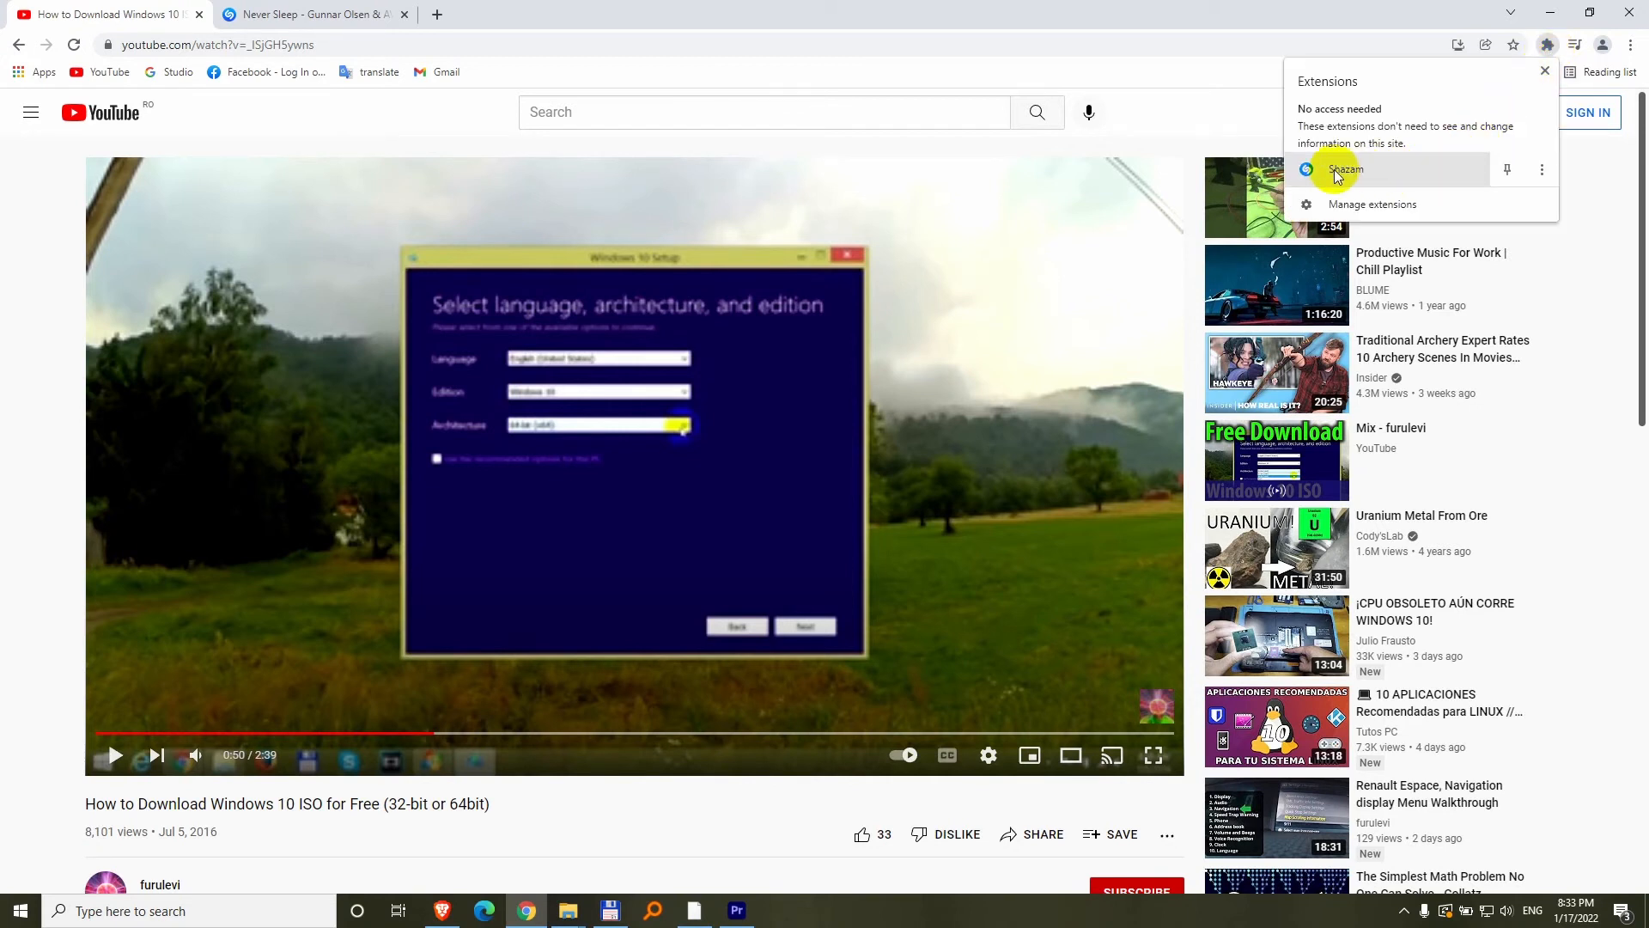
{"action": "mouse_move", "coordinate": [1542, 169]}
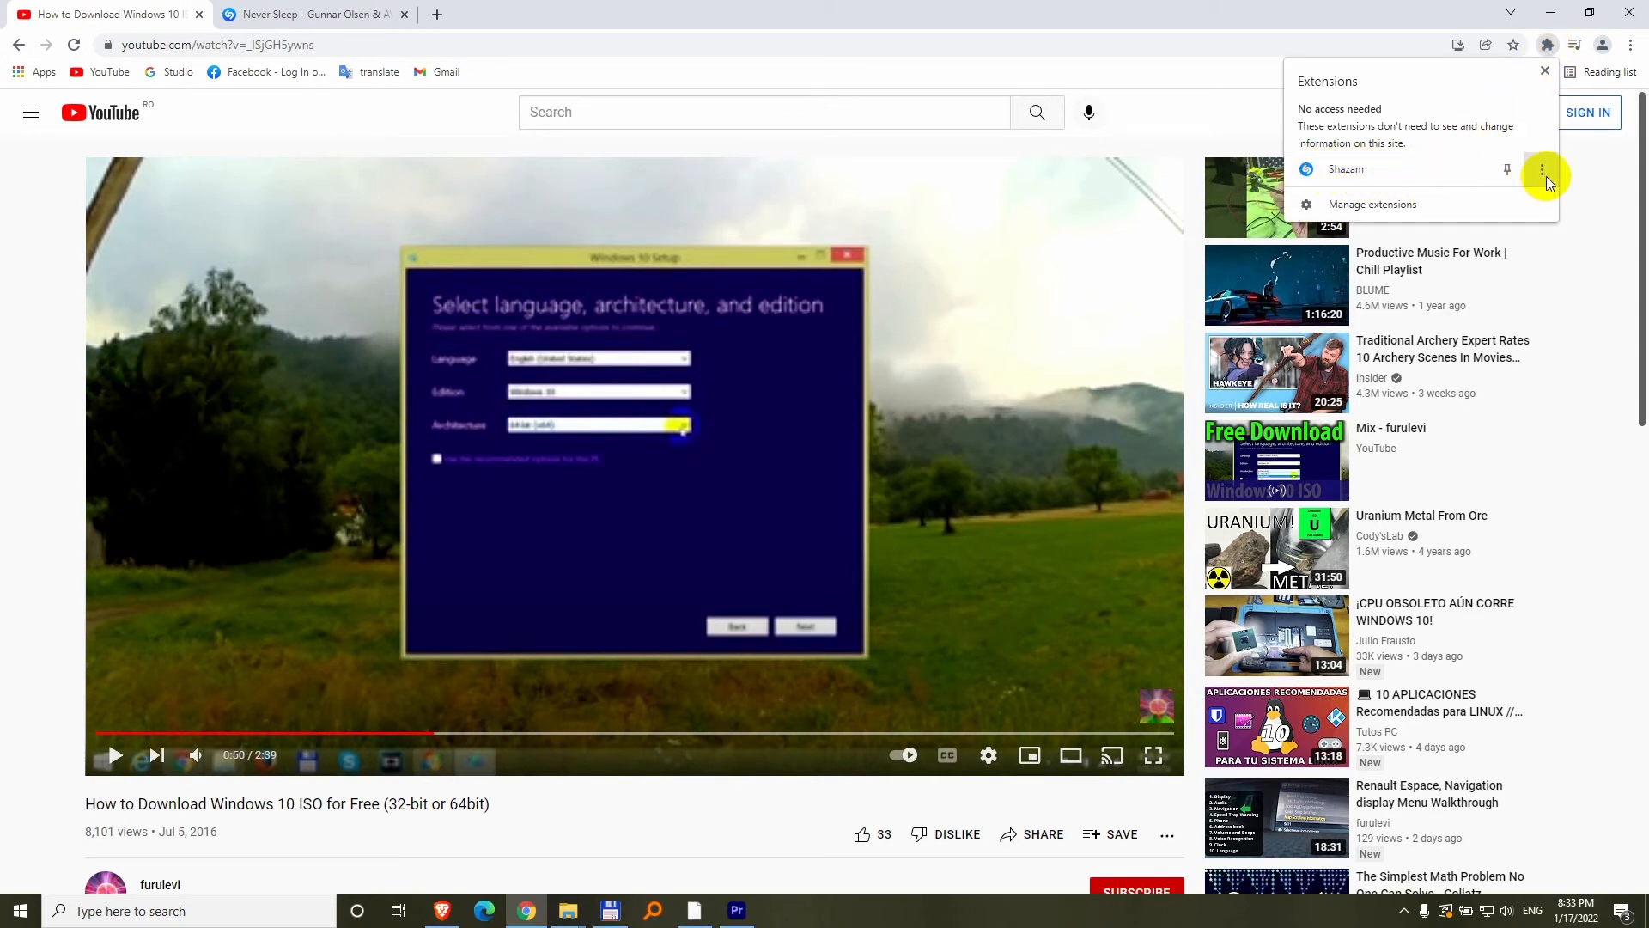
{"action": "left_click", "coordinate": [1541, 169]}
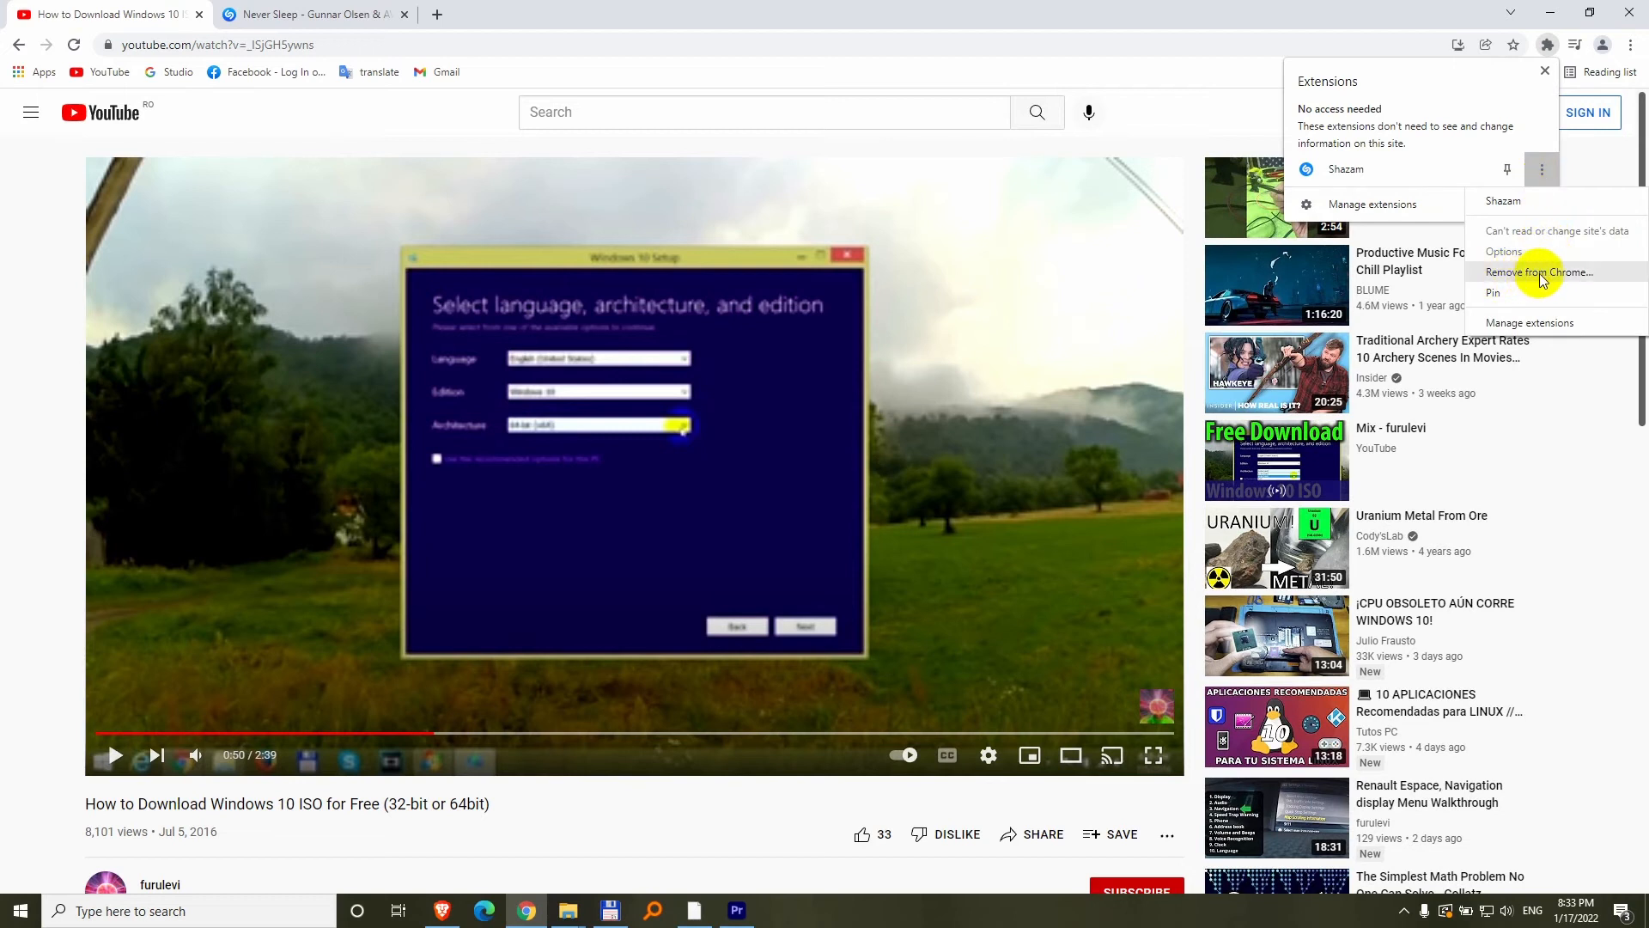
{"action": "mouse_move", "coordinate": [1560, 271]}
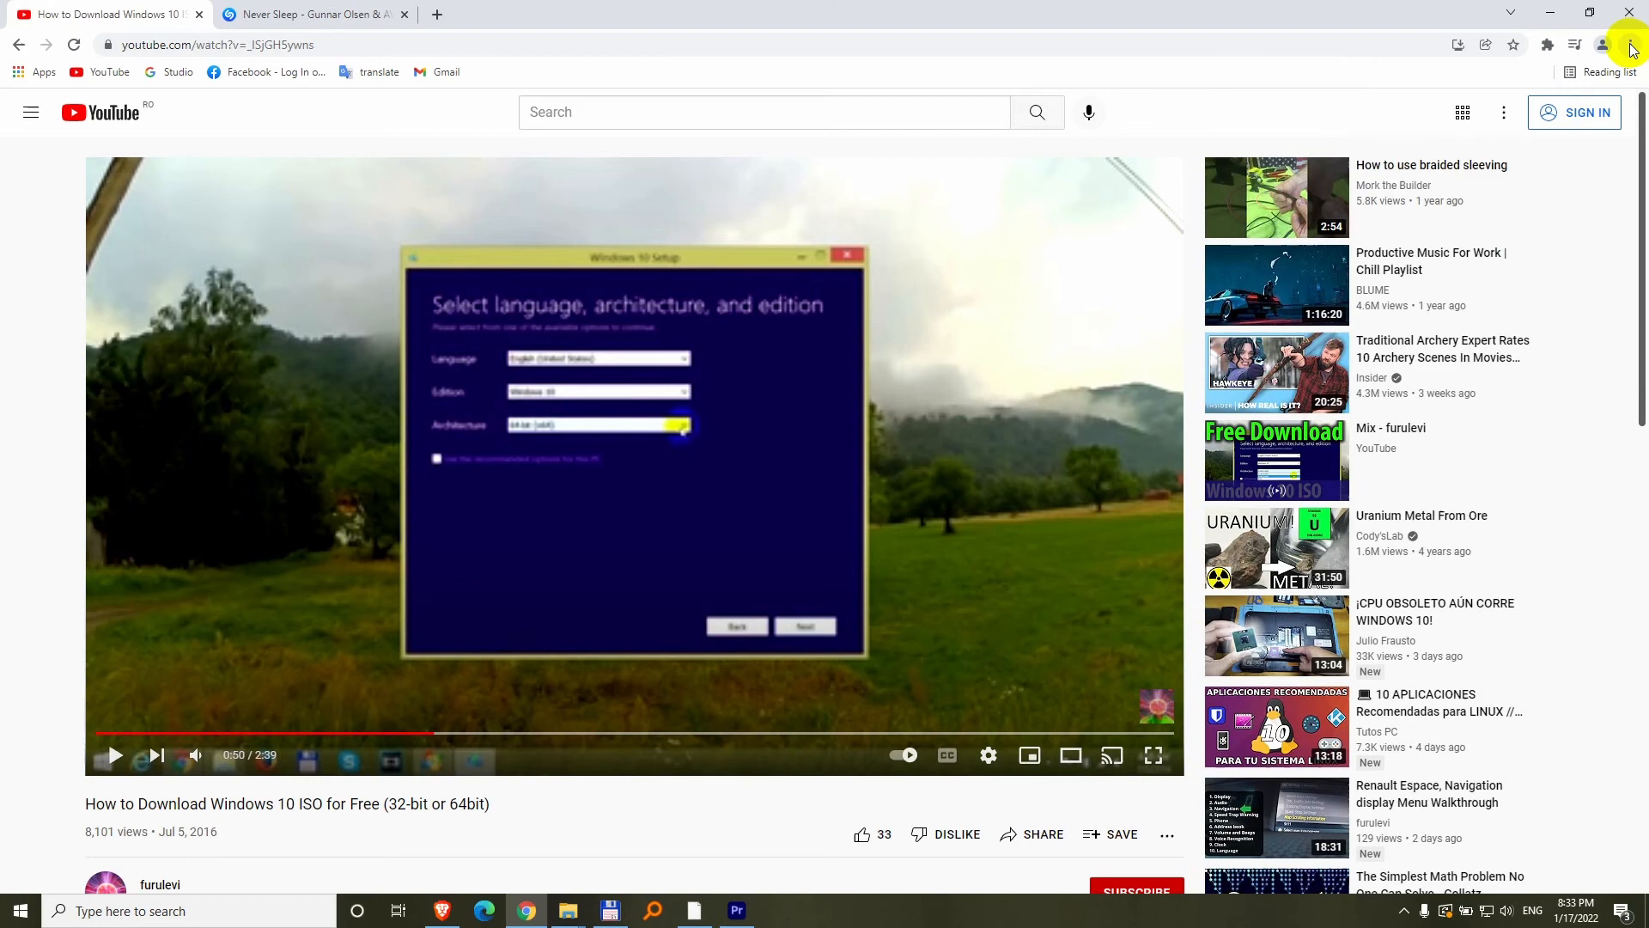
{"action": "left_click", "coordinate": [1630, 44]}
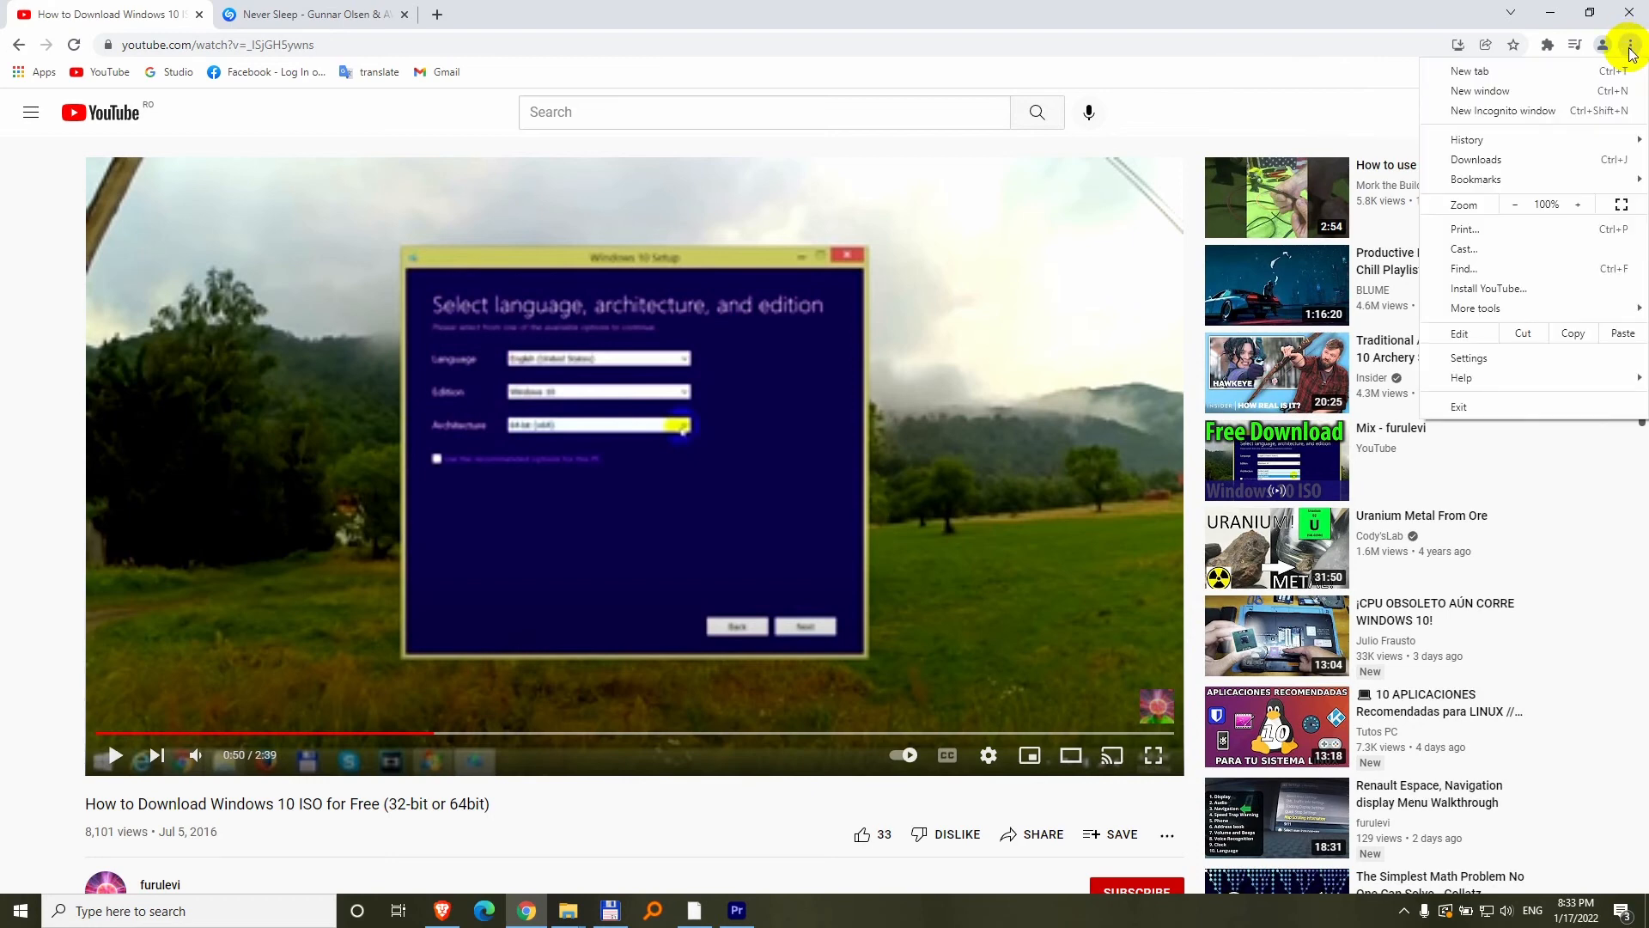
{"action": "mouse_move", "coordinate": [1469, 357]}
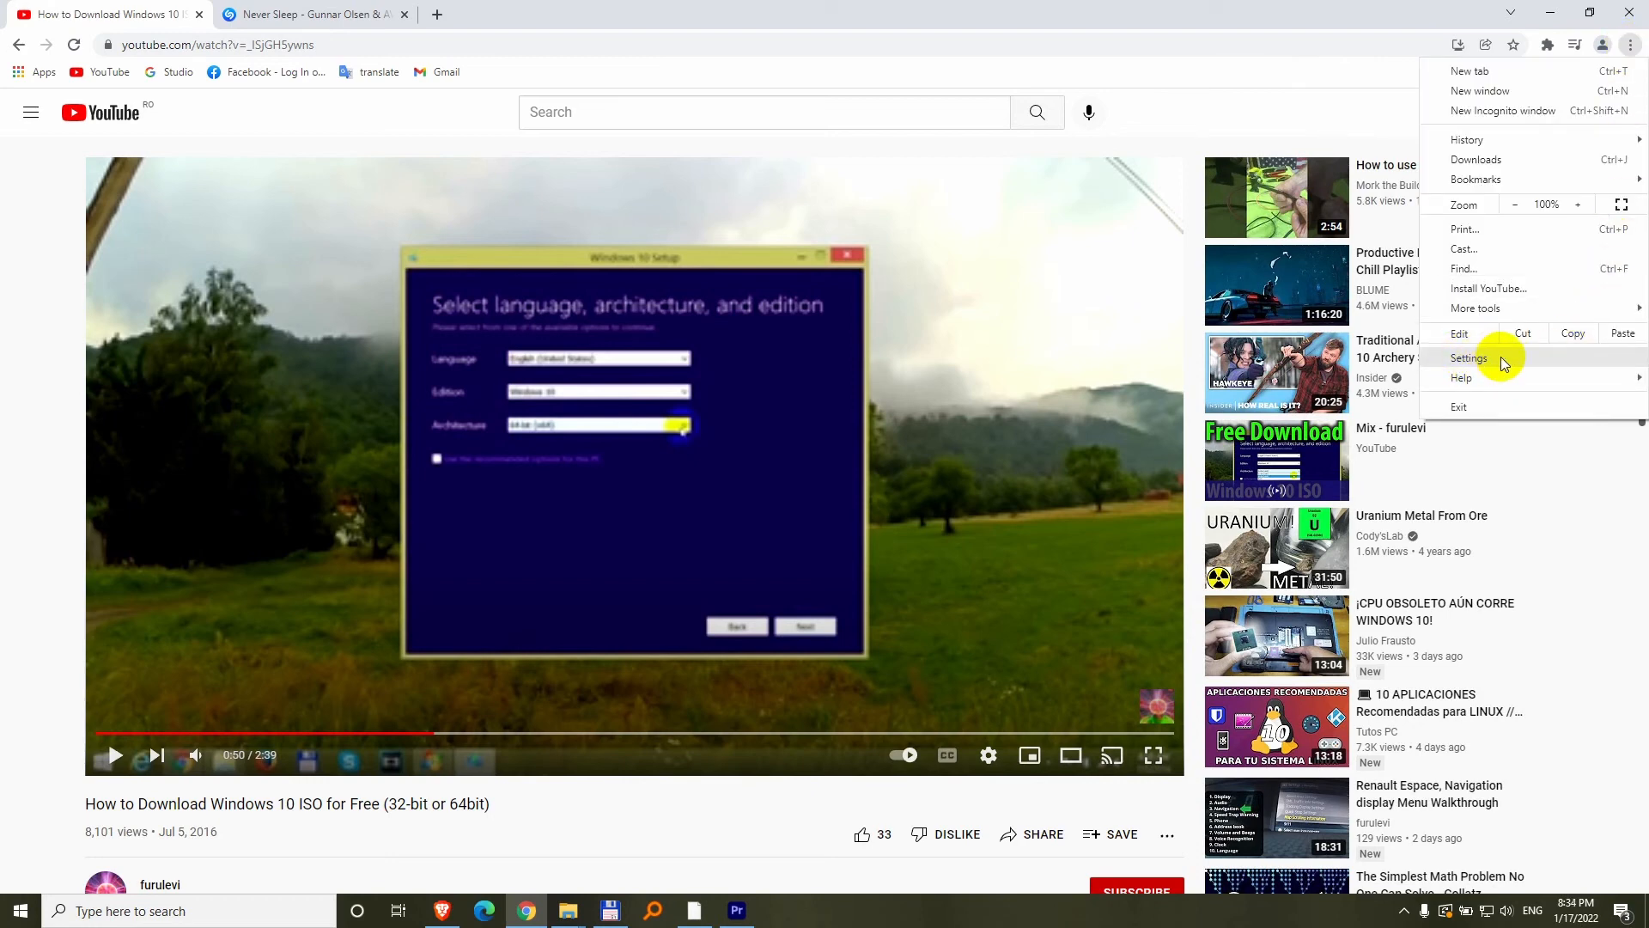
- Remove the Shazam extension from Chrome via Settings > Extensions and confirm
{"action": "left_click", "coordinate": [1468, 357]}
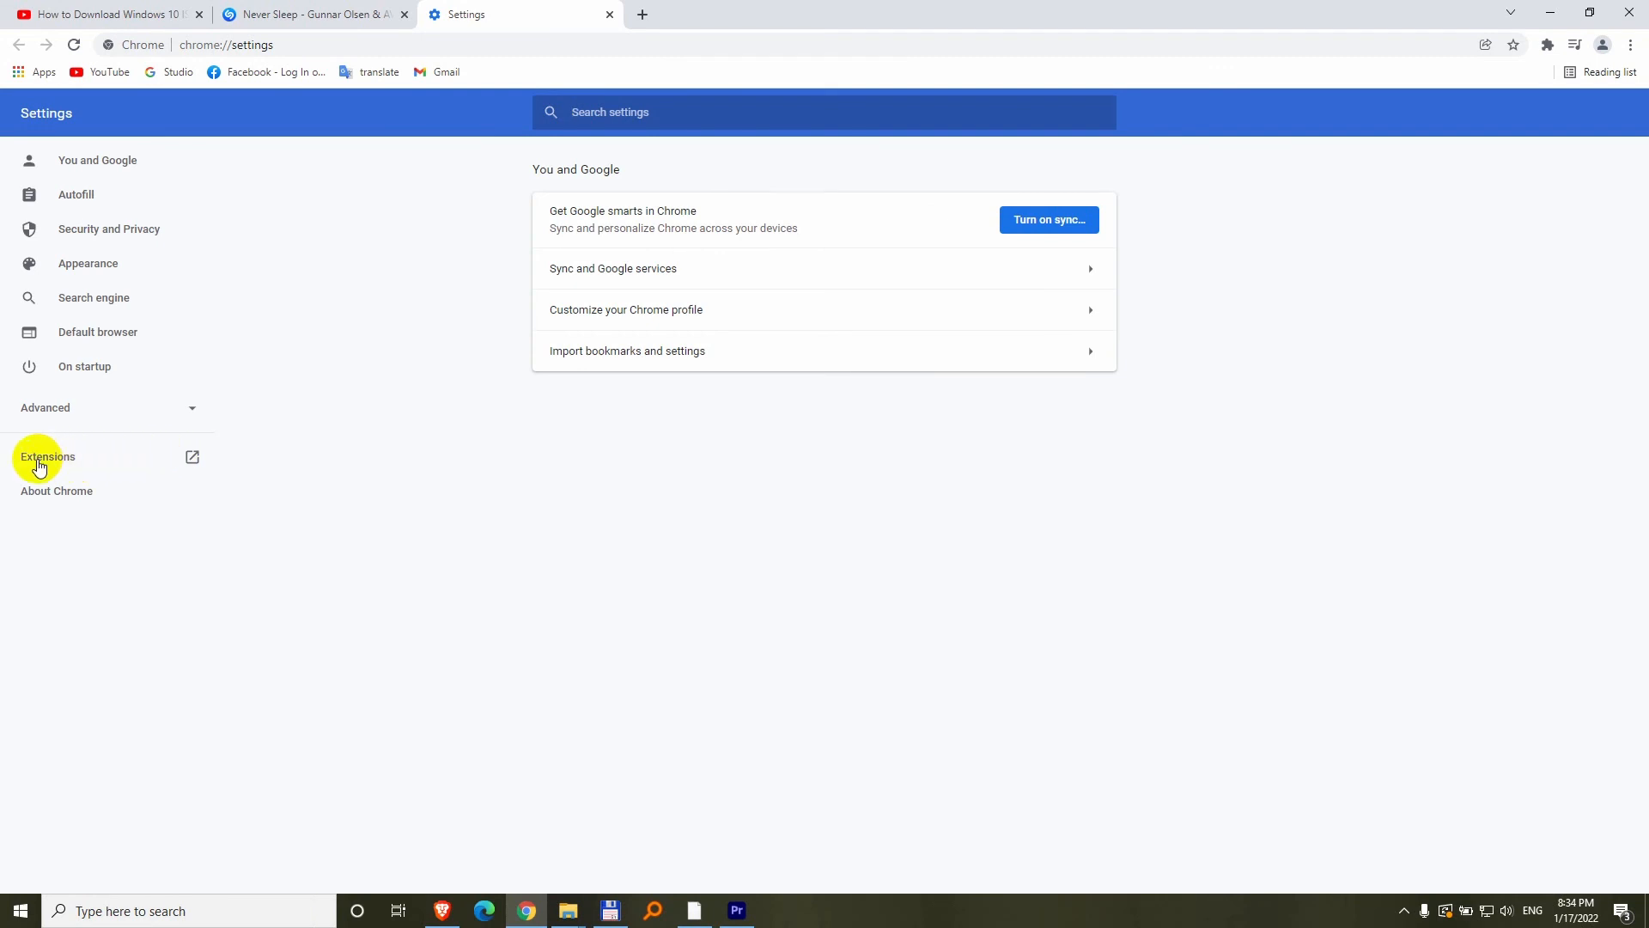
{"action": "left_click", "coordinate": [46, 456]}
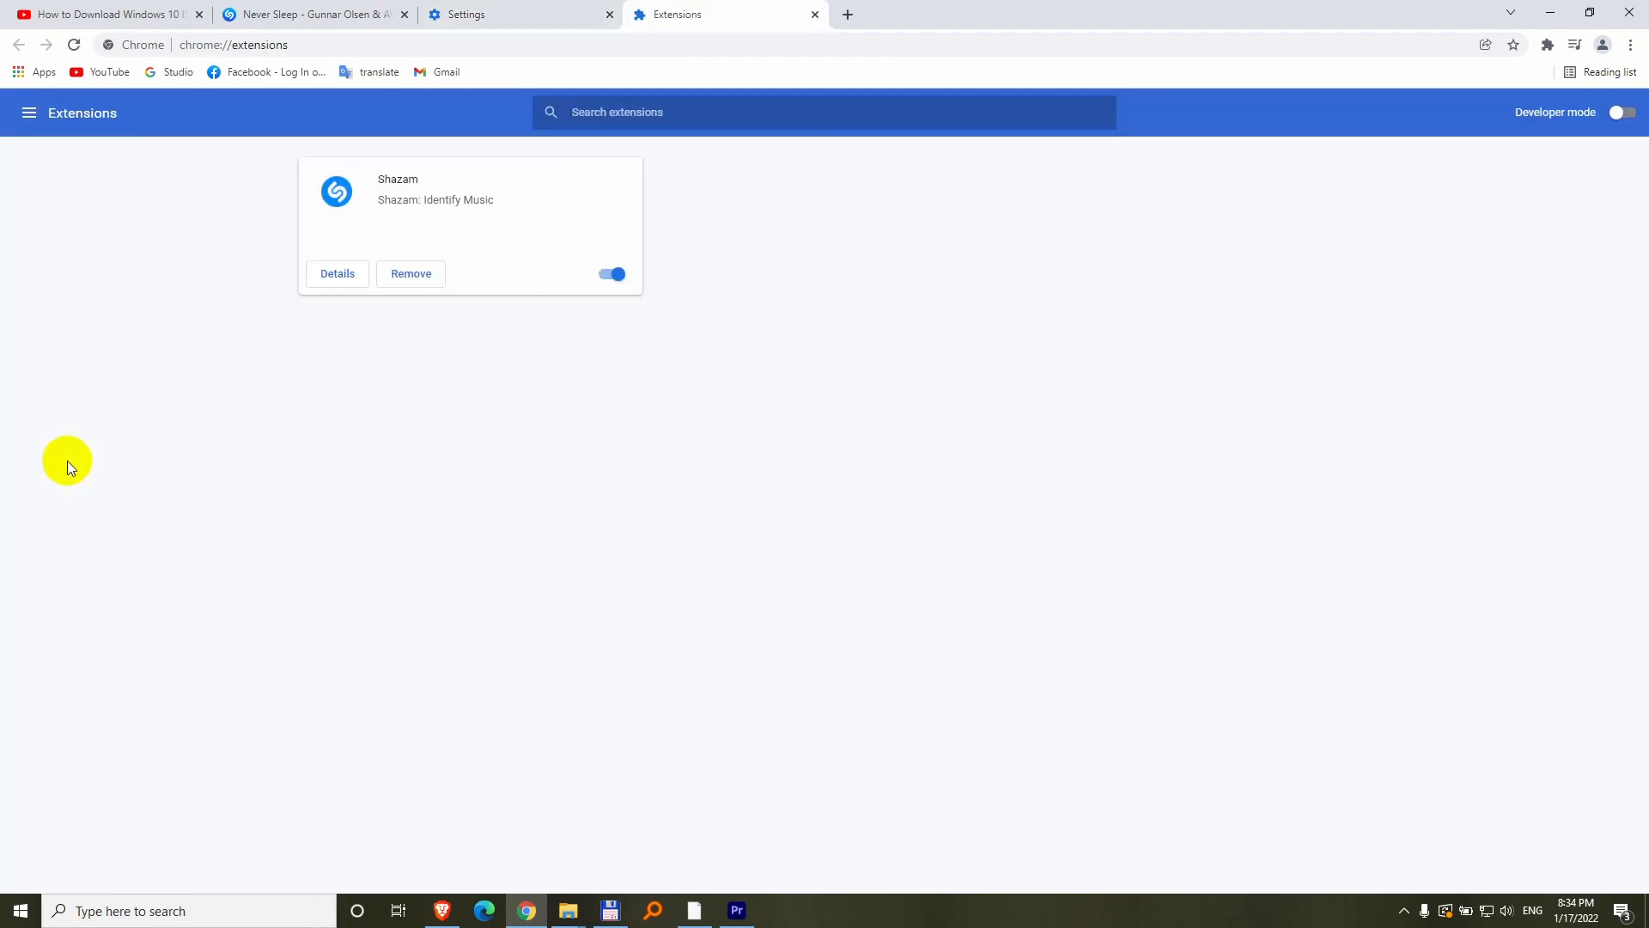
{"action": "mouse_move", "coordinate": [428, 304]}
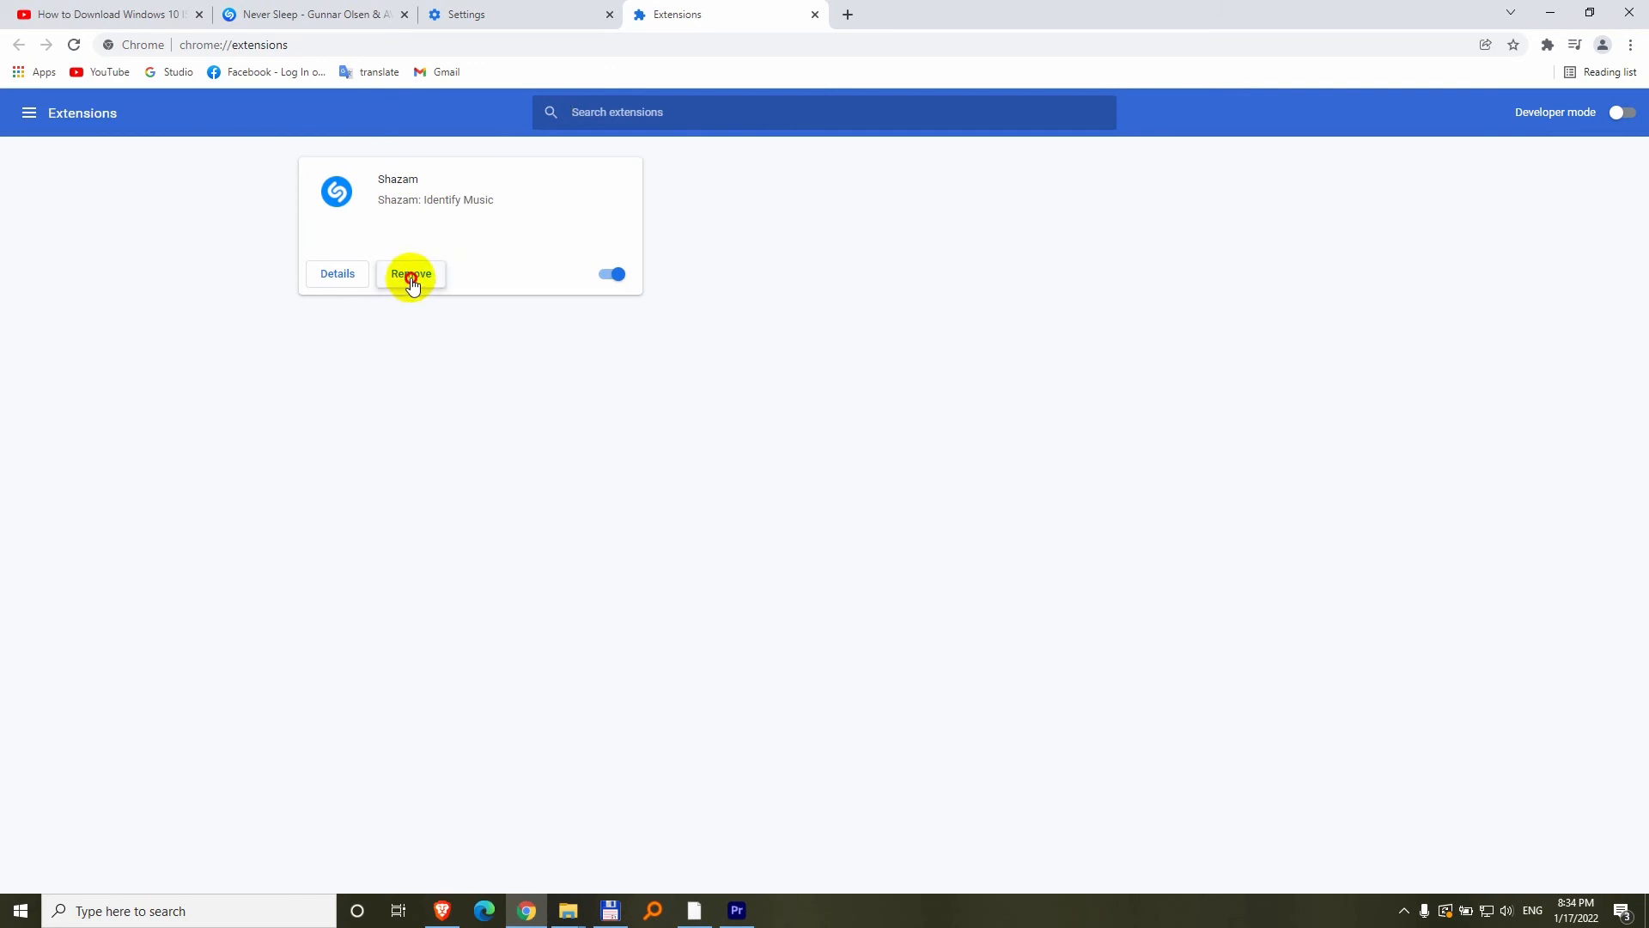
{"action": "left_click", "coordinate": [411, 273]}
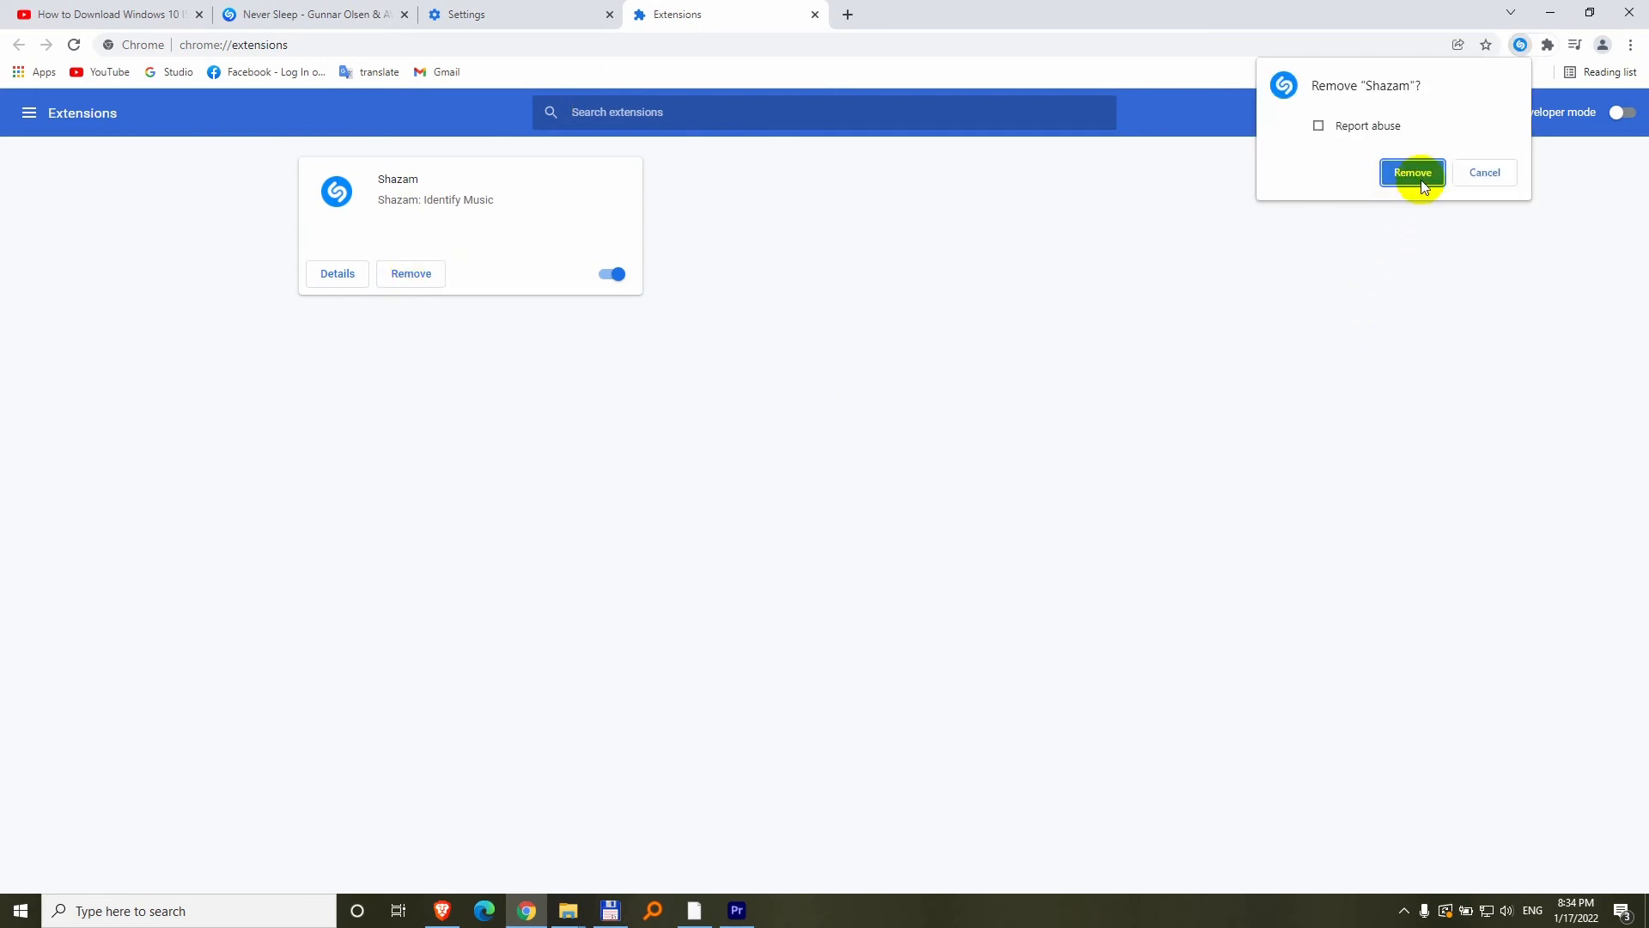
{"action": "left_click", "coordinate": [1412, 172]}
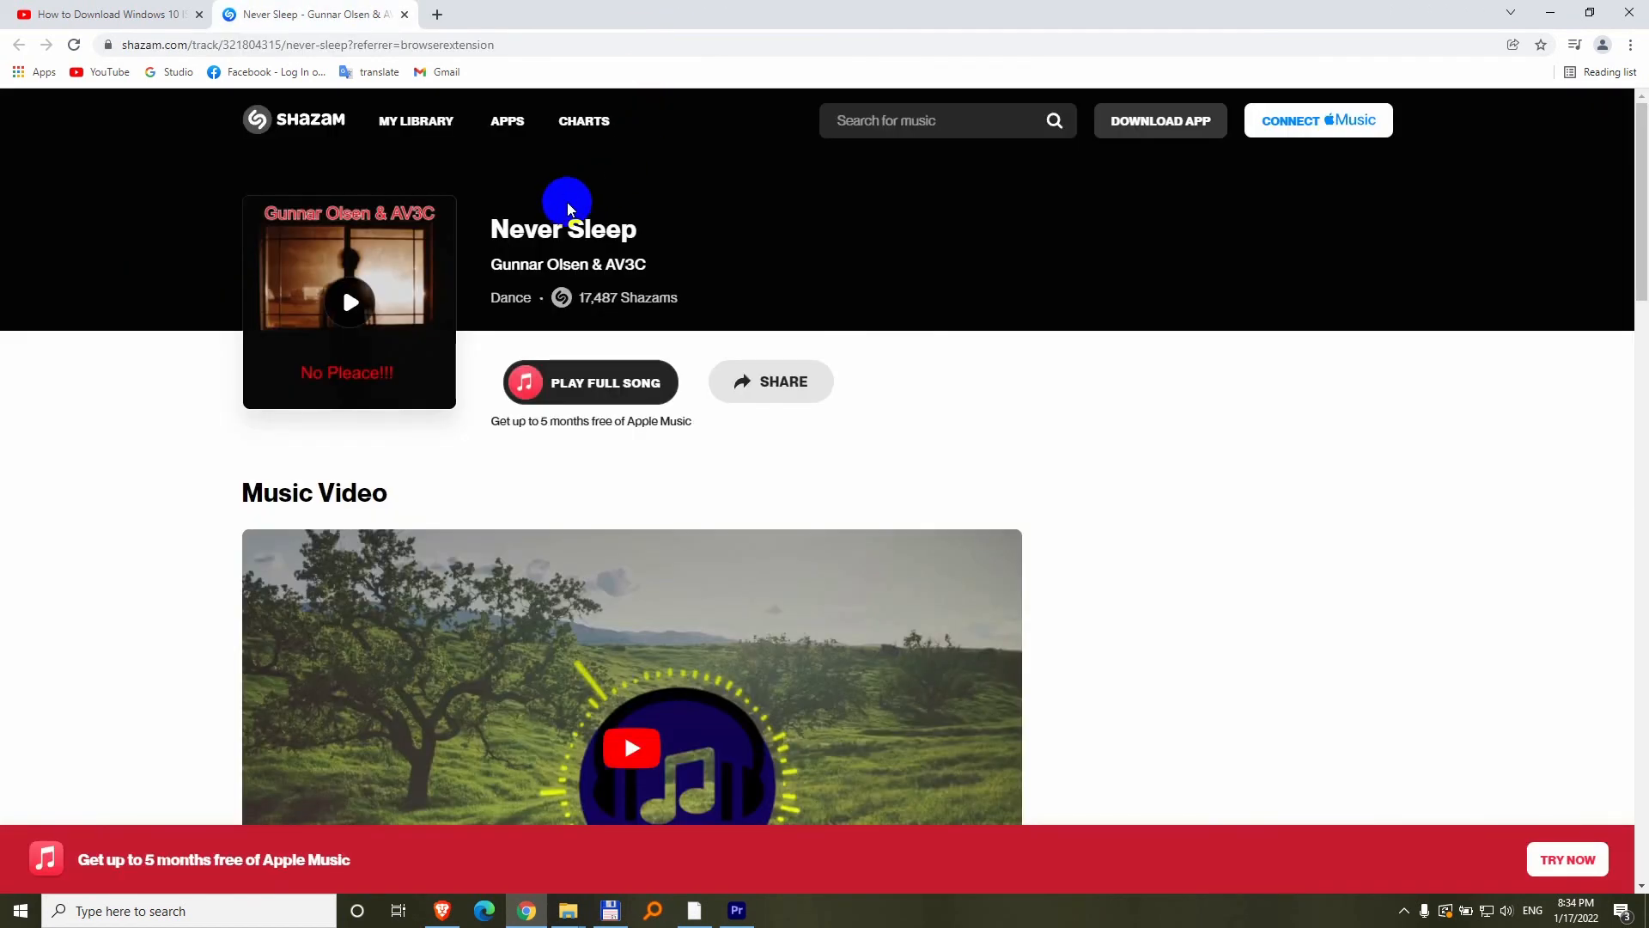
{"action": "mouse_move", "coordinate": [182, 109]}
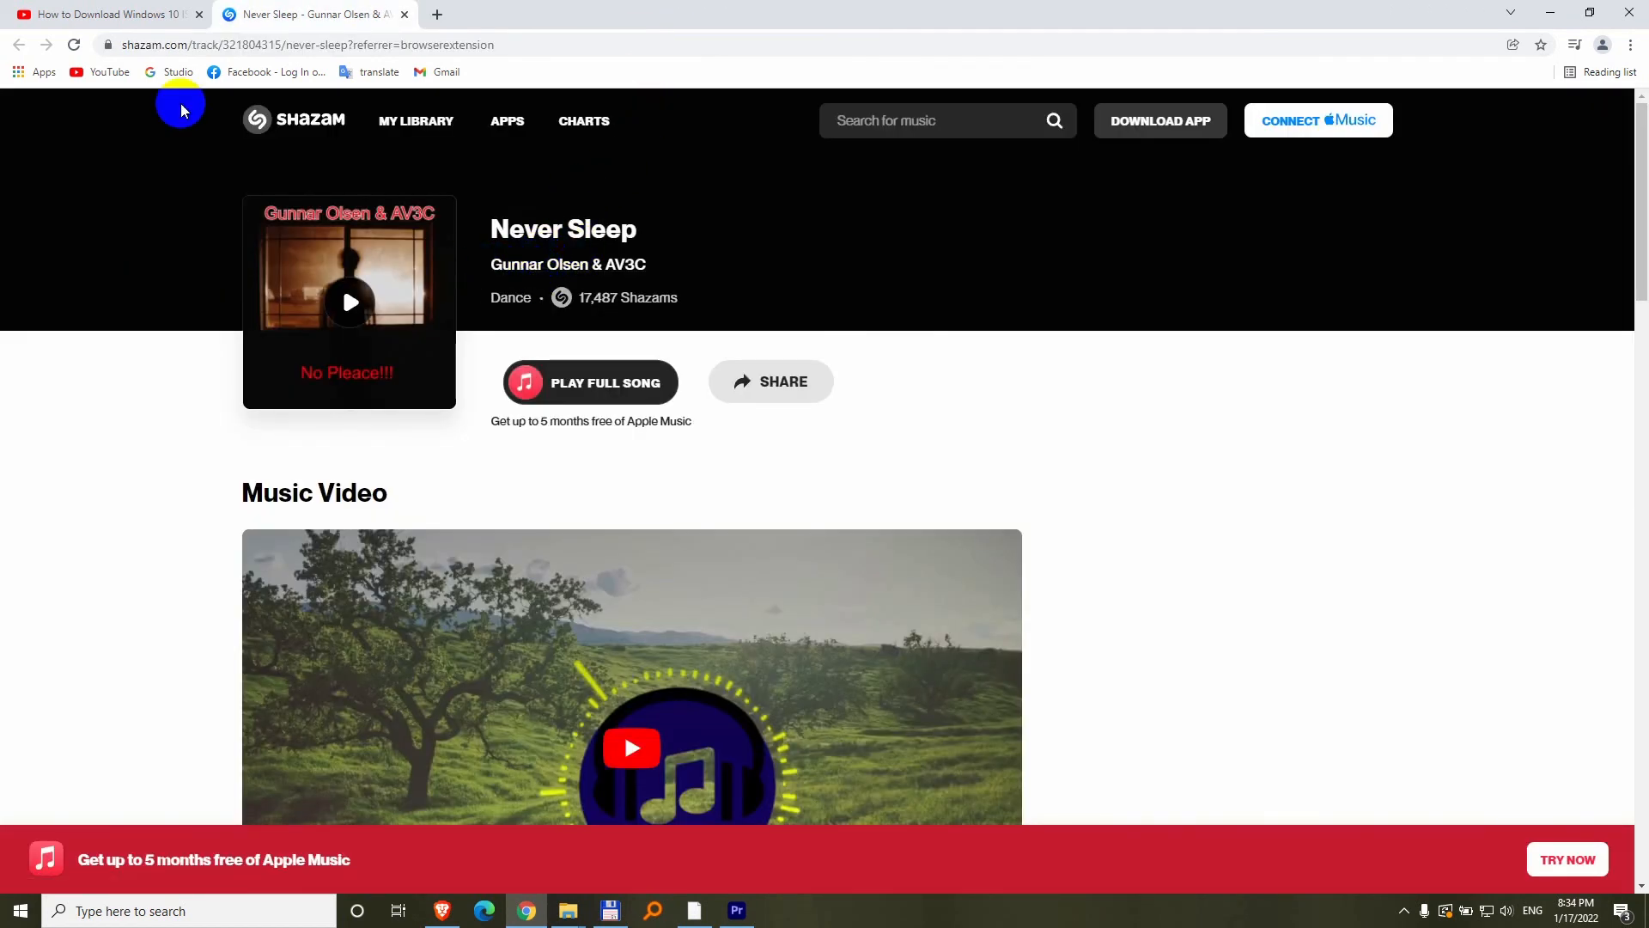
{"action": "mouse_move", "coordinate": [93, 303]}
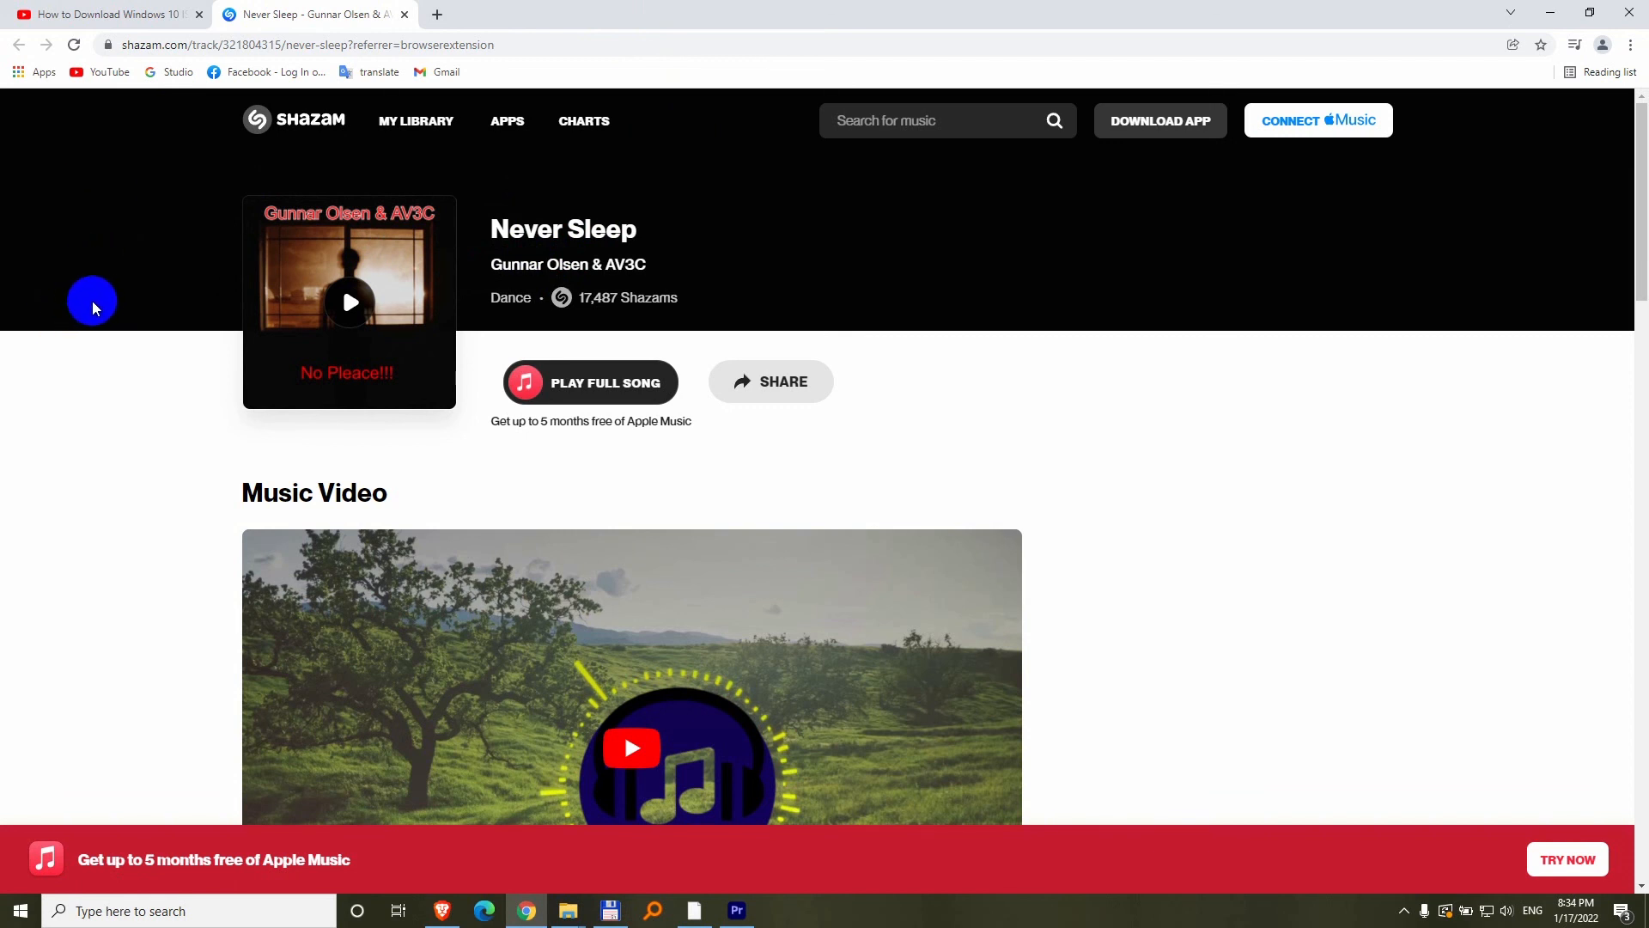
{"action": "mouse_move", "coordinate": [334, 398]}
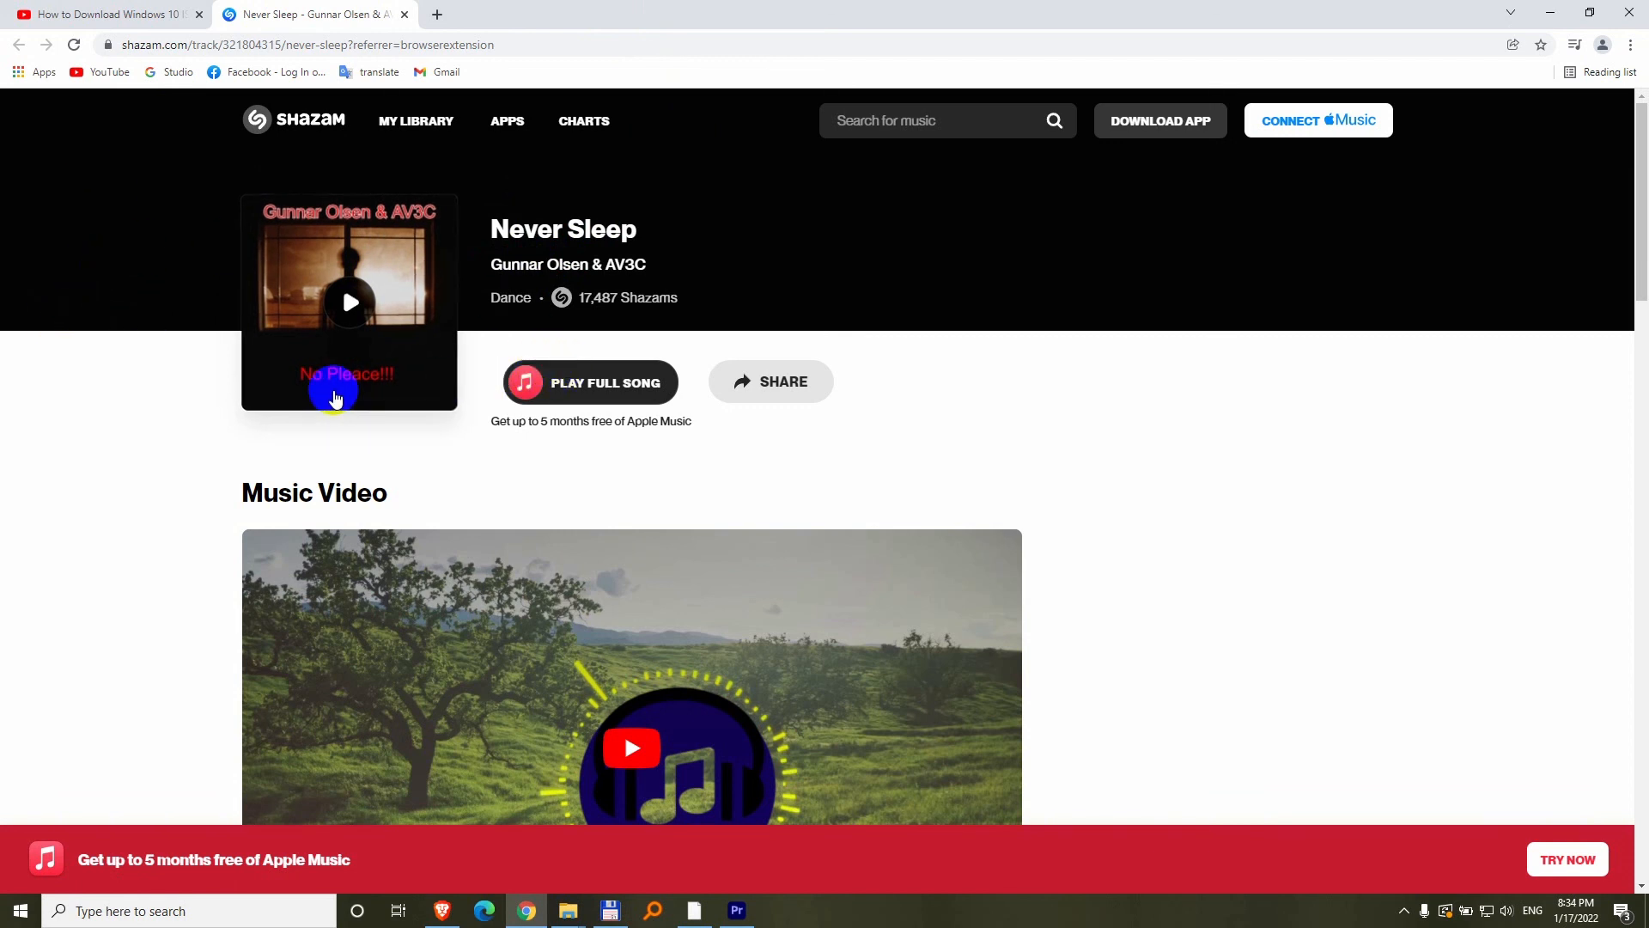
{"action": "mouse_move", "coordinate": [220, 383]}
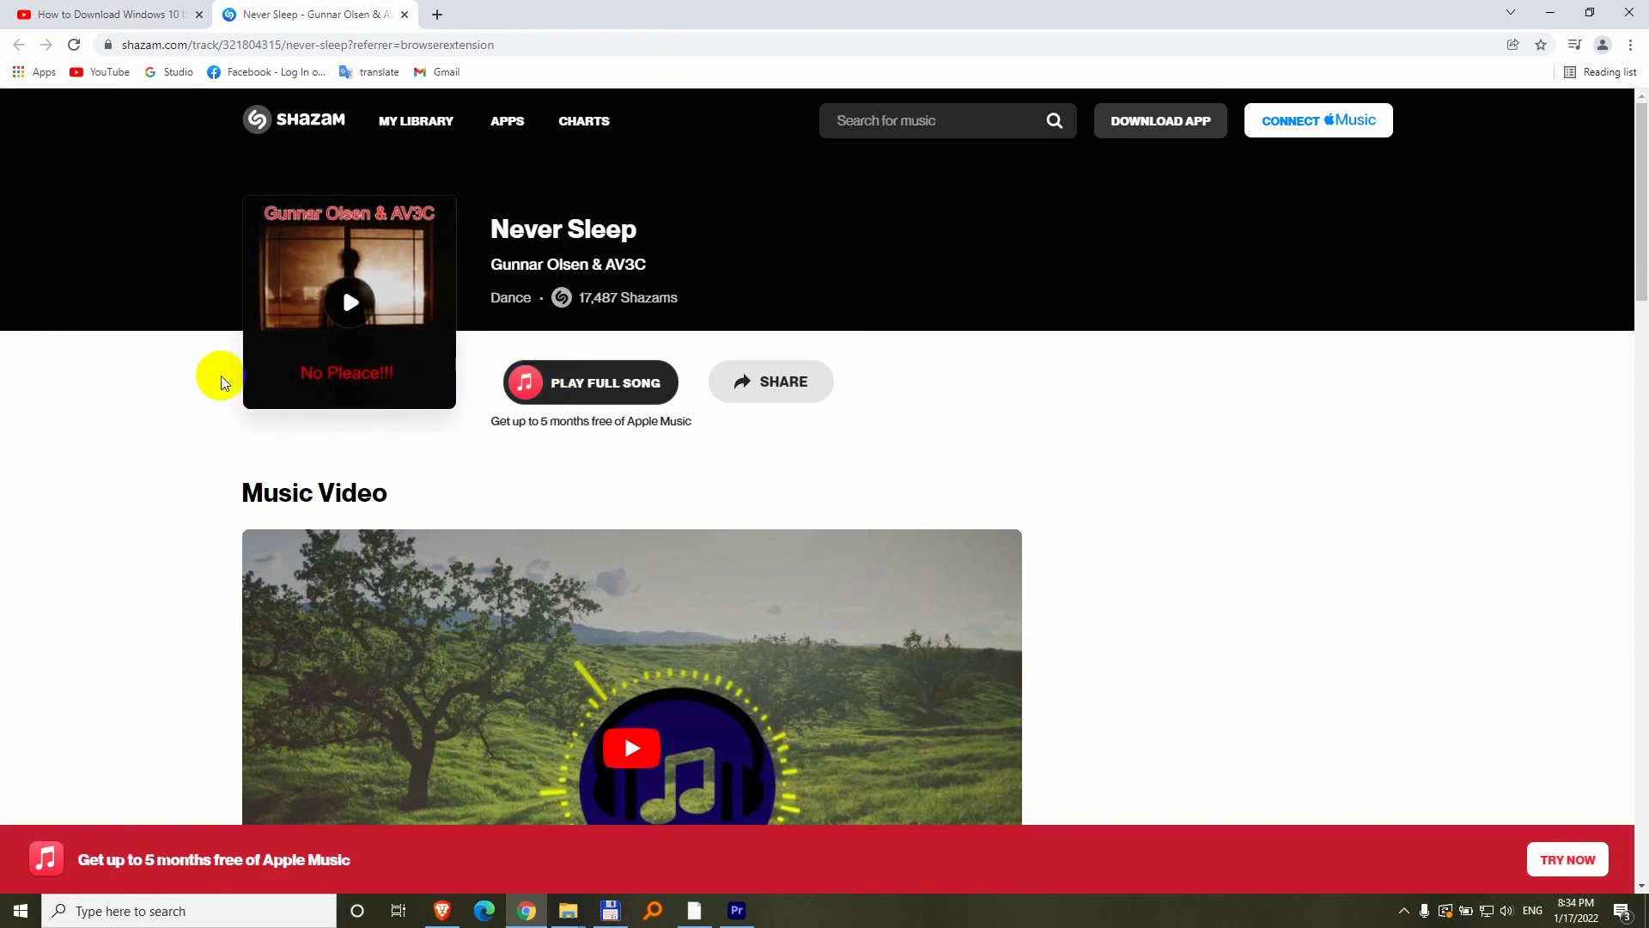